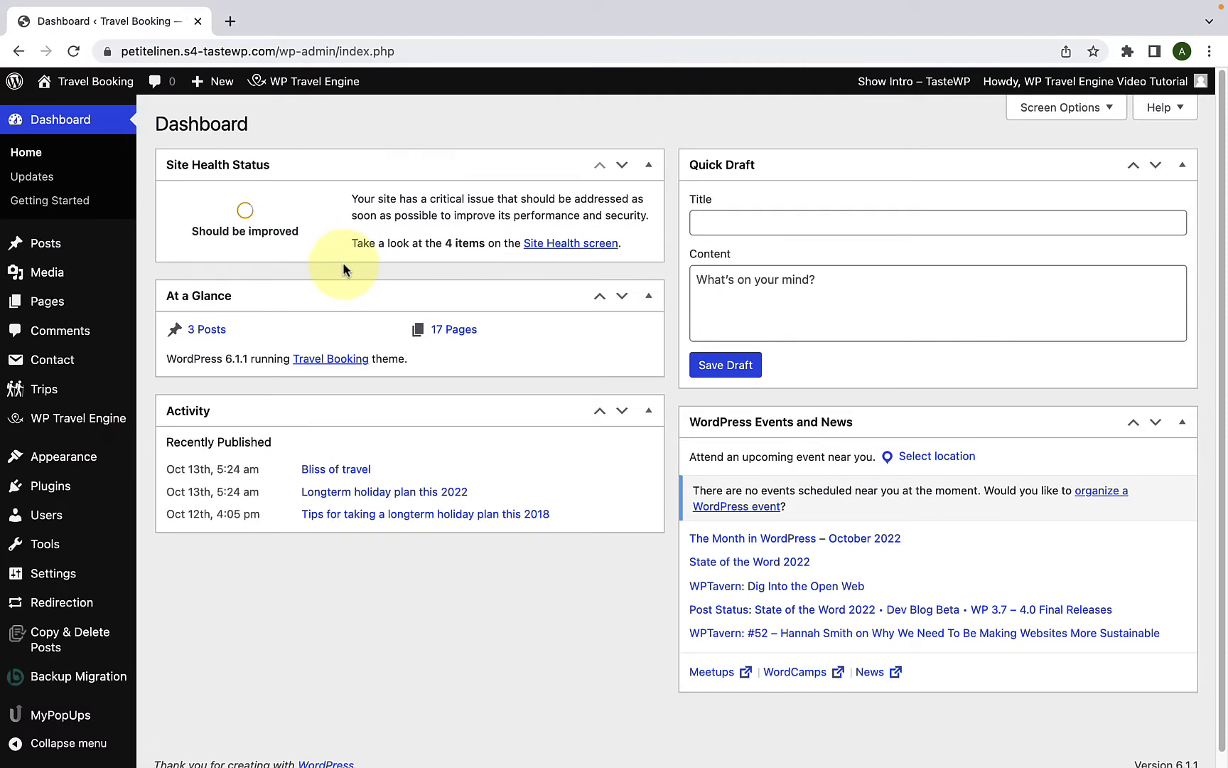
pyautogui.moveTo(50, 485)
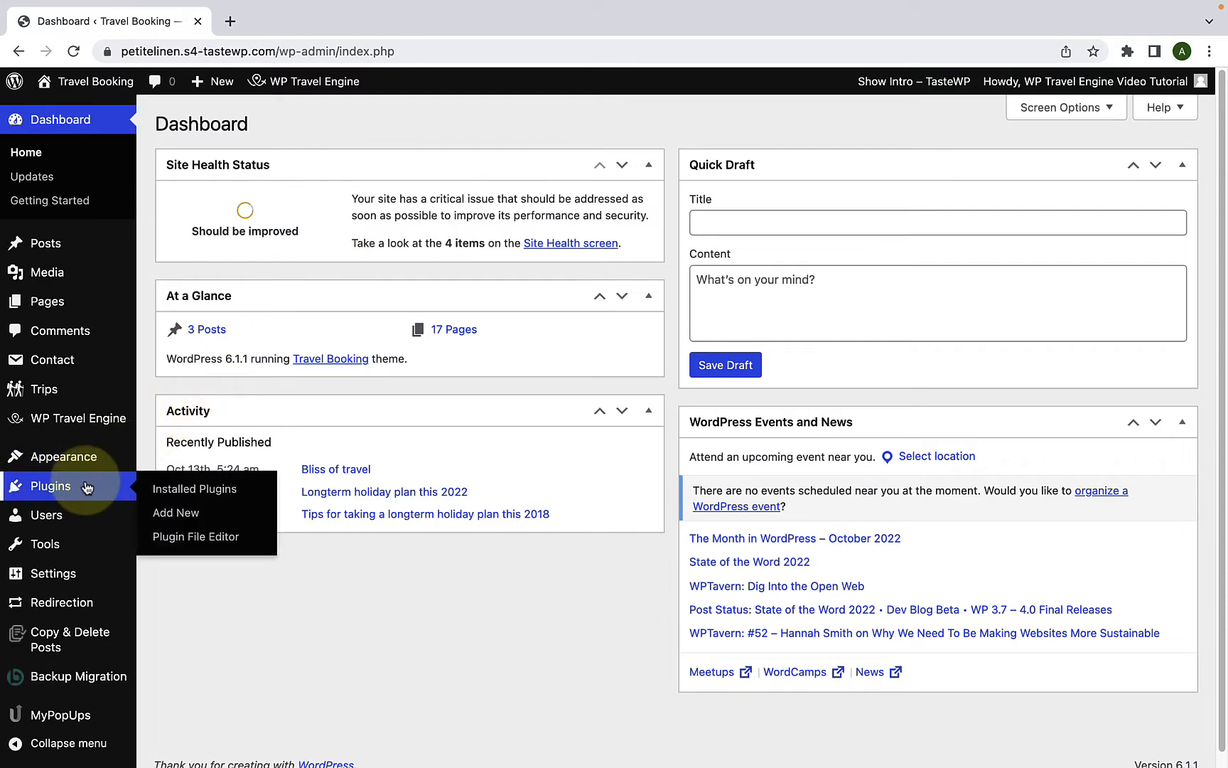
pyautogui.moveTo(175, 512)
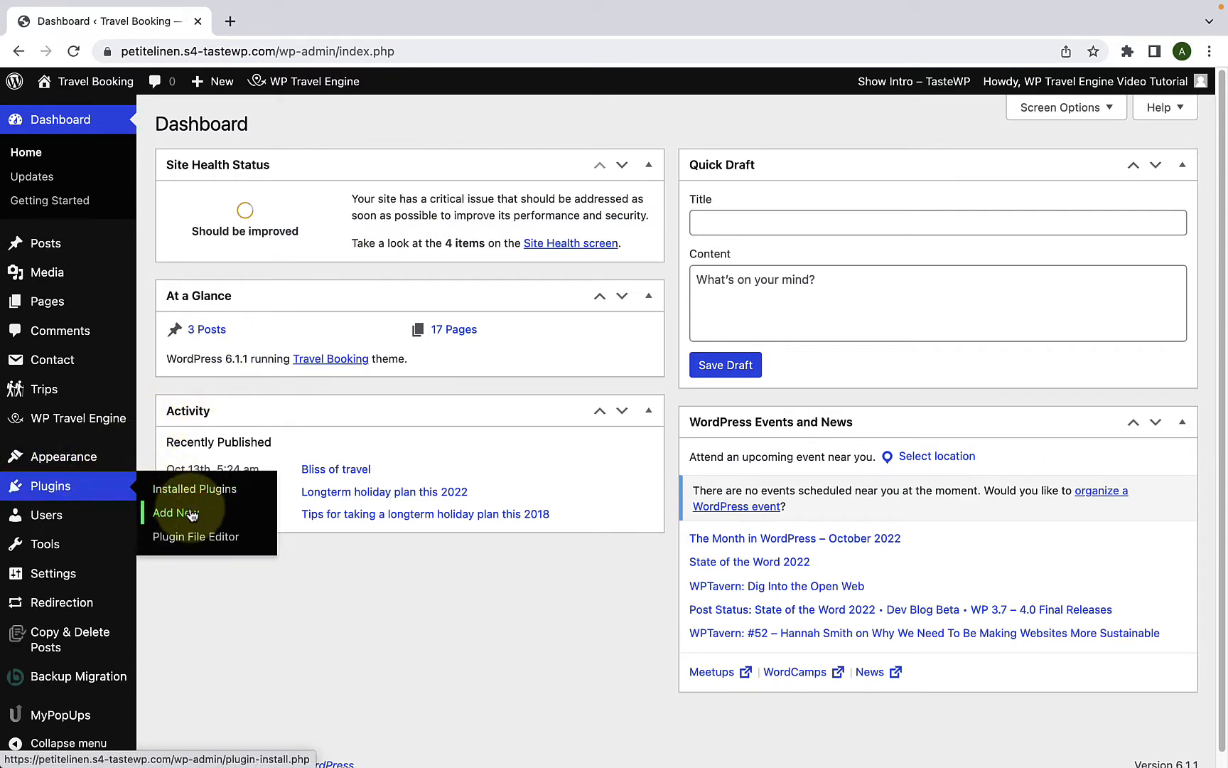
# - Open Plugins > Add New and reveal the Upload Plugin zip form
pyautogui.click(171, 514)
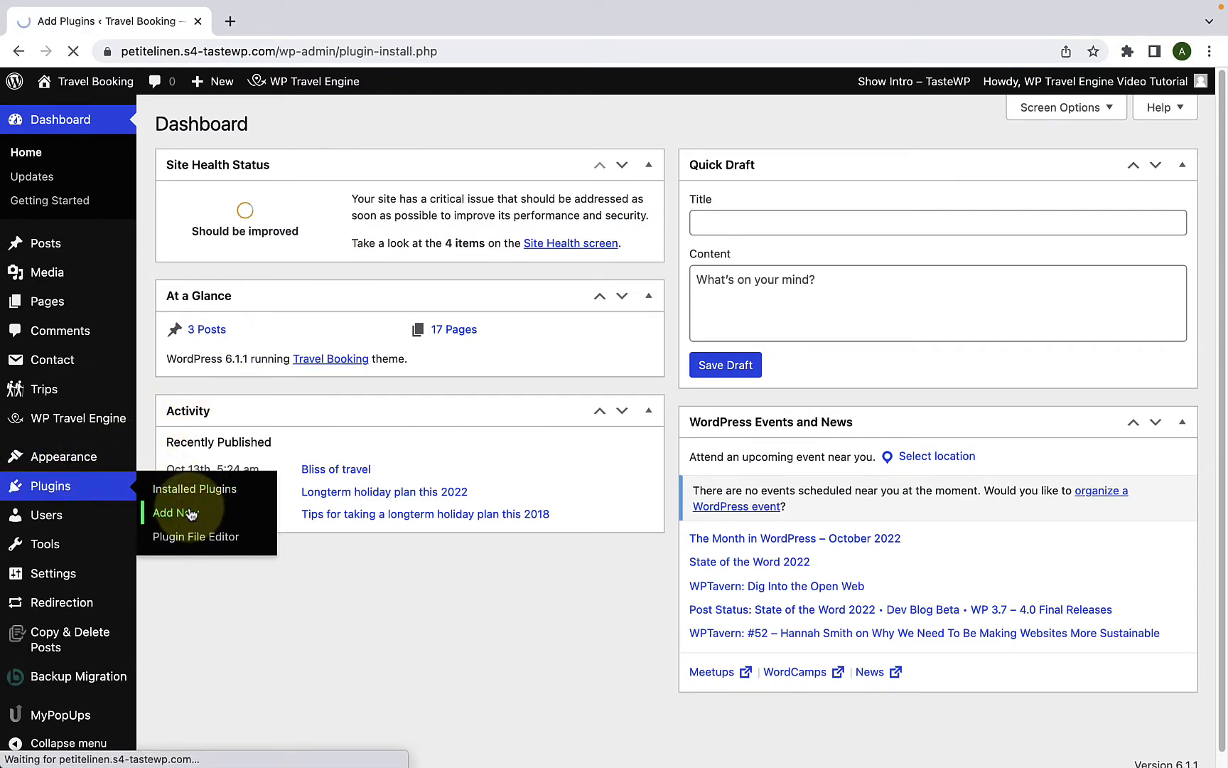
pyautogui.click(175, 513)
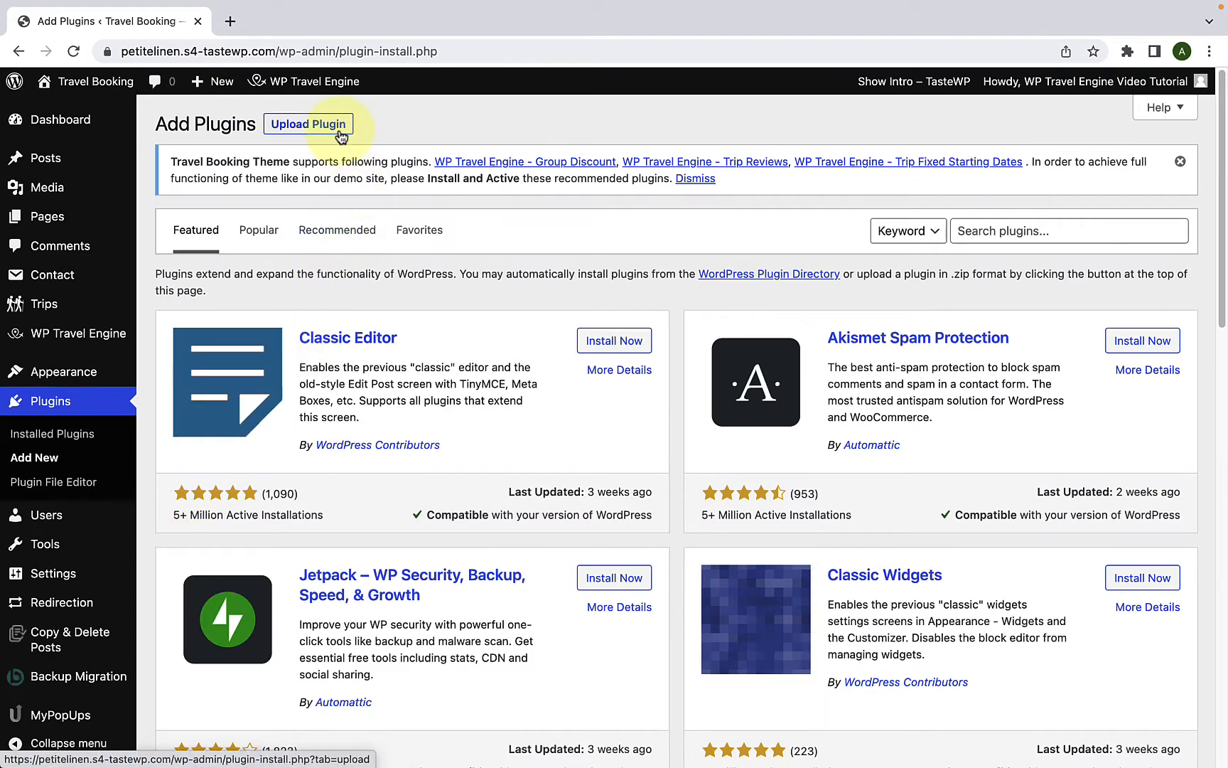
pyautogui.click(307, 124)
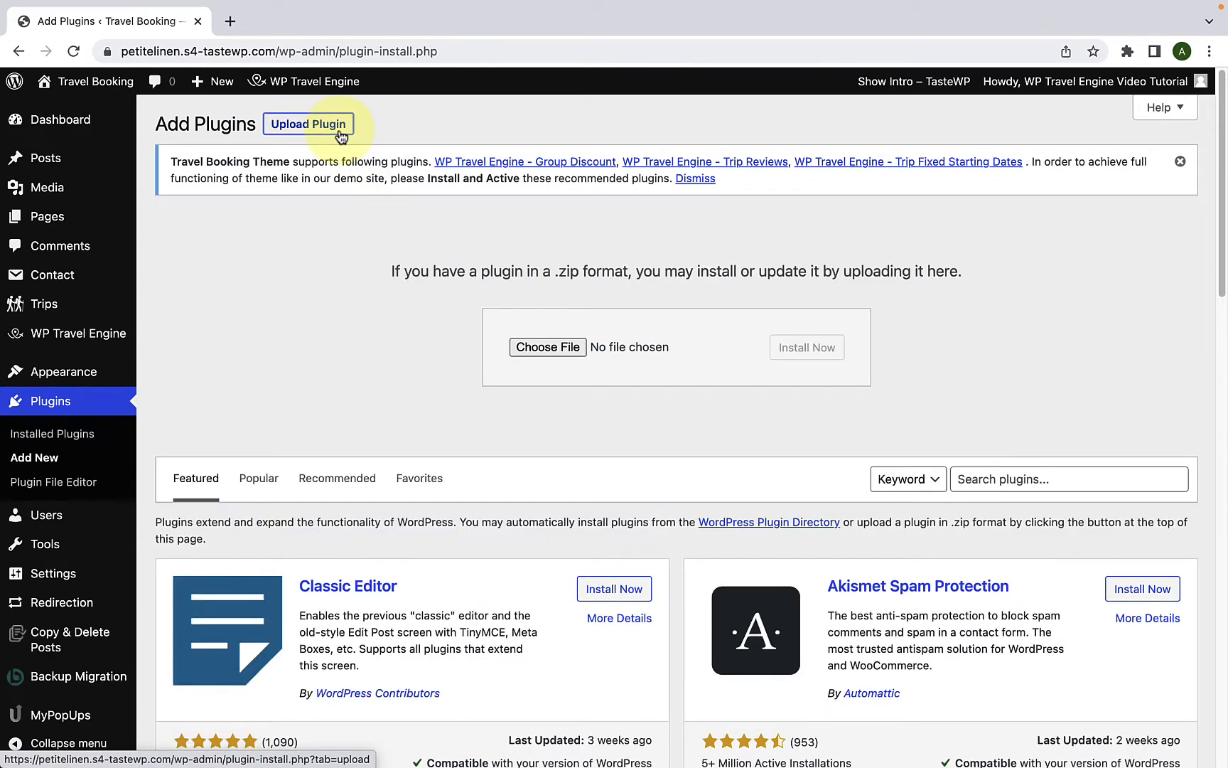
pyautogui.moveTo(547, 347)
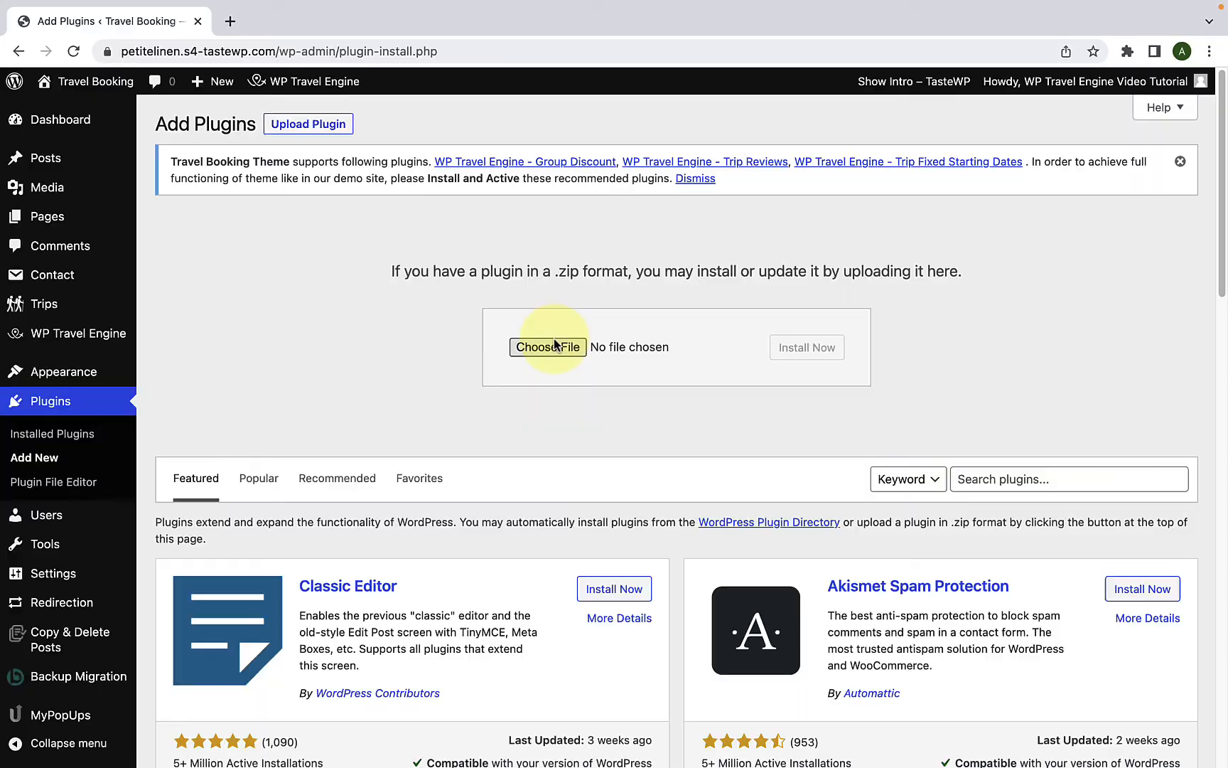
# - Attach the wp-travel-engine-hbl-payment-gateway zip from Downloads to the upload form
pyautogui.click(547, 346)
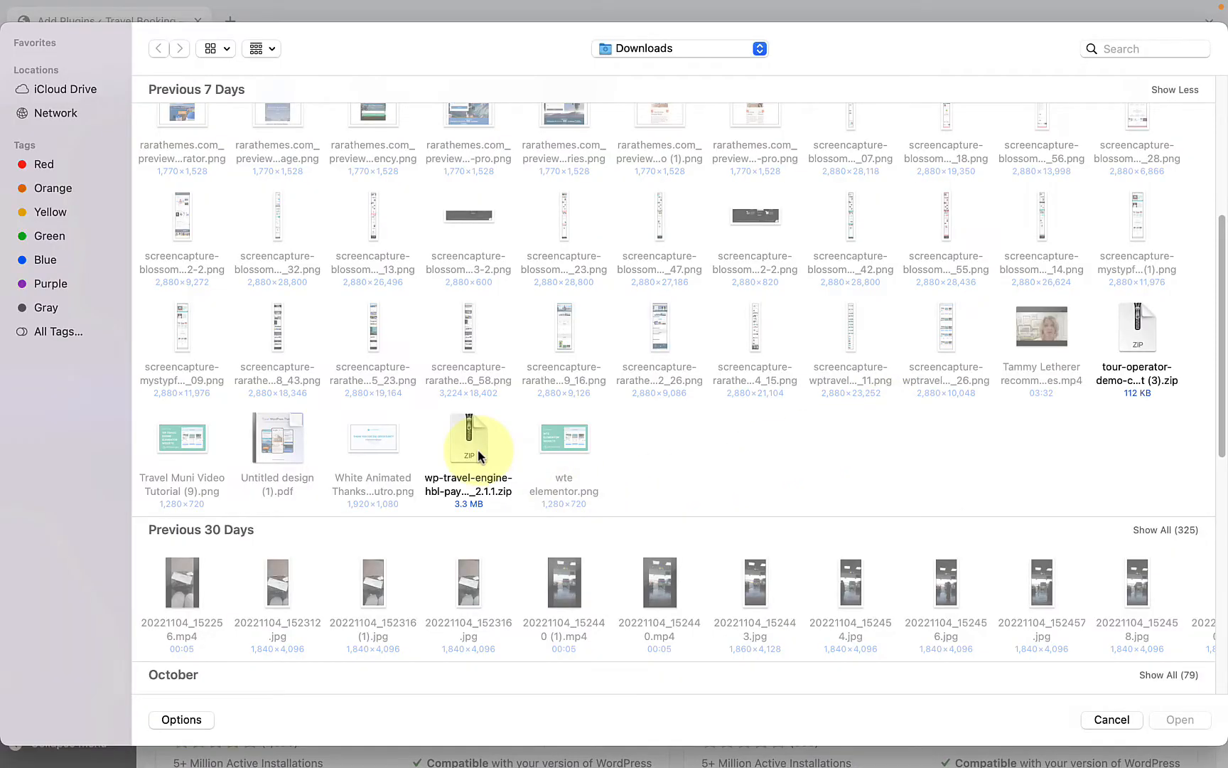
pyautogui.click(467, 437)
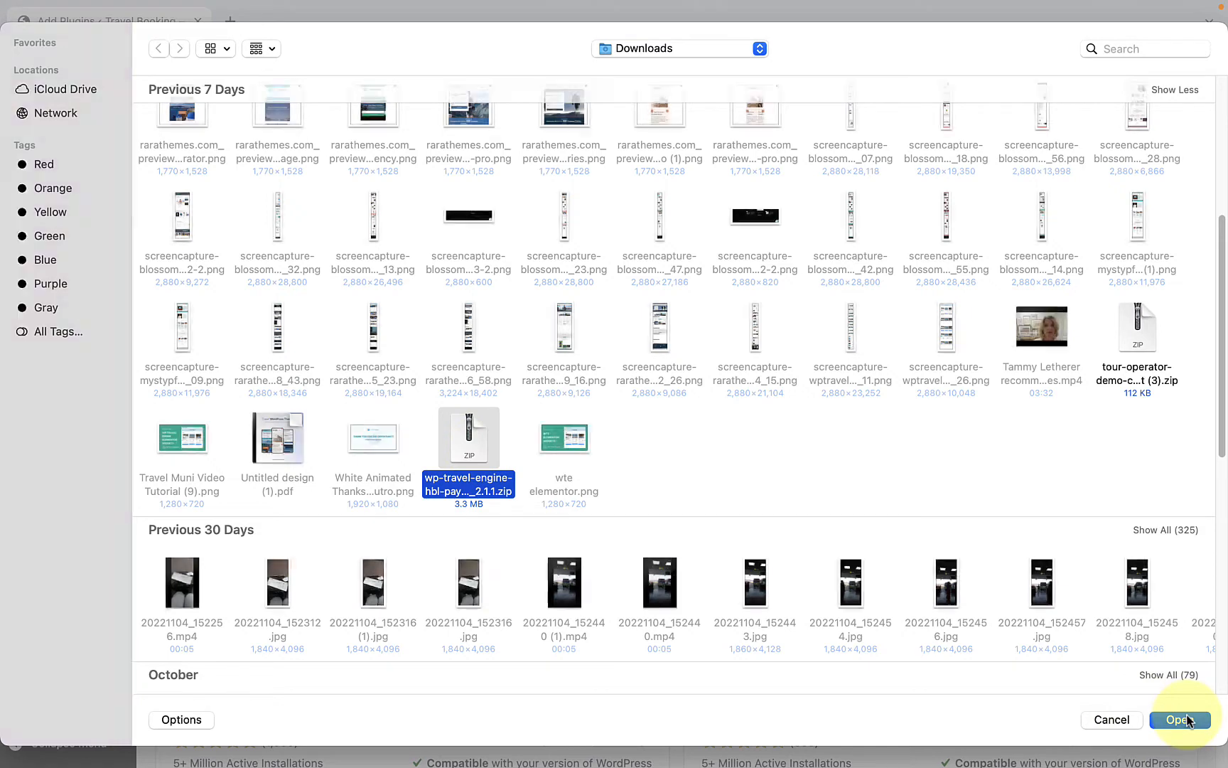
pyautogui.click(1178, 719)
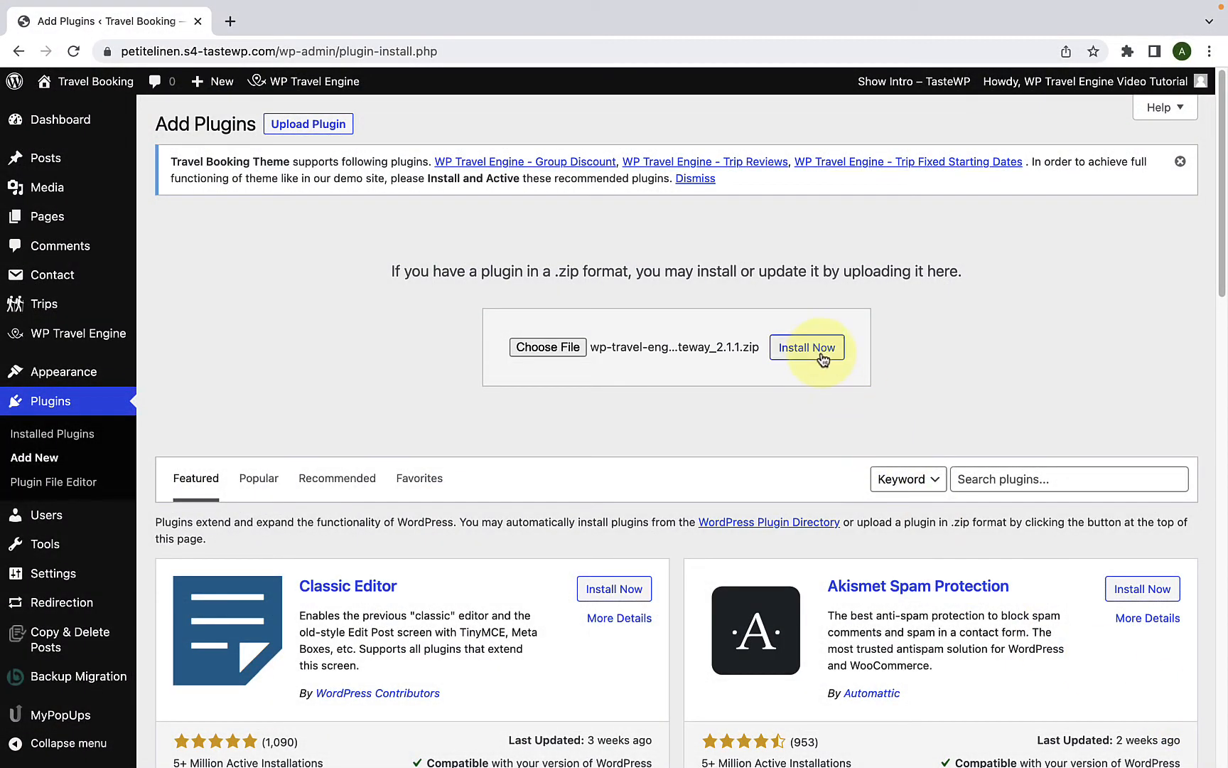
# - Install and activate the uploaded WP Travel Engine - HBL Gateway plugin, then find it in Plugins
pyautogui.click(807, 346)
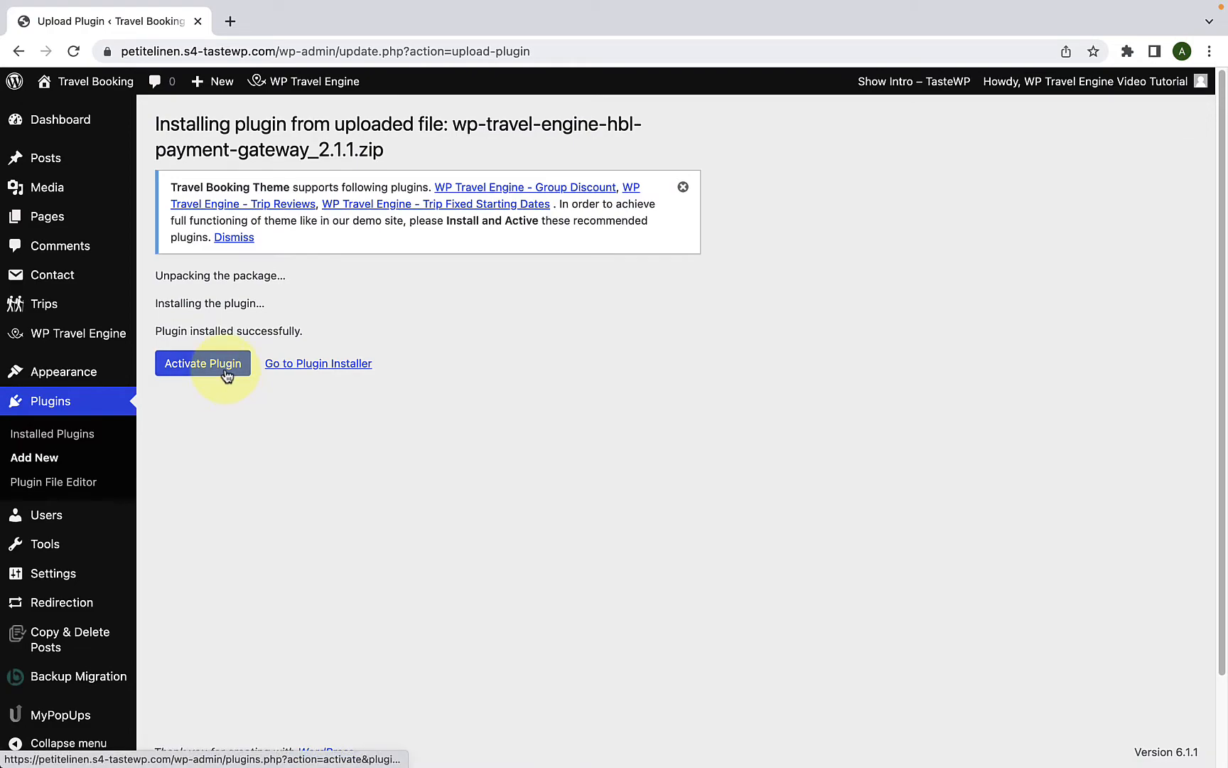
pyautogui.click(202, 363)
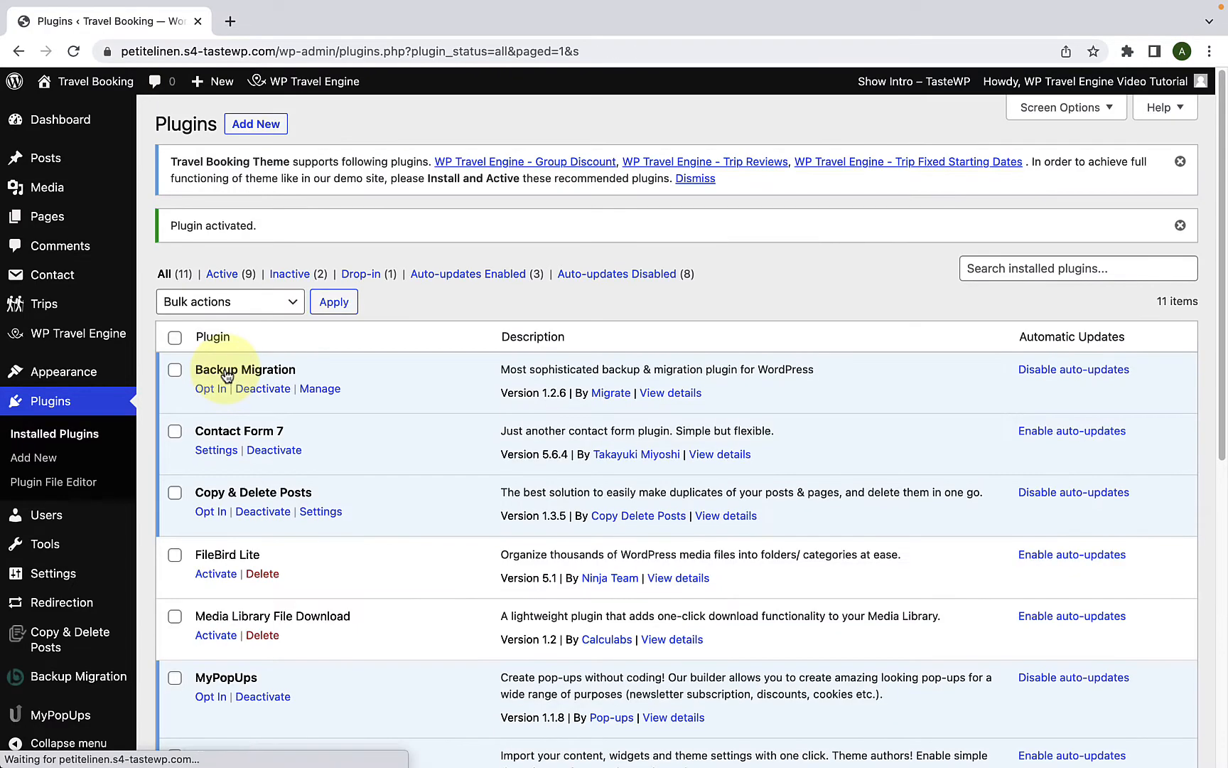
pyautogui.scroll(-3)
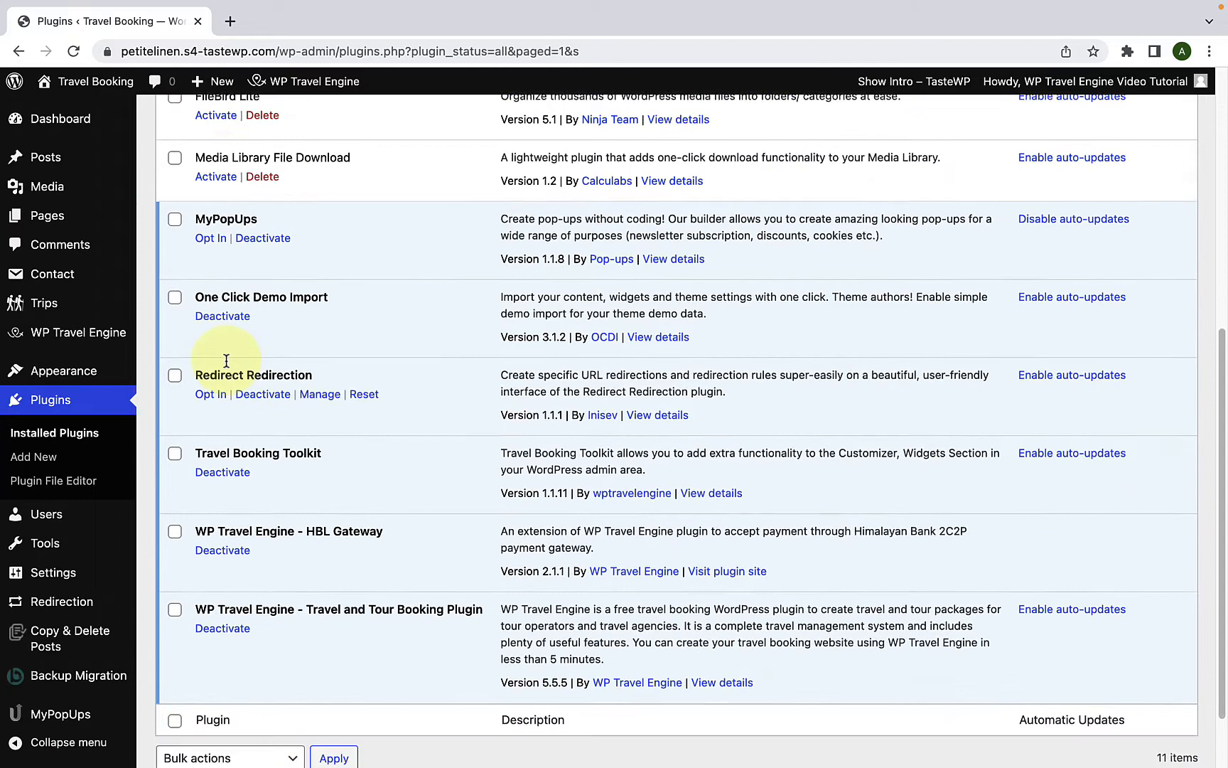
pyautogui.scroll(-3)
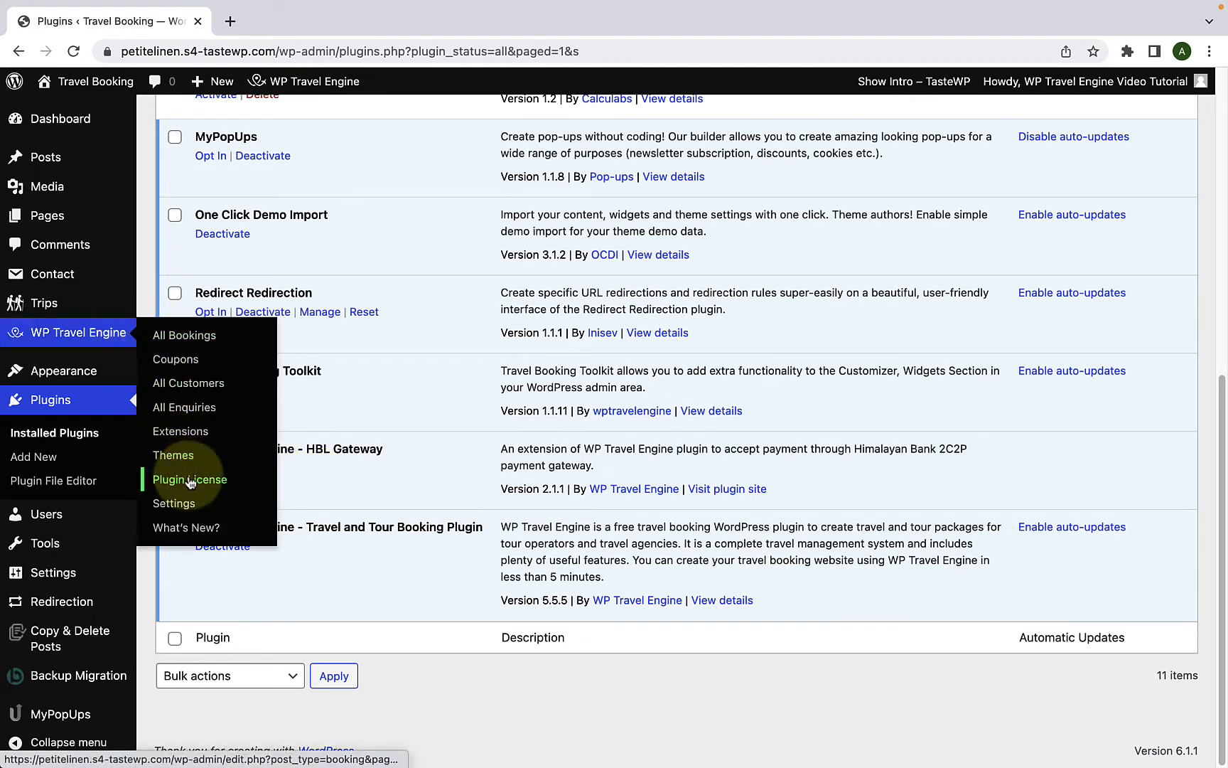
# - Save the HBL Gateway key under WP Travel Engine > Plugin License and activate it
pyautogui.click(189, 478)
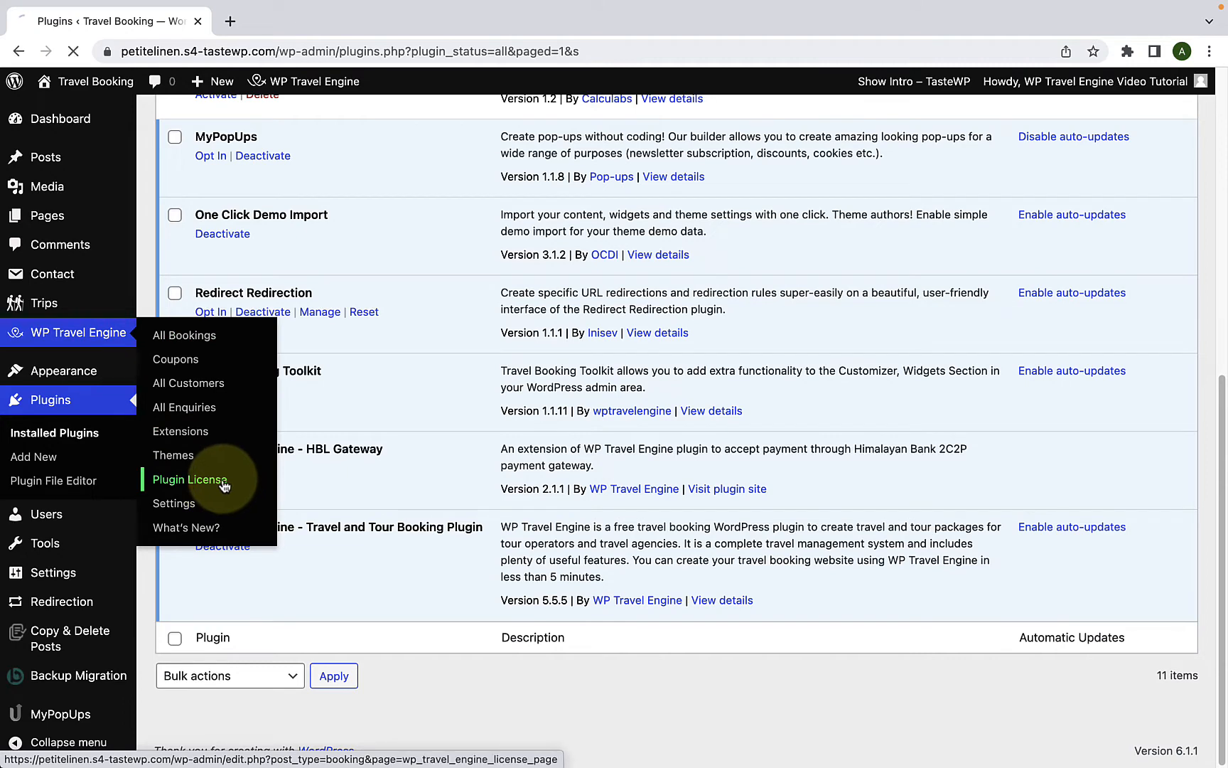
pyautogui.click(190, 479)
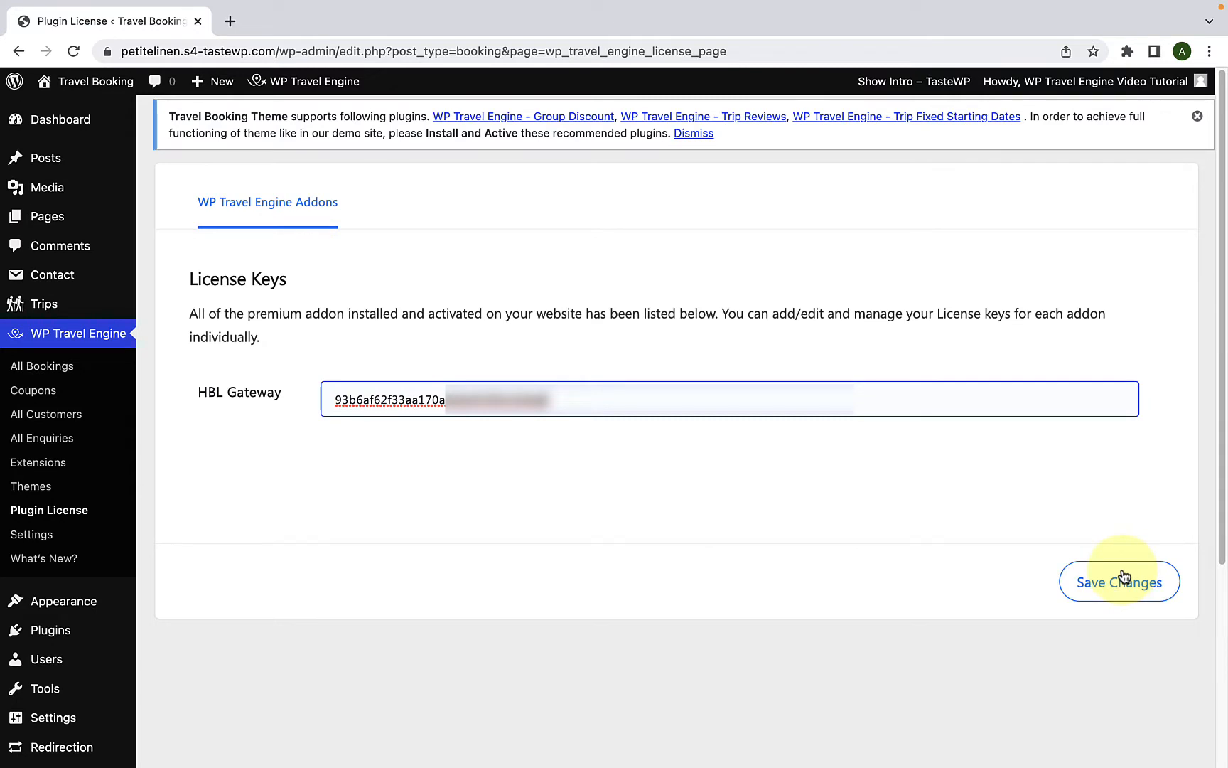
pyautogui.click(1119, 581)
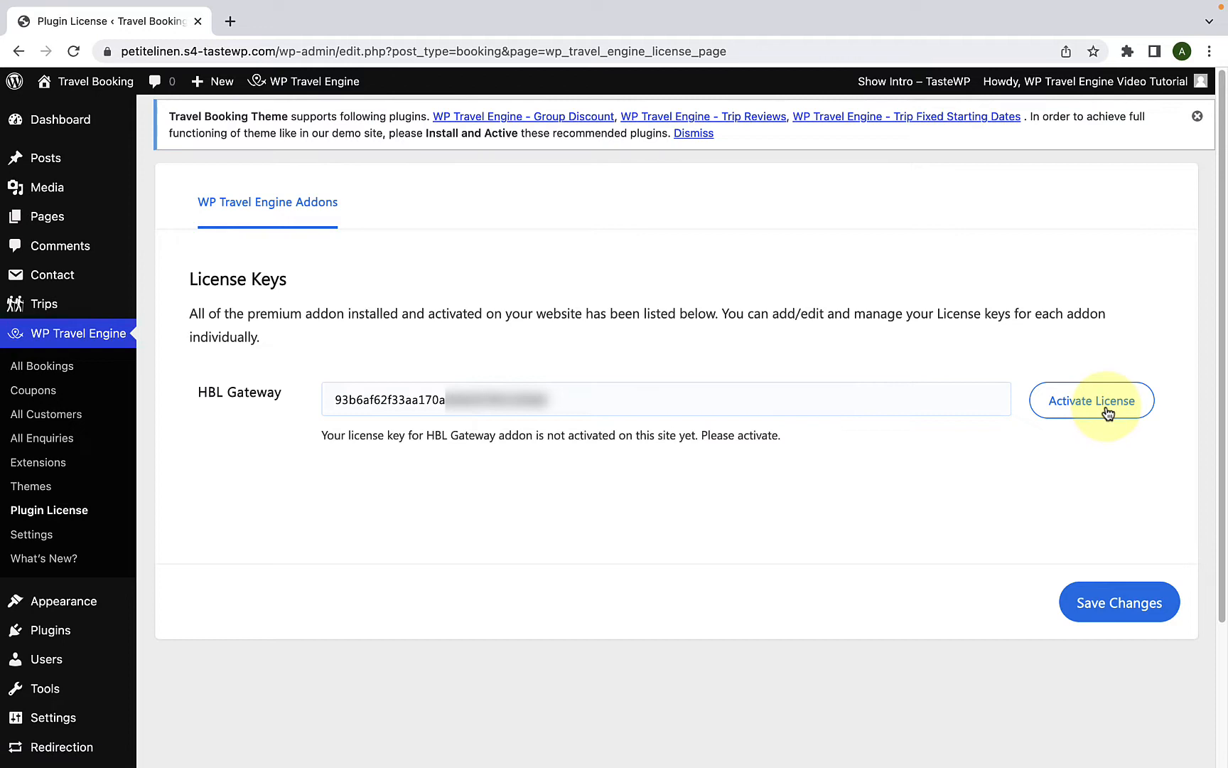
pyautogui.click(1090, 400)
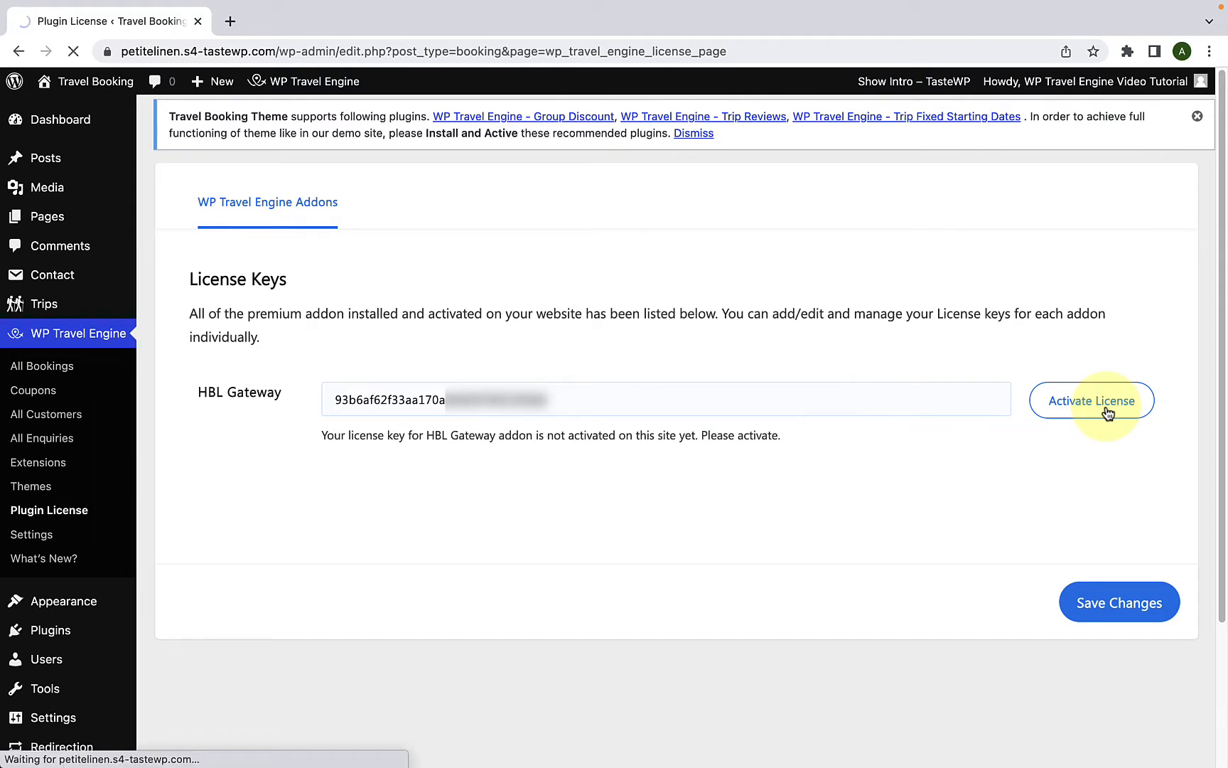
pyautogui.click(1090, 400)
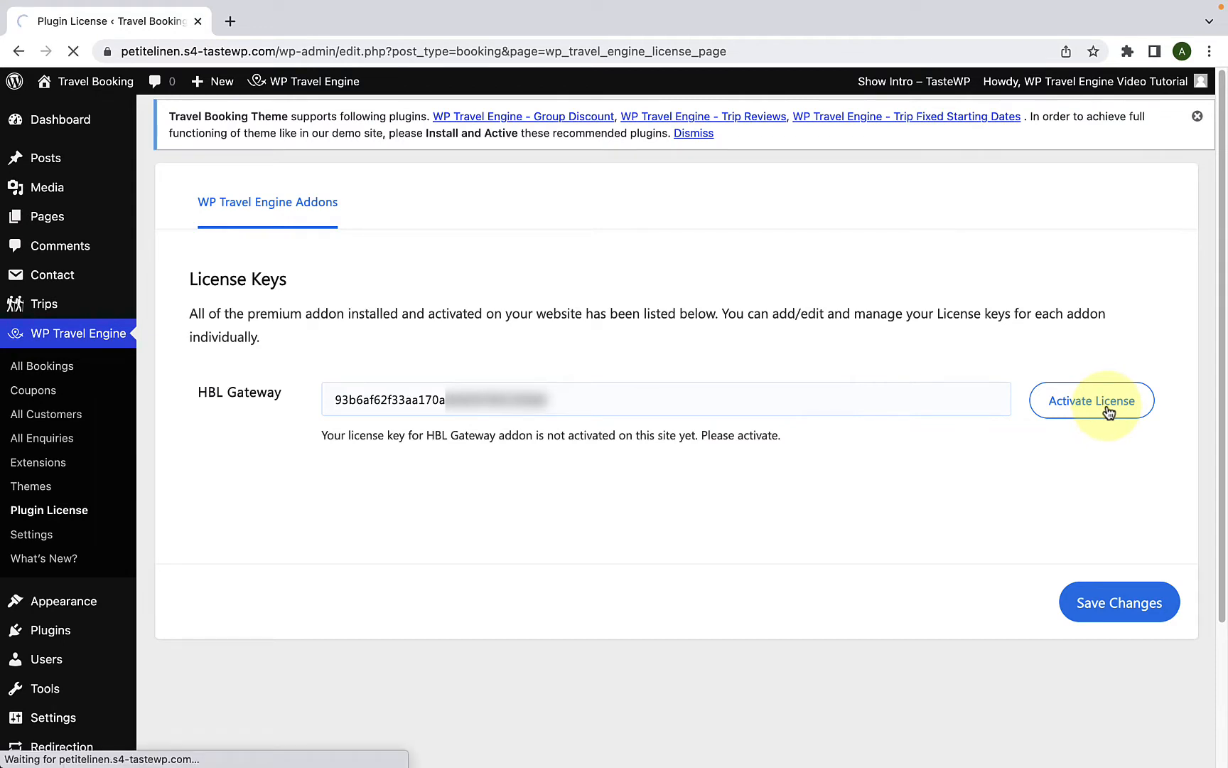
pyautogui.click(1091, 400)
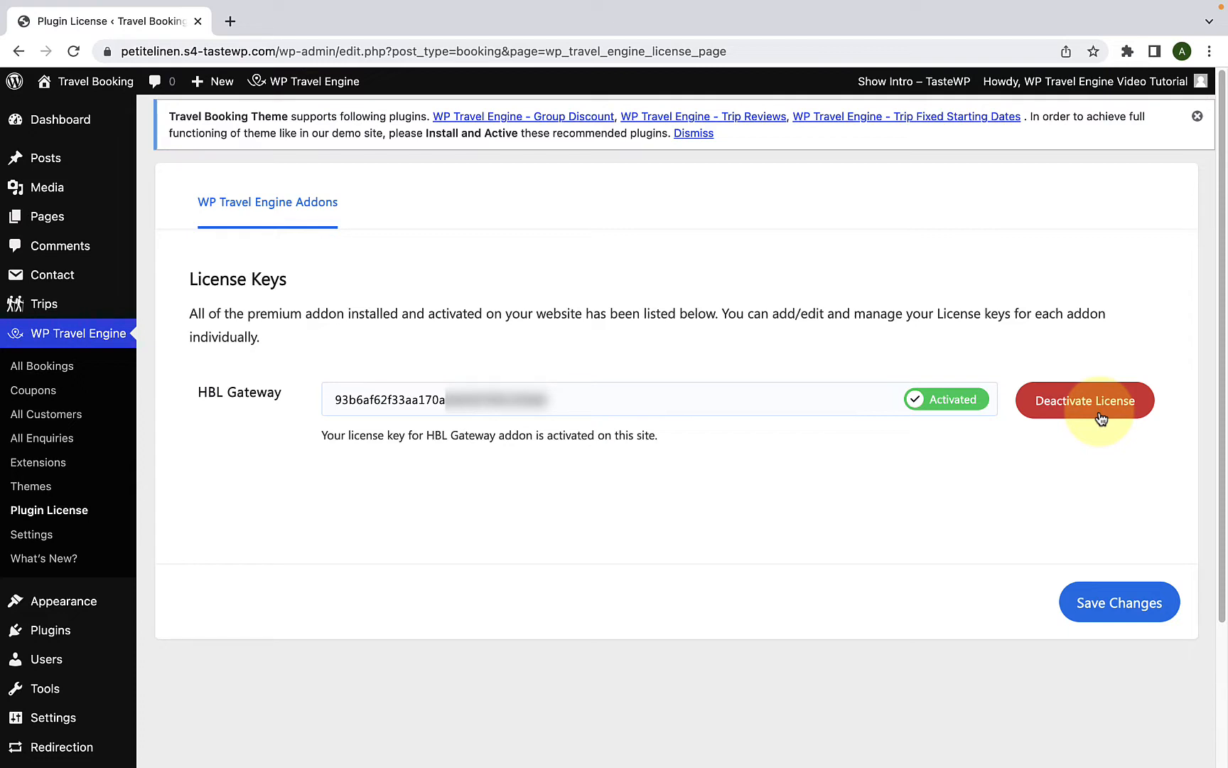
pyautogui.moveTo(1085, 421)
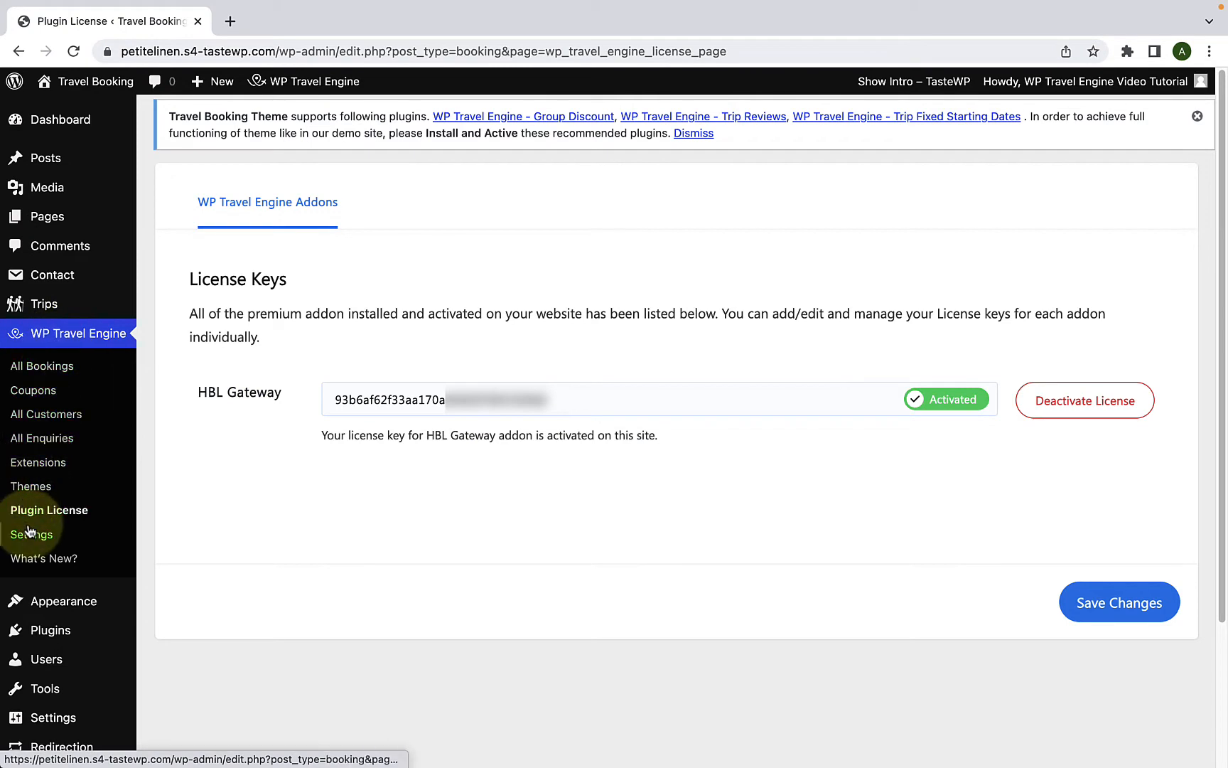
pyautogui.click(32, 533)
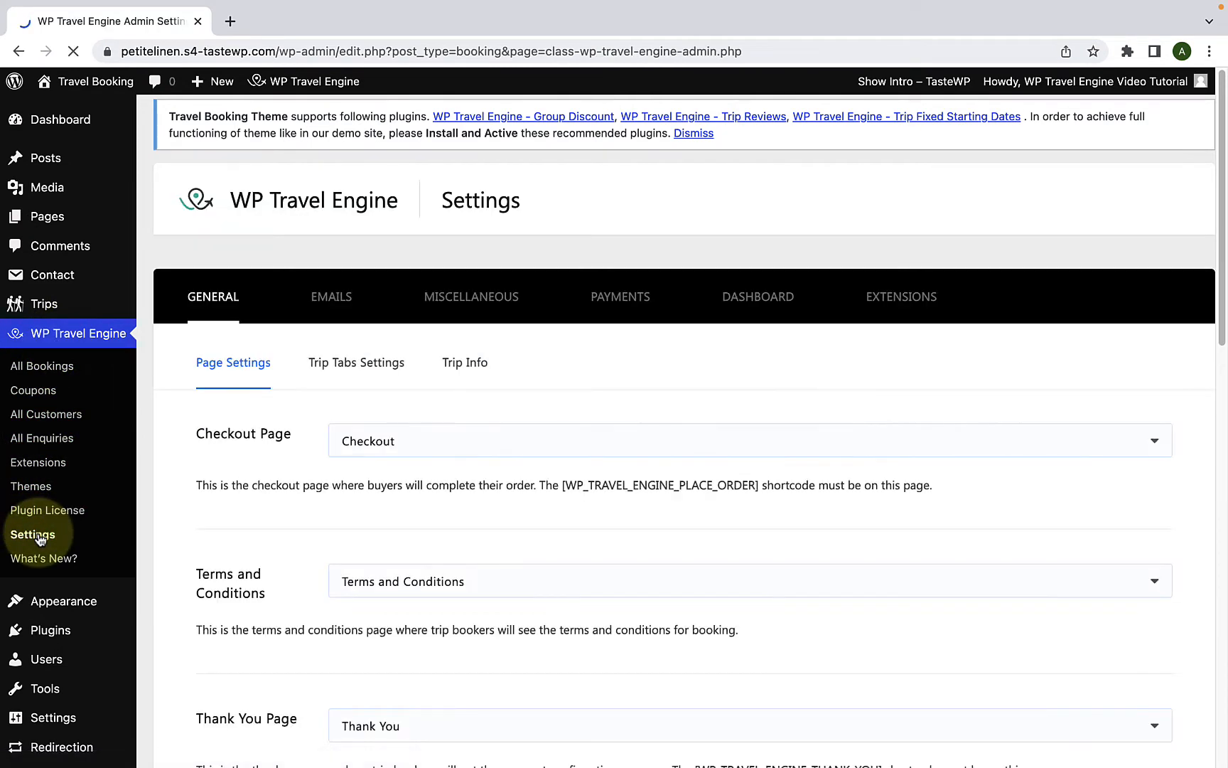
pyautogui.moveTo(620, 296)
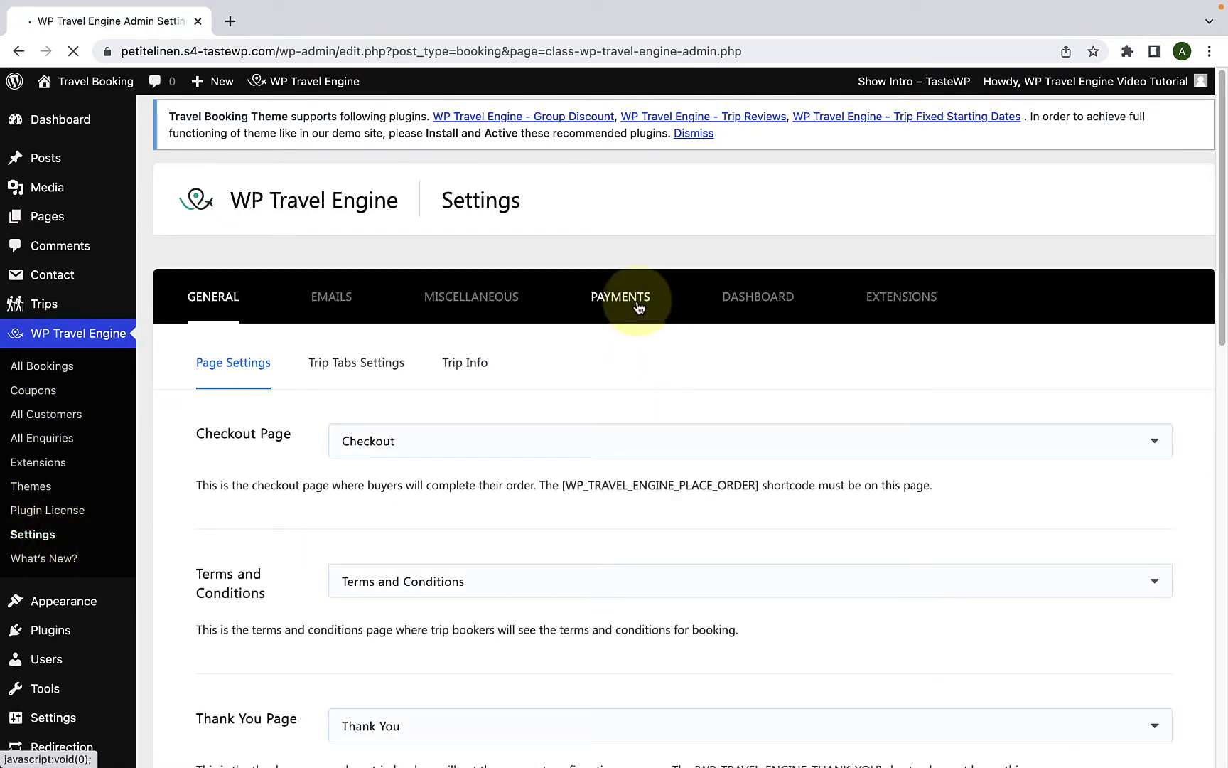
pyautogui.click(621, 297)
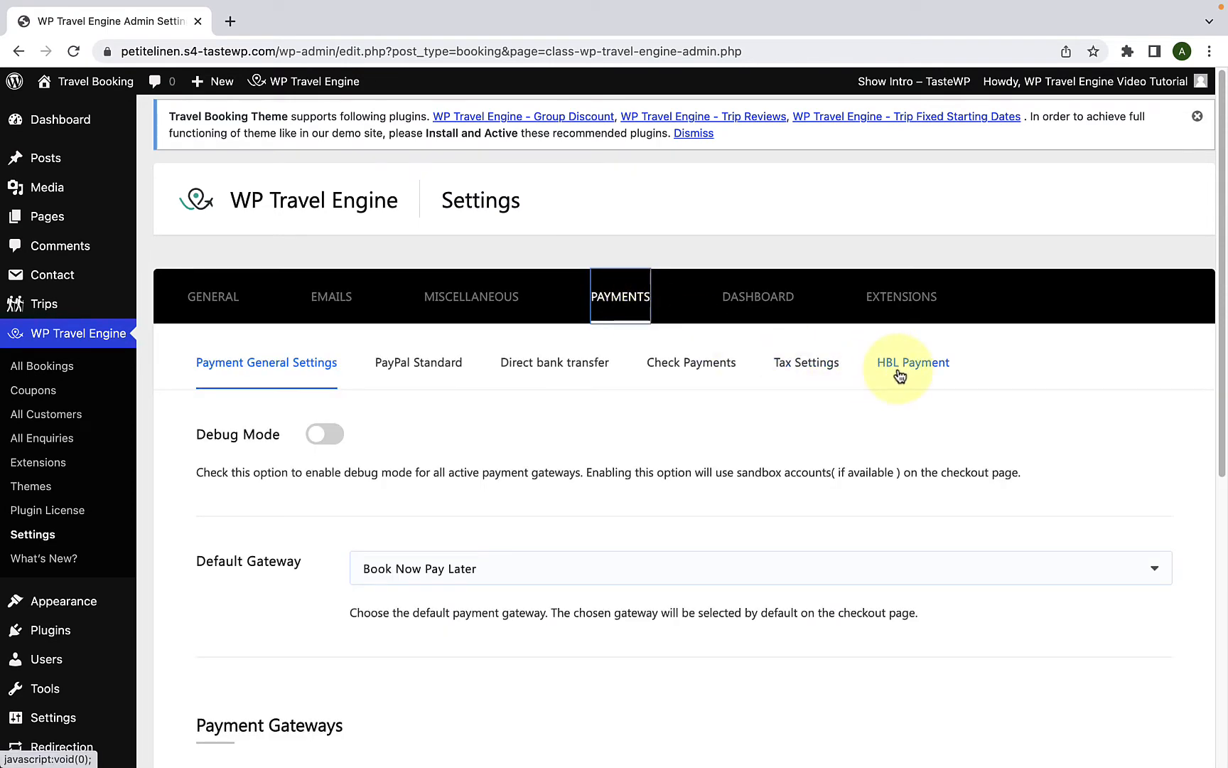
pyautogui.click(912, 361)
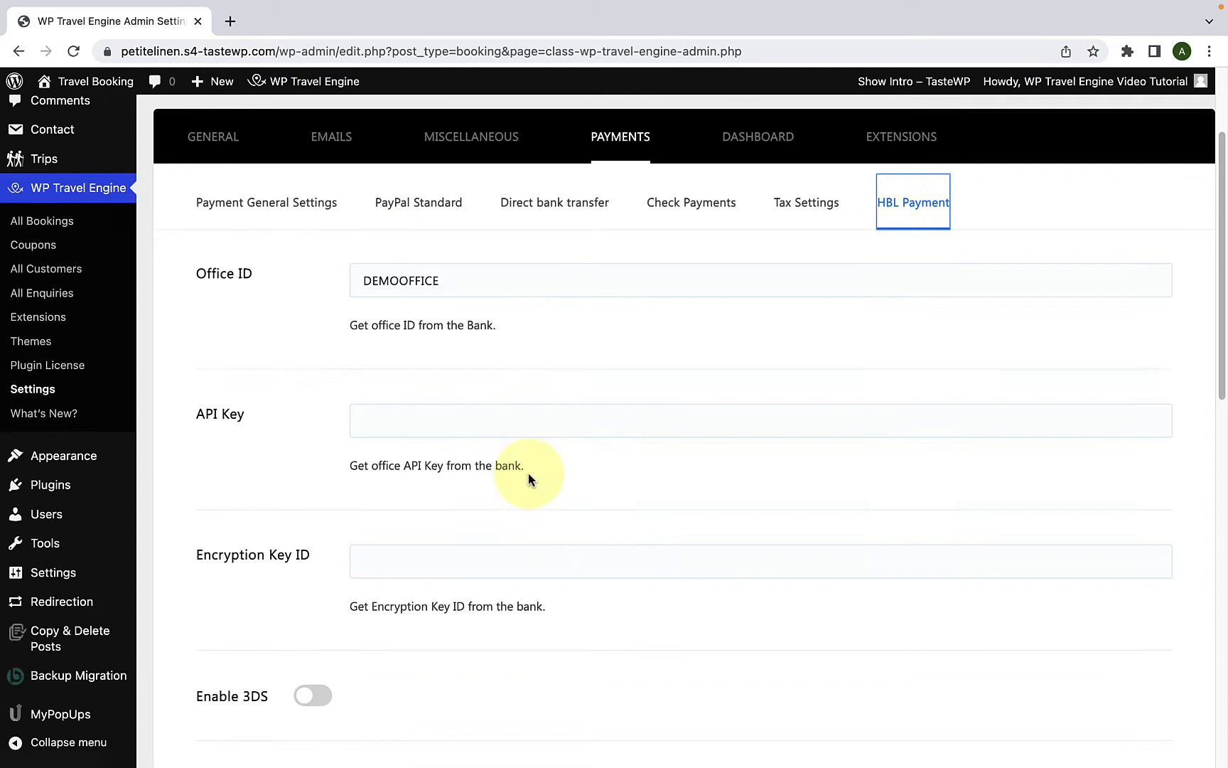
pyautogui.moveTo(487, 521)
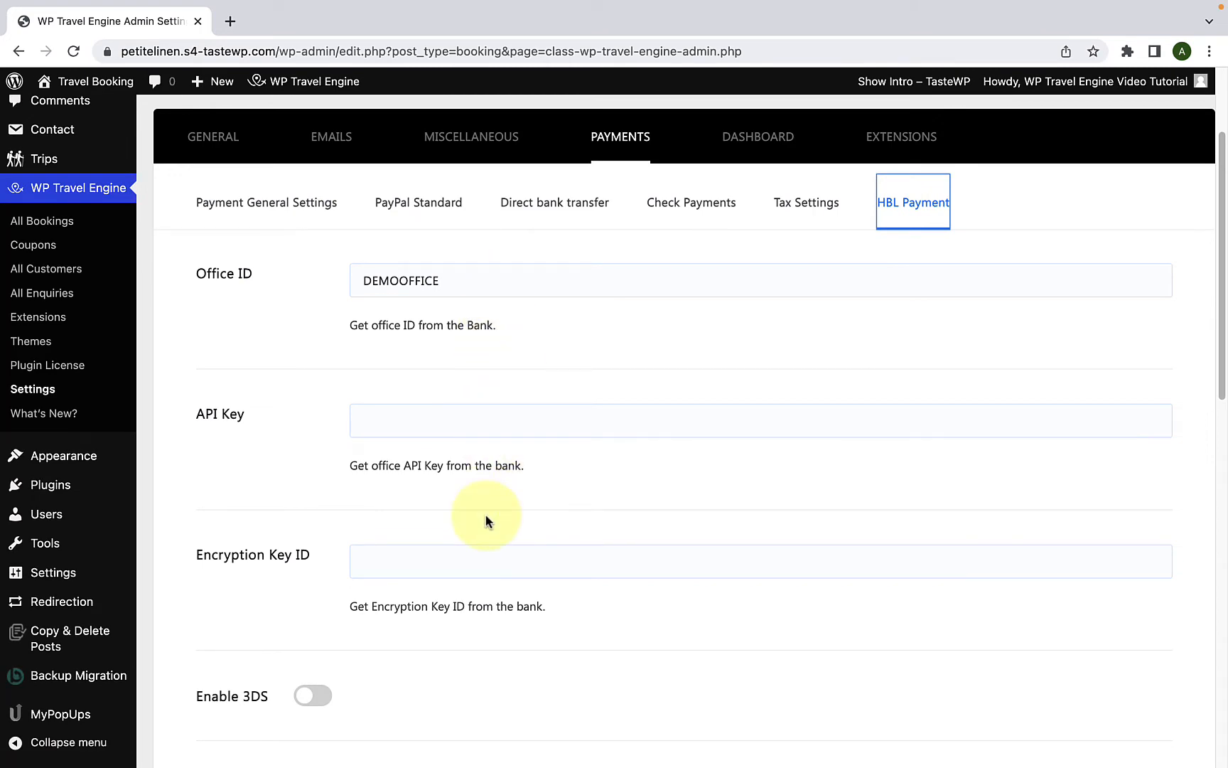
pyautogui.scroll(-3)
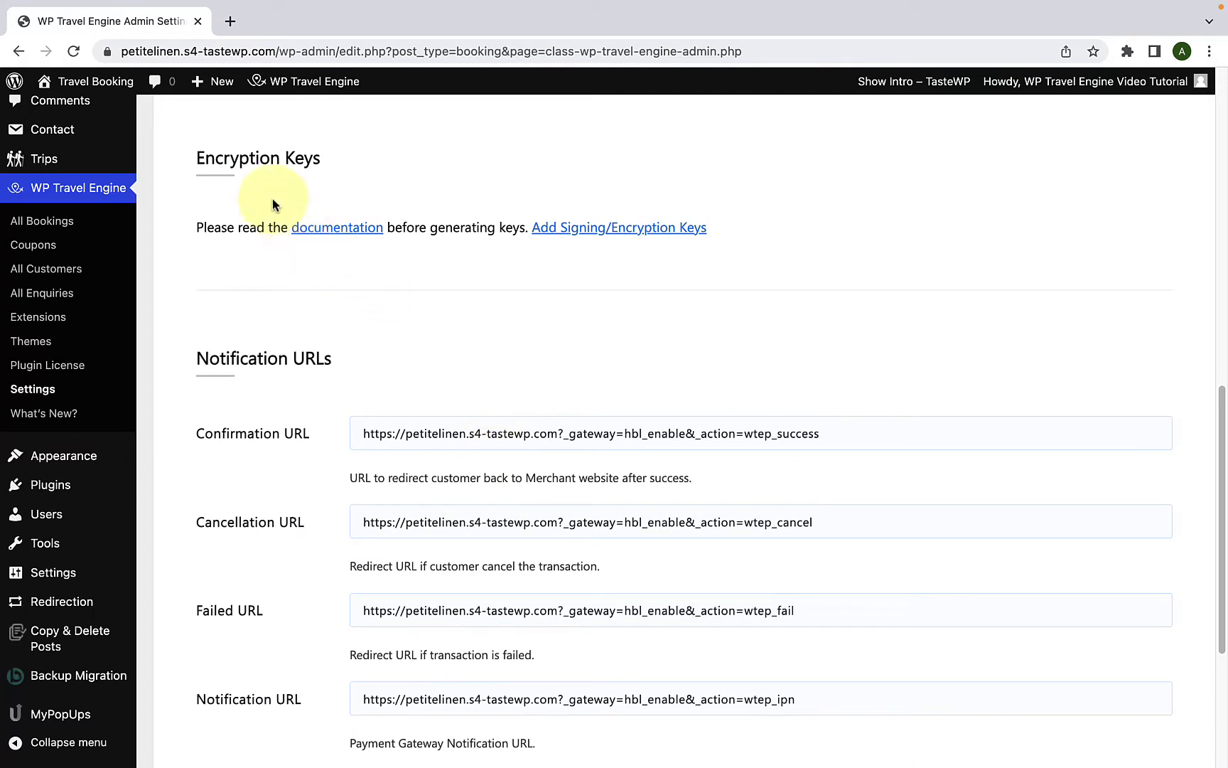
pyautogui.moveTo(347, 207)
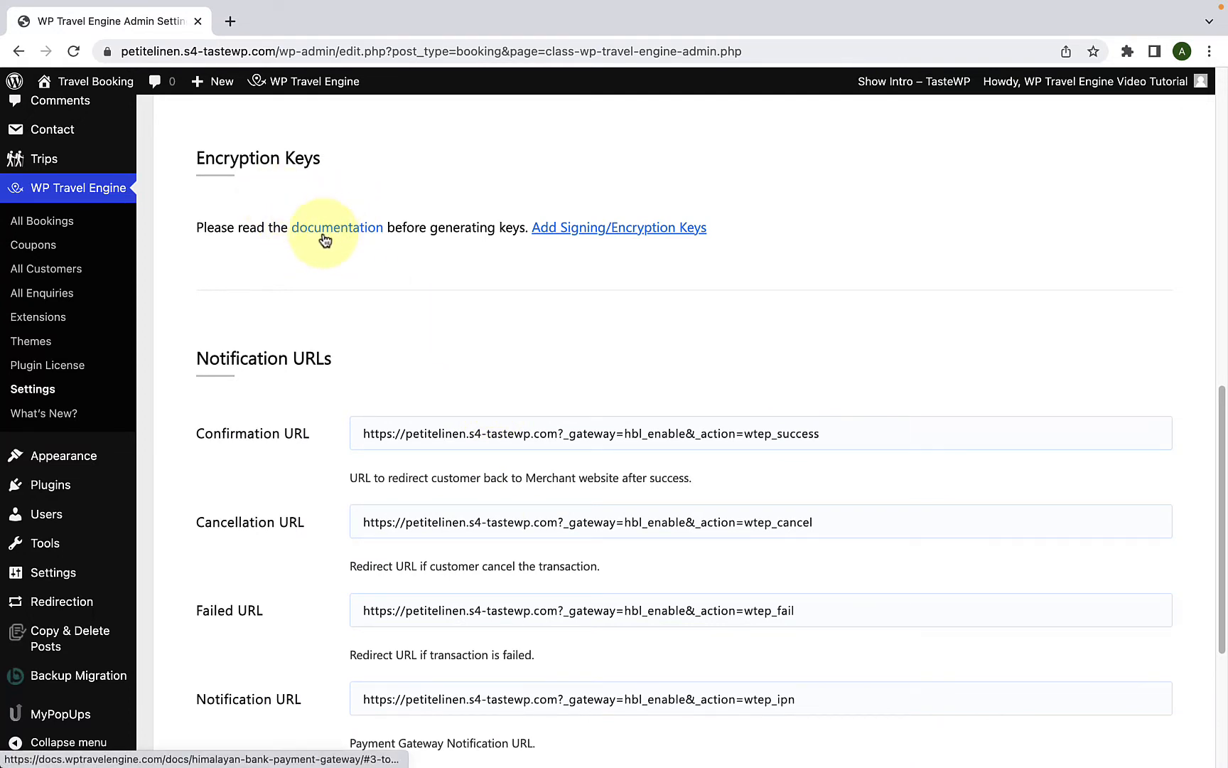
pyautogui.moveTo(567, 260)
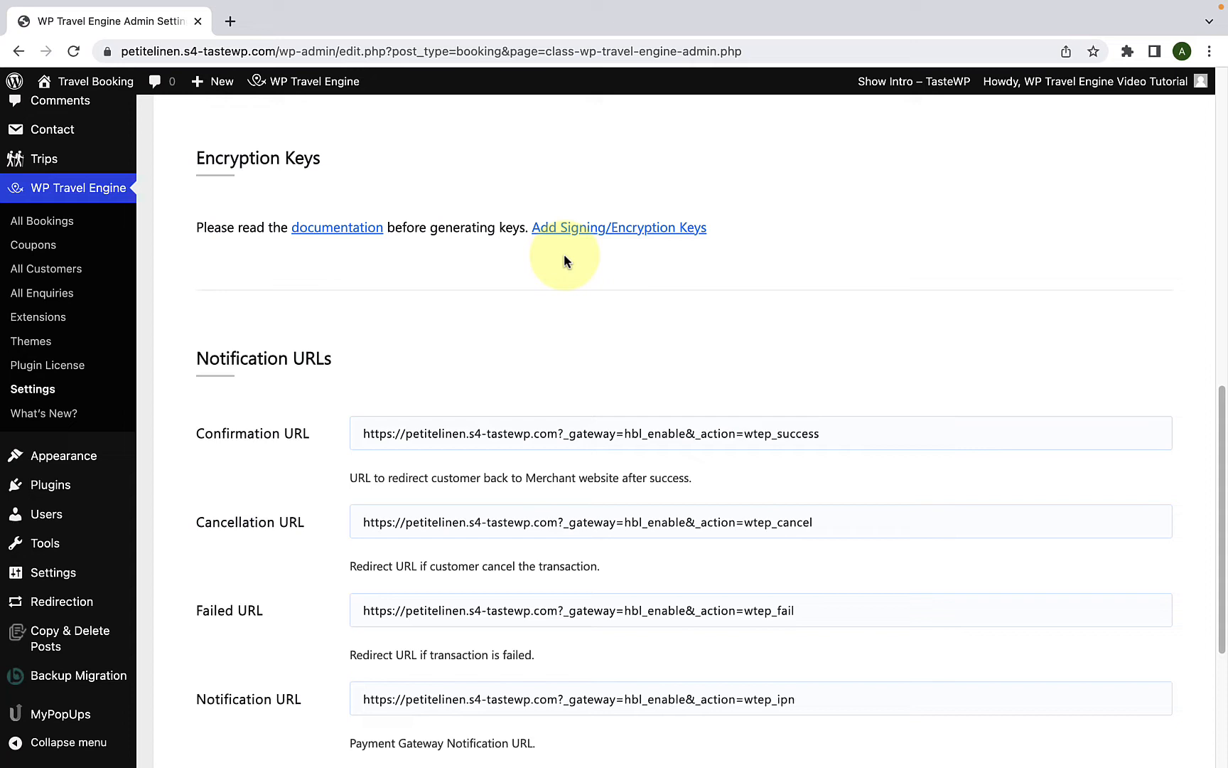
pyautogui.moveTo(556, 232)
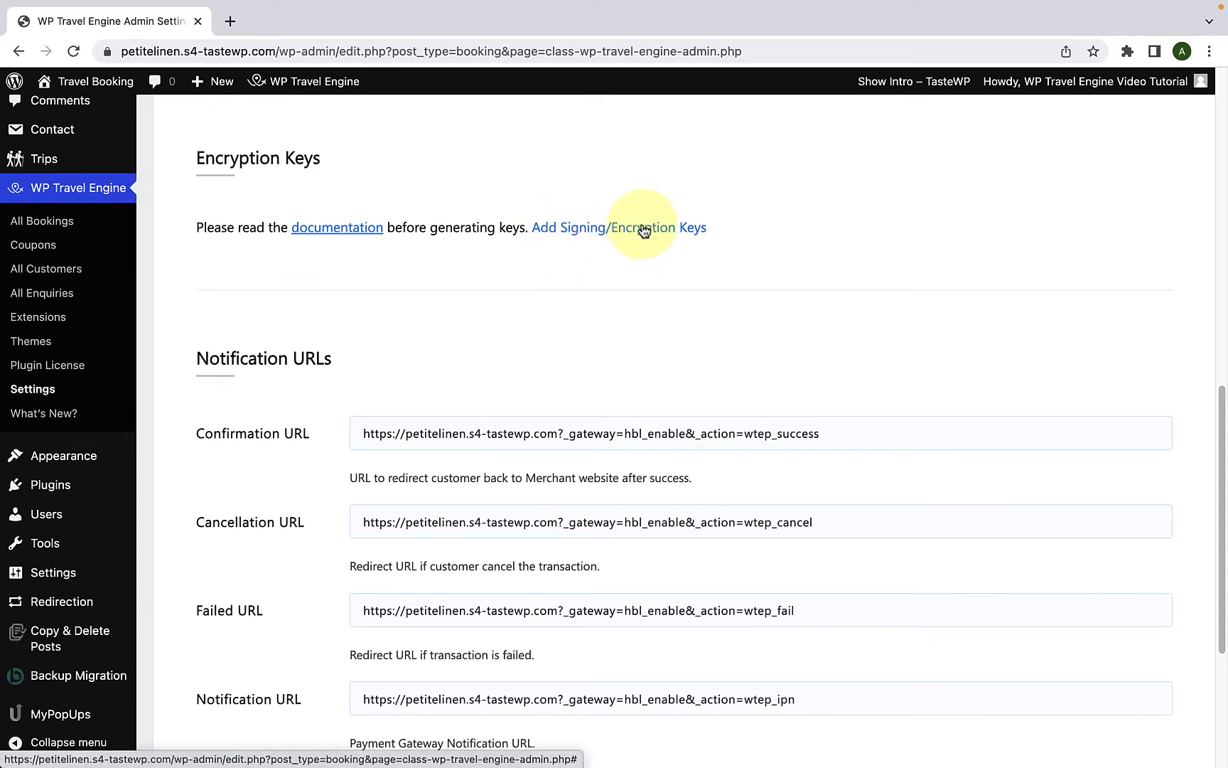
# - Show the Signing/Encryption Keys fields and bring up options for the Step 1 'here' link
pyautogui.click(619, 227)
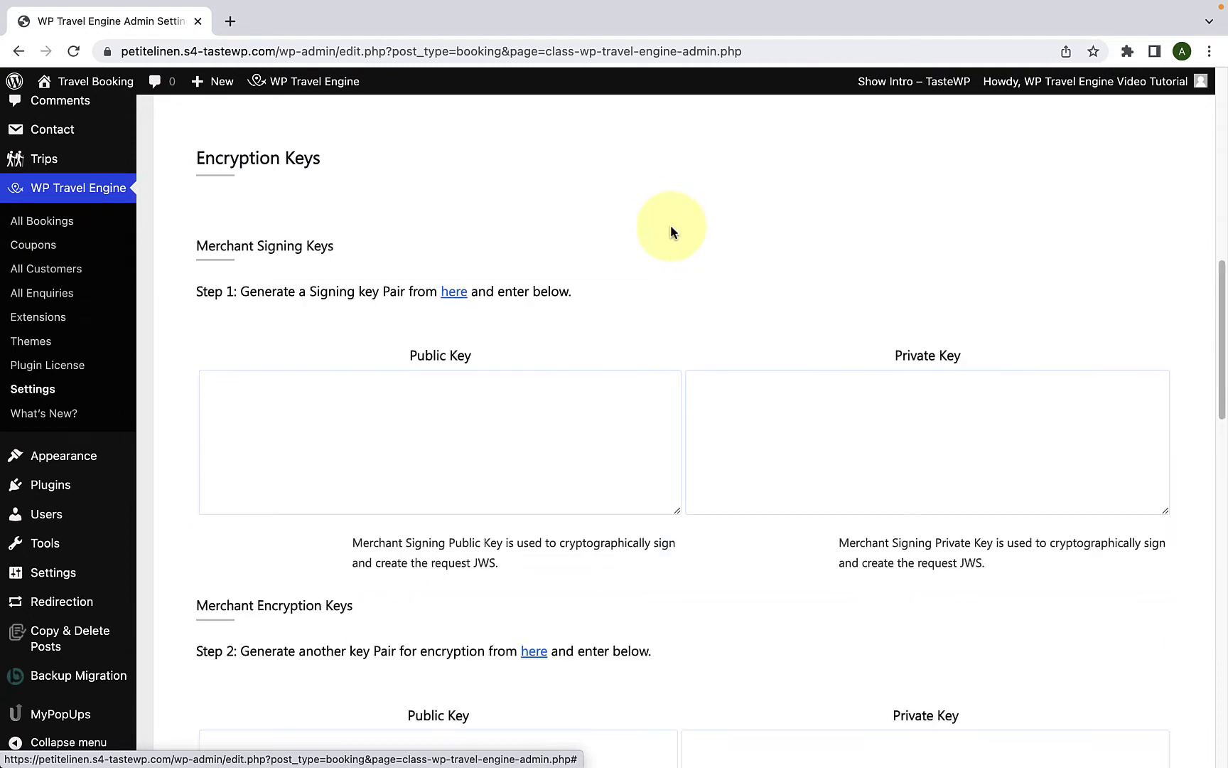
pyautogui.scroll(-3)
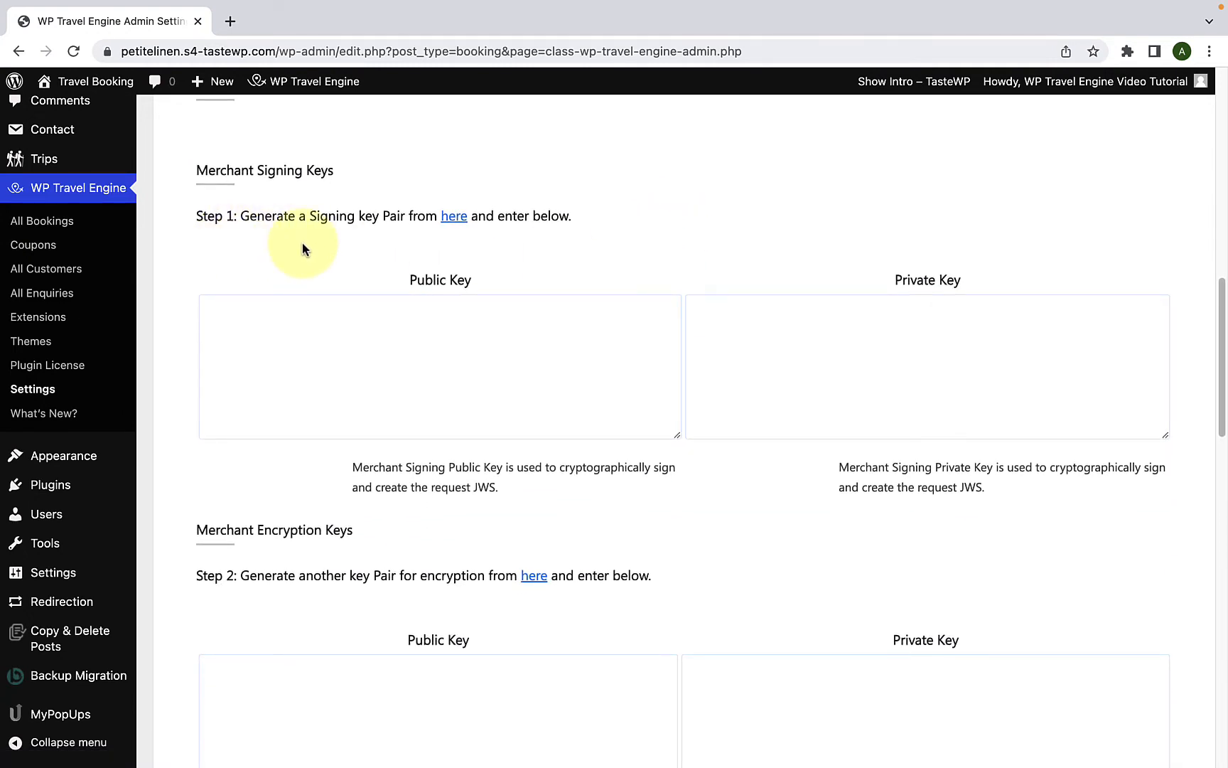
pyautogui.moveTo(284, 255)
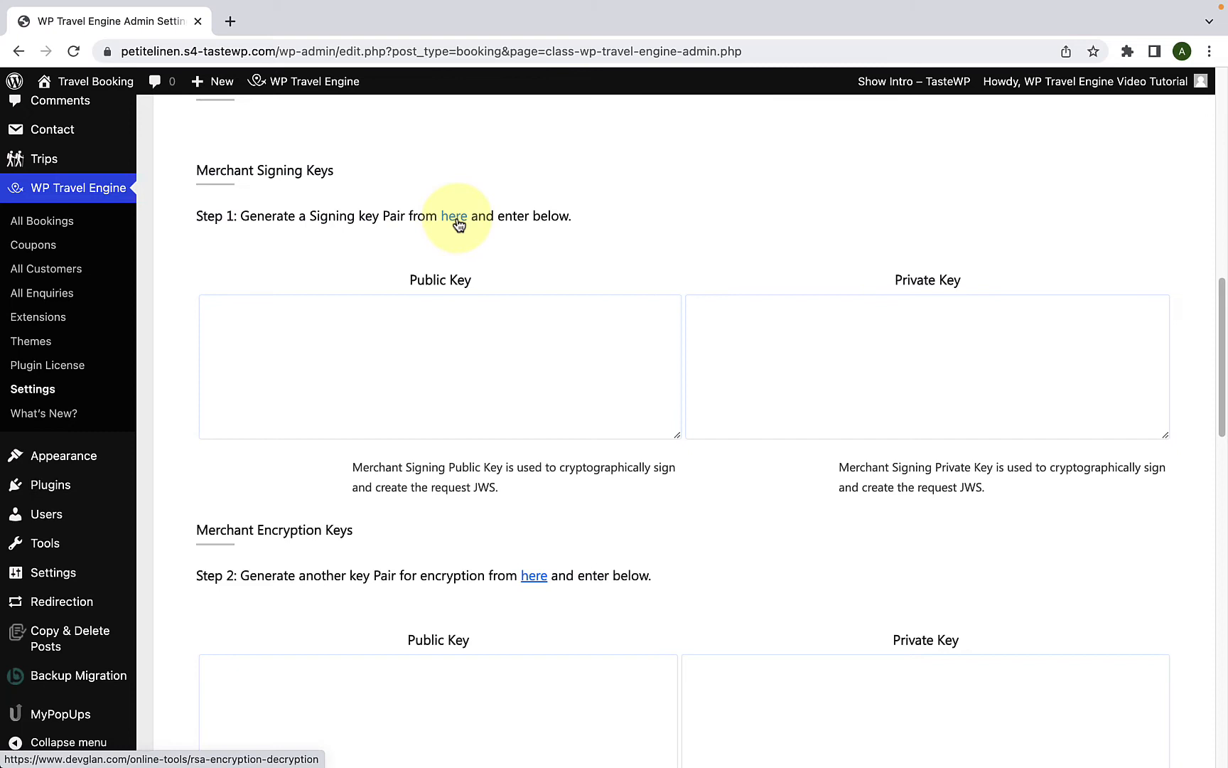
pyautogui.rightClick(453, 217)
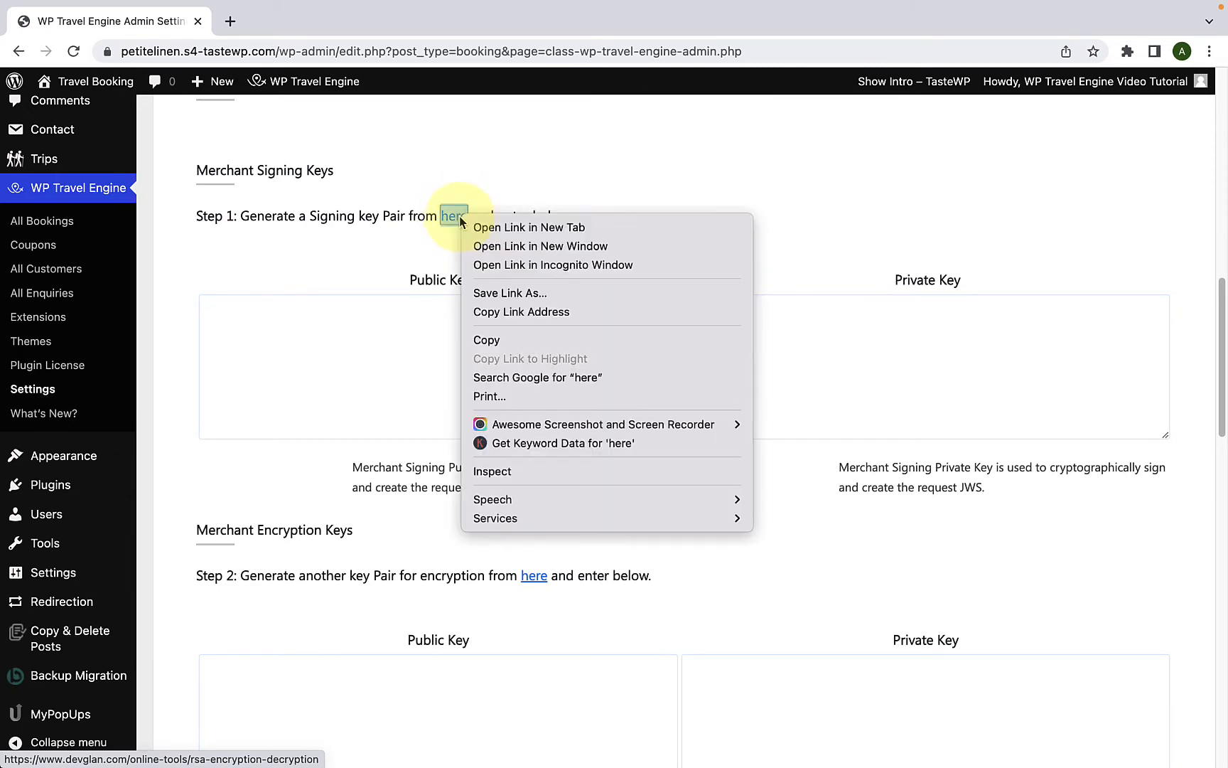
# - Generate a 4096-bit RSA key pair in devglan and copy the public key
pyautogui.click(529, 228)
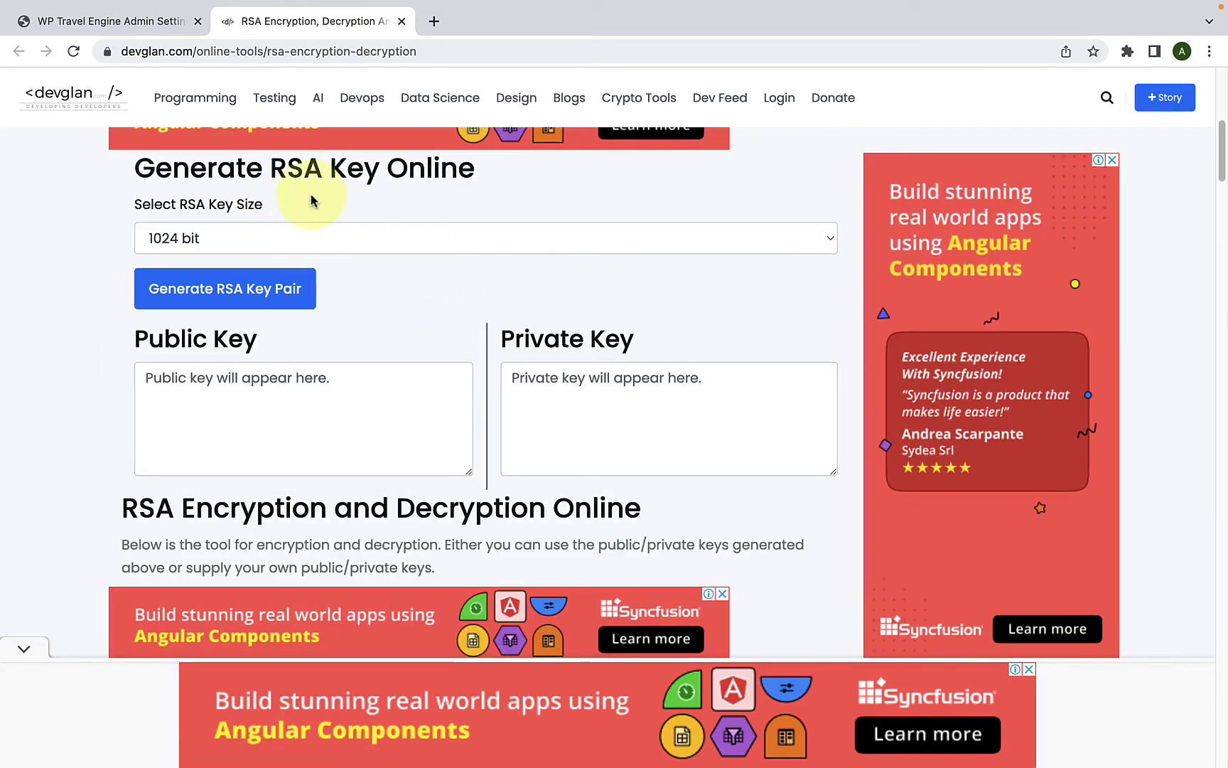
pyautogui.moveTo(384, 206)
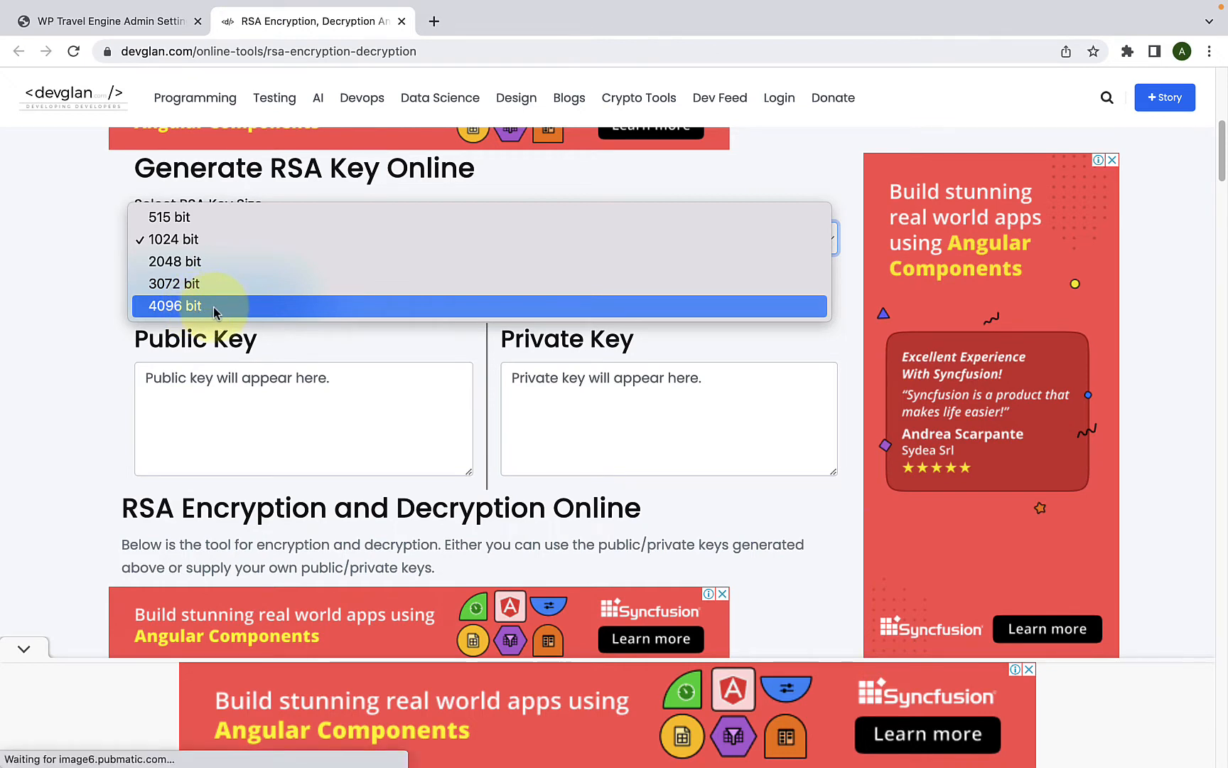
pyautogui.click(173, 306)
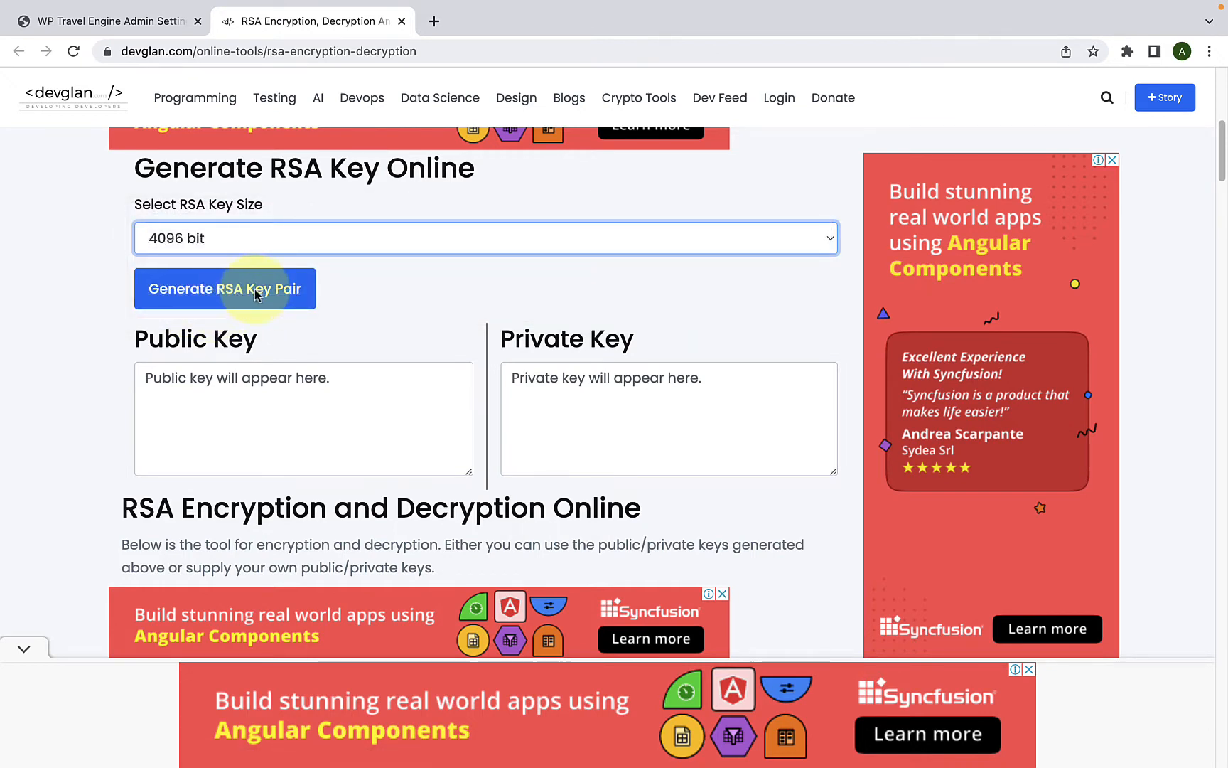
pyautogui.click(224, 289)
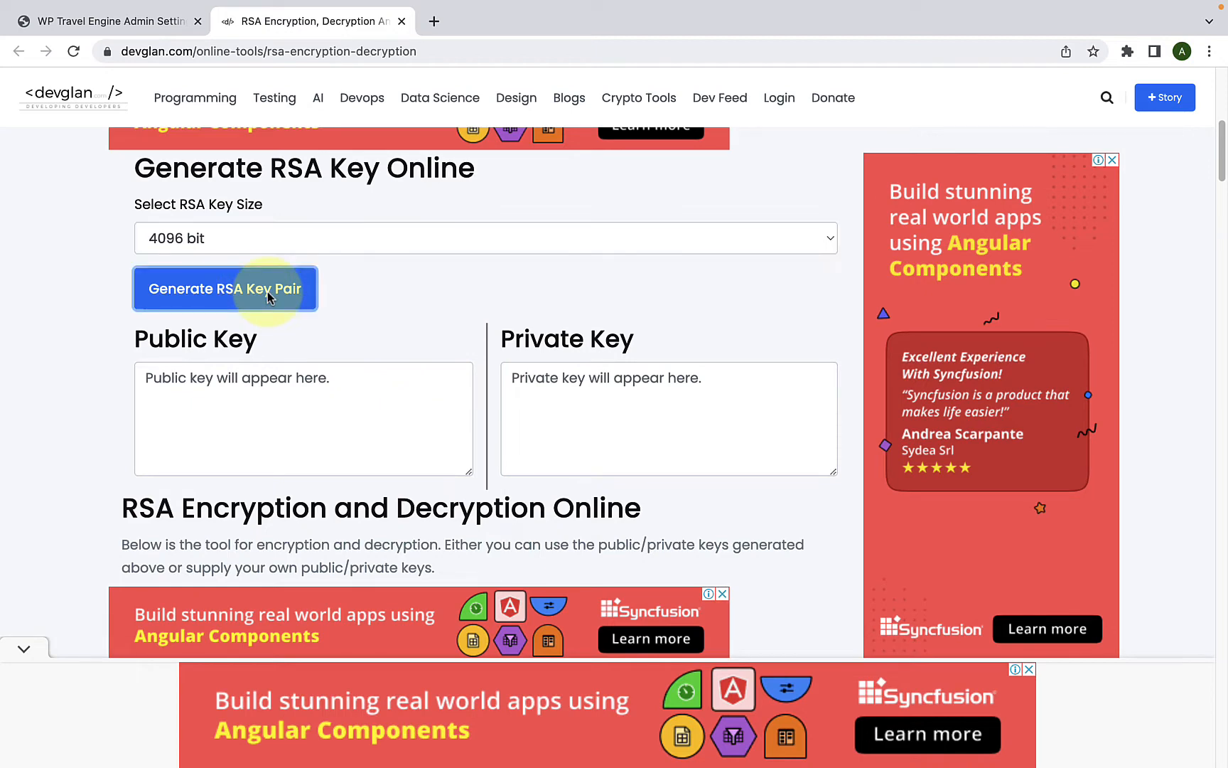
pyautogui.click(225, 289)
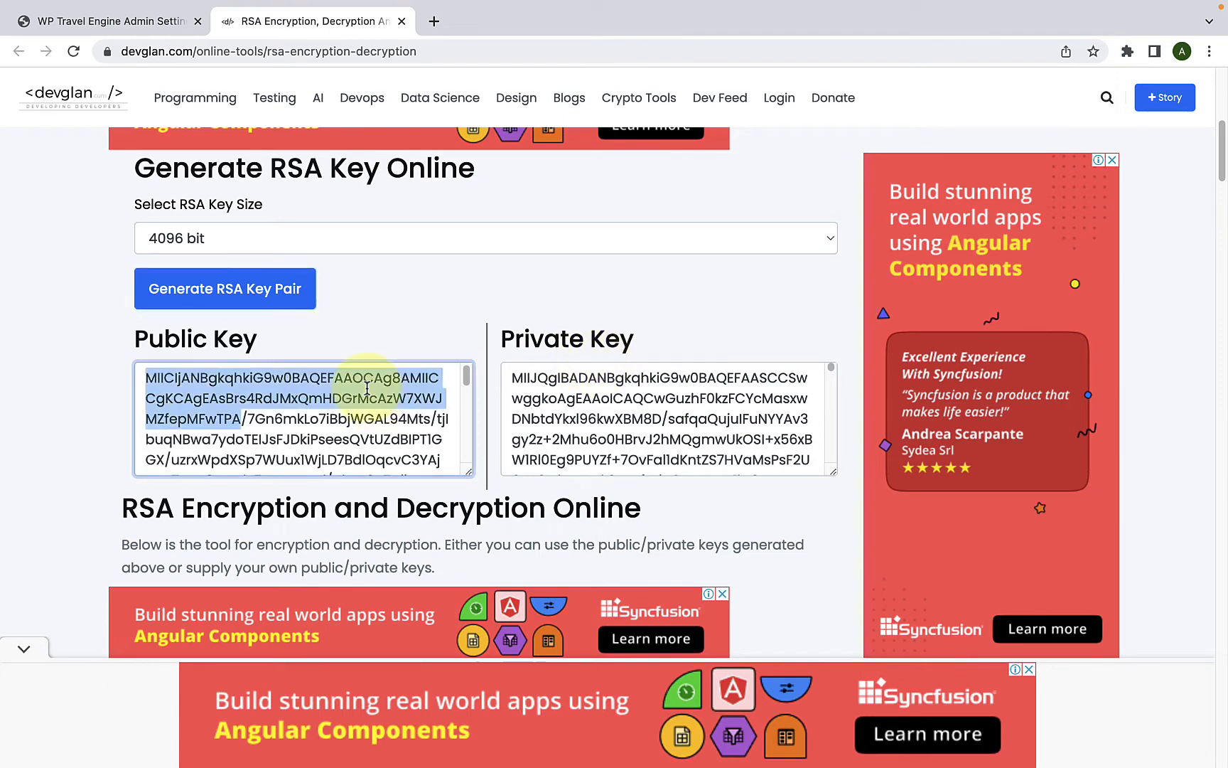
pyautogui.rightClick(368, 388)
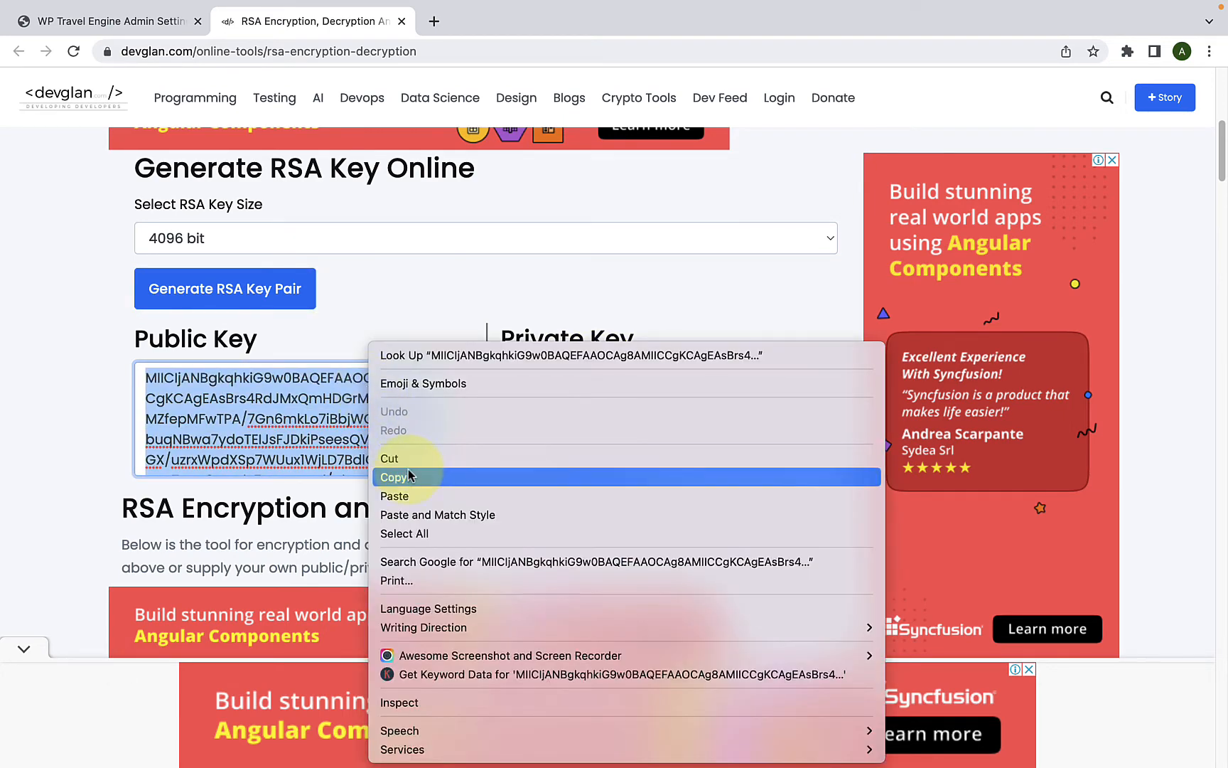
pyautogui.click(394, 477)
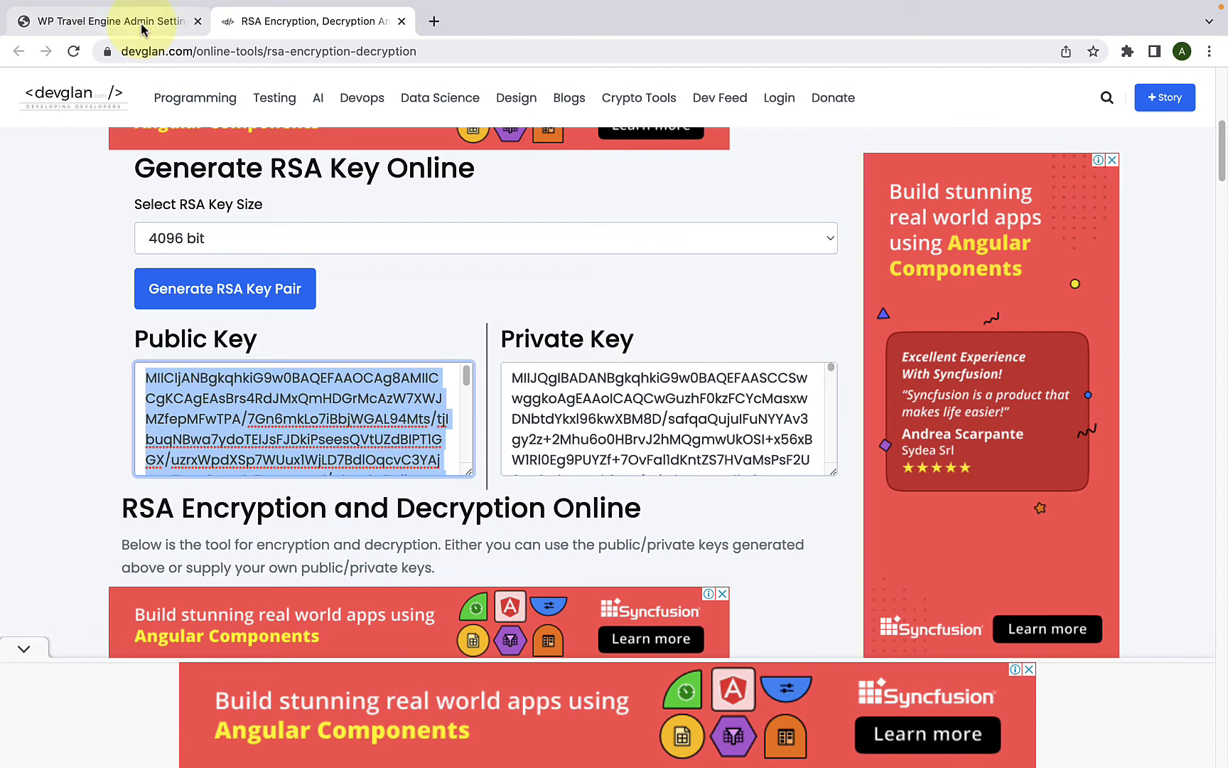
# - Paste the devglan public and private keys into the Signing Public and Private Key fields
pyautogui.click(108, 22)
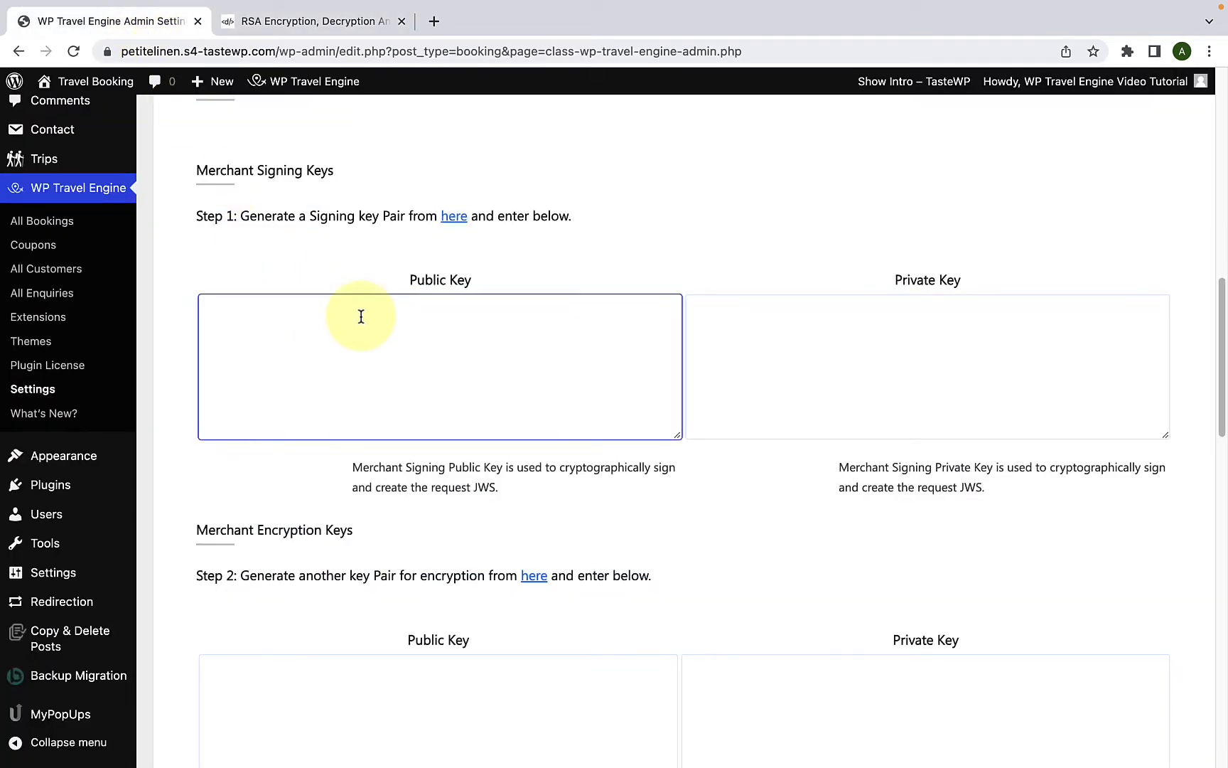
pyautogui.rightClick(361, 316)
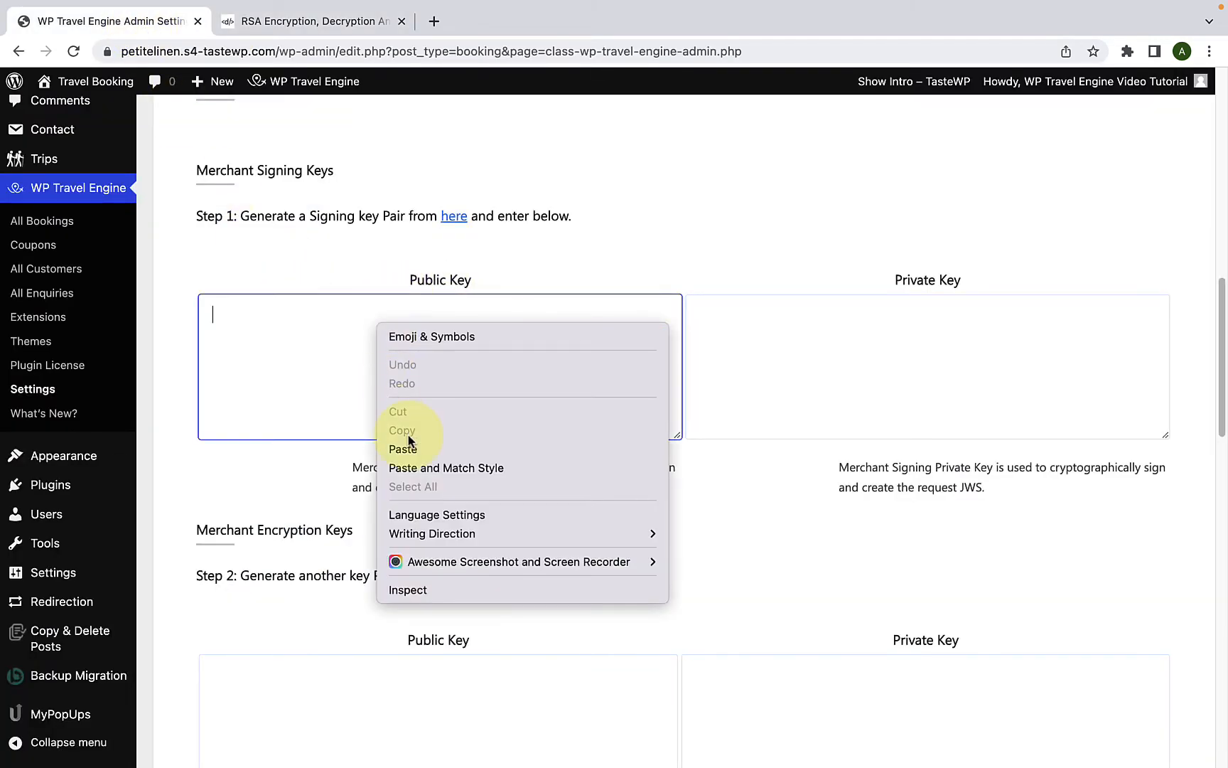
pyautogui.click(402, 449)
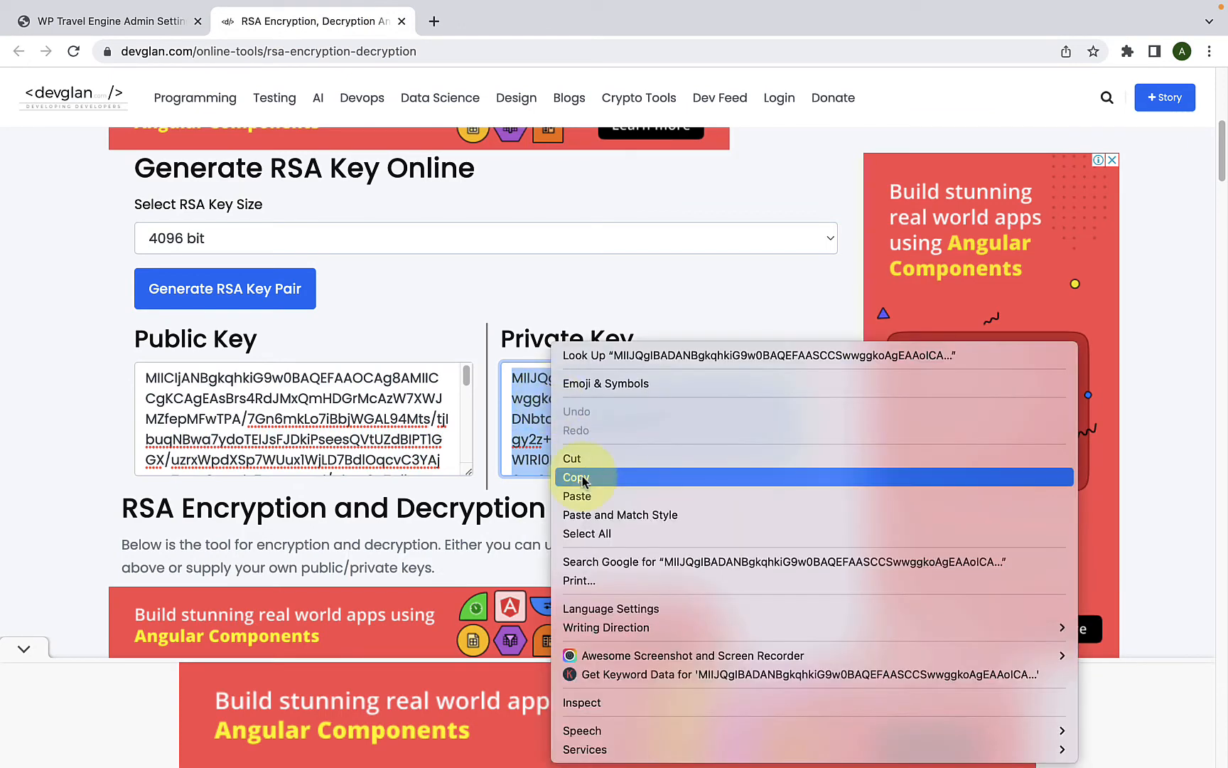
pyautogui.click(575, 477)
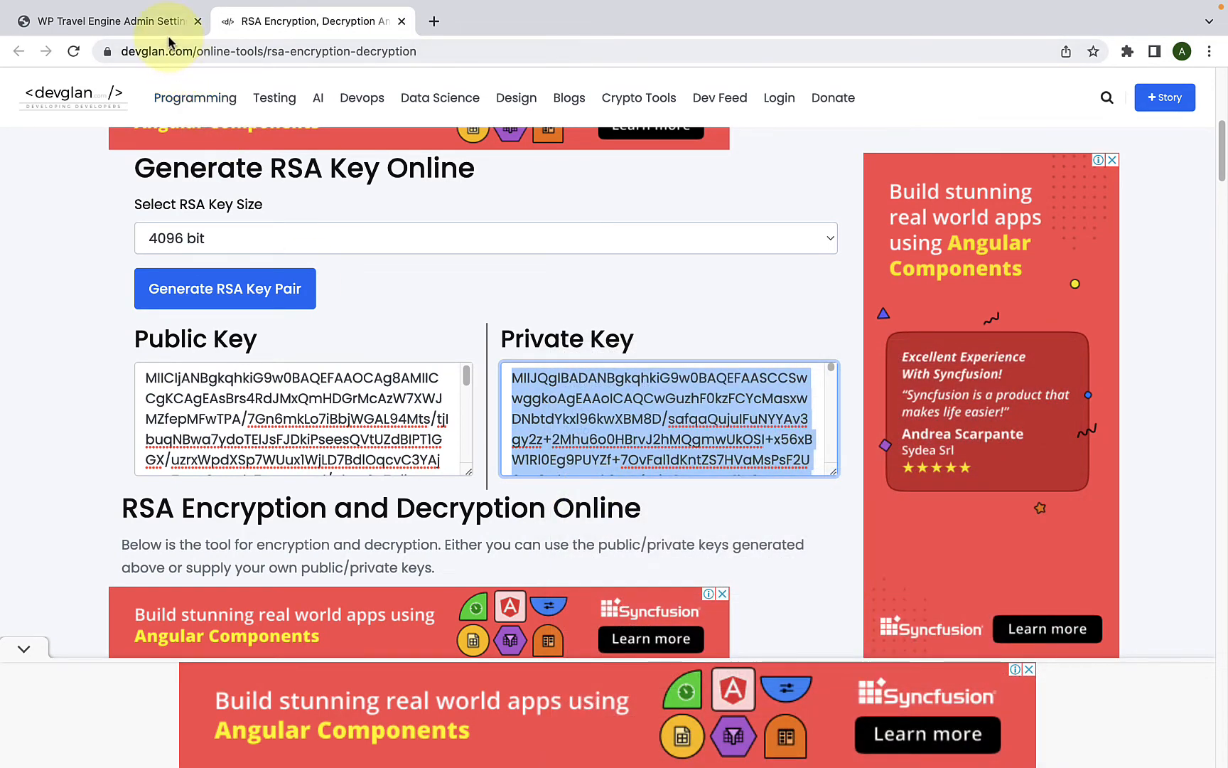
pyautogui.click(102, 21)
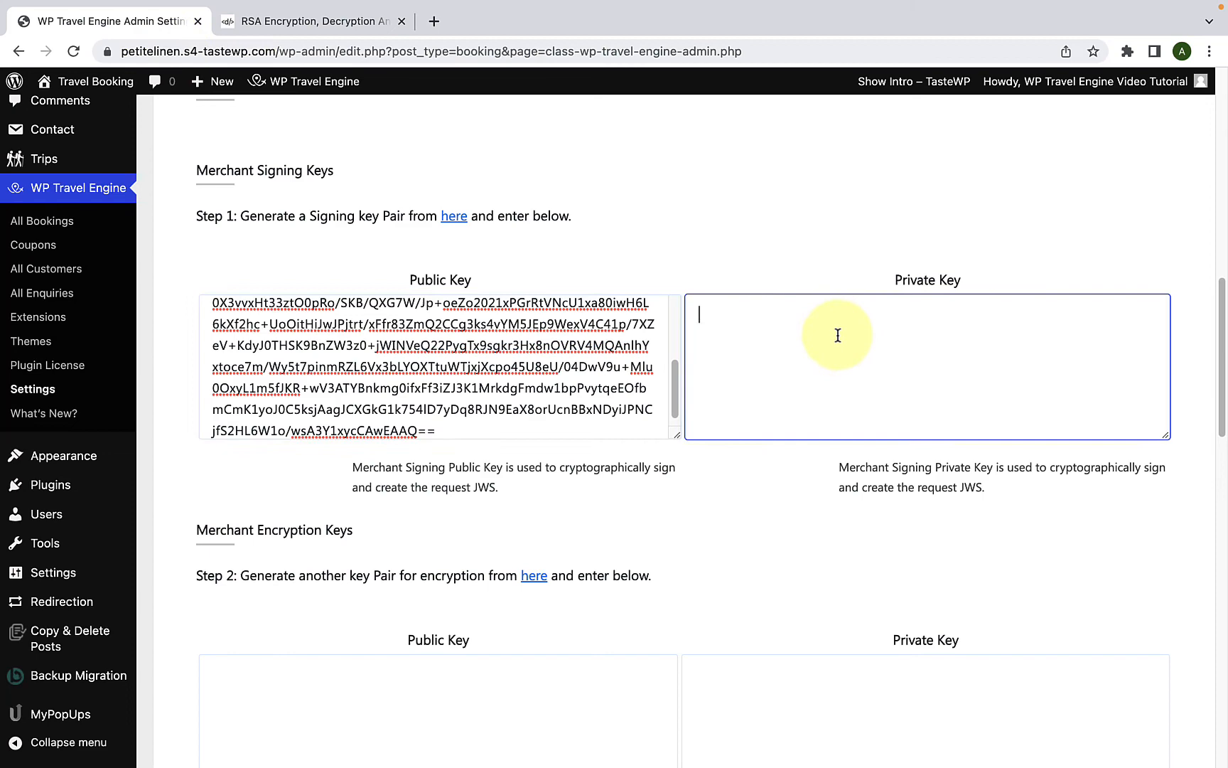
pyautogui.rightClick(837, 335)
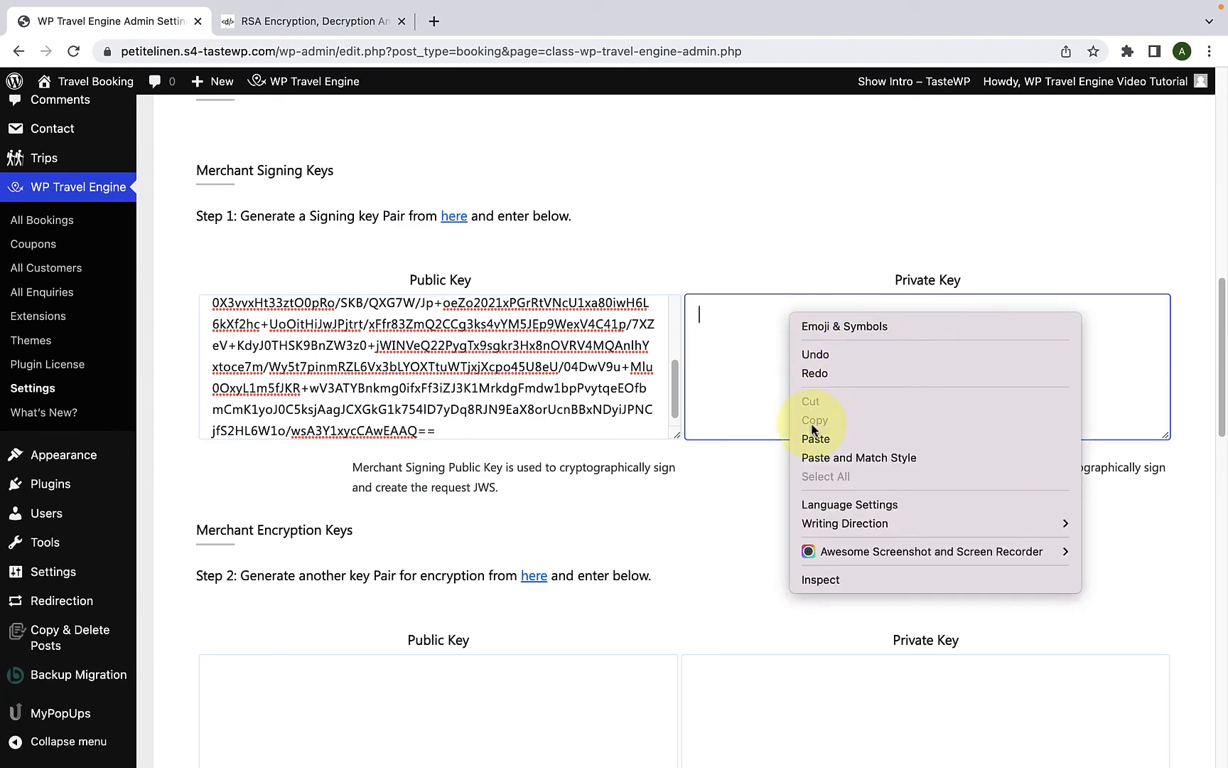
pyautogui.click(815, 439)
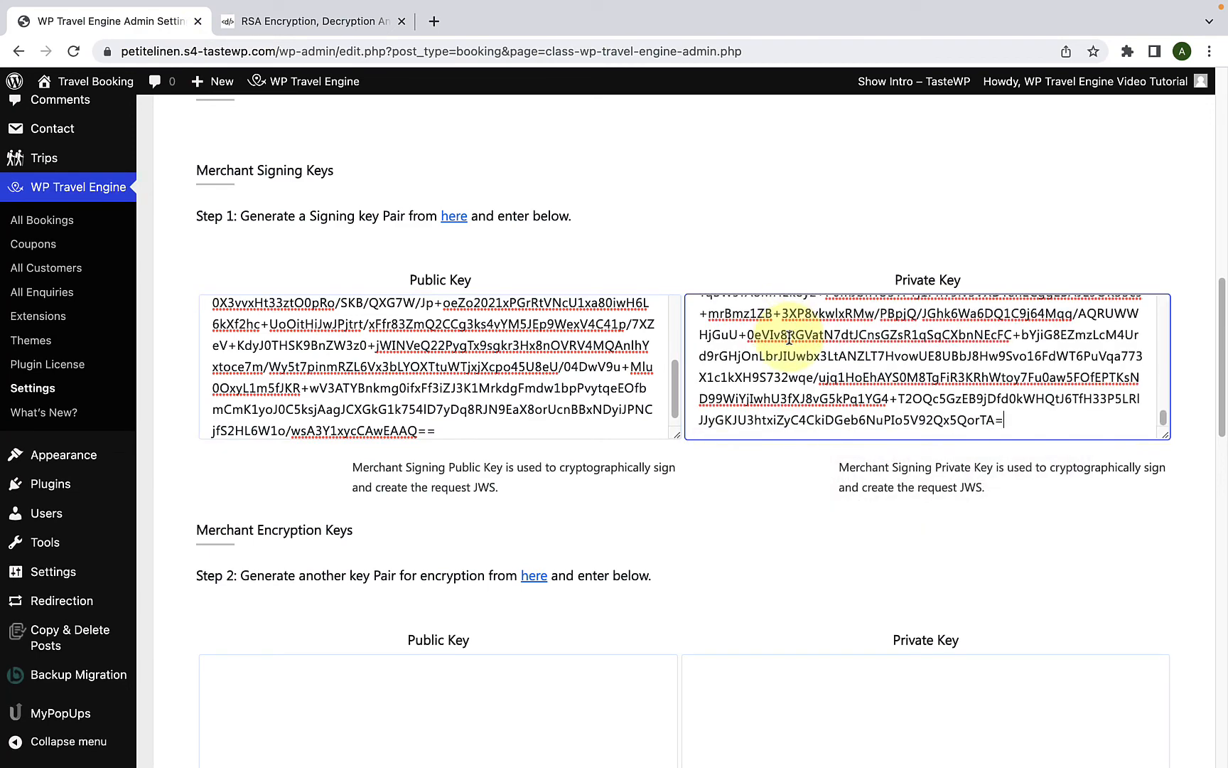
# - Scroll past the Merchant Signing Keys and return to the devglan RSA tool tab
pyautogui.scroll(-3)
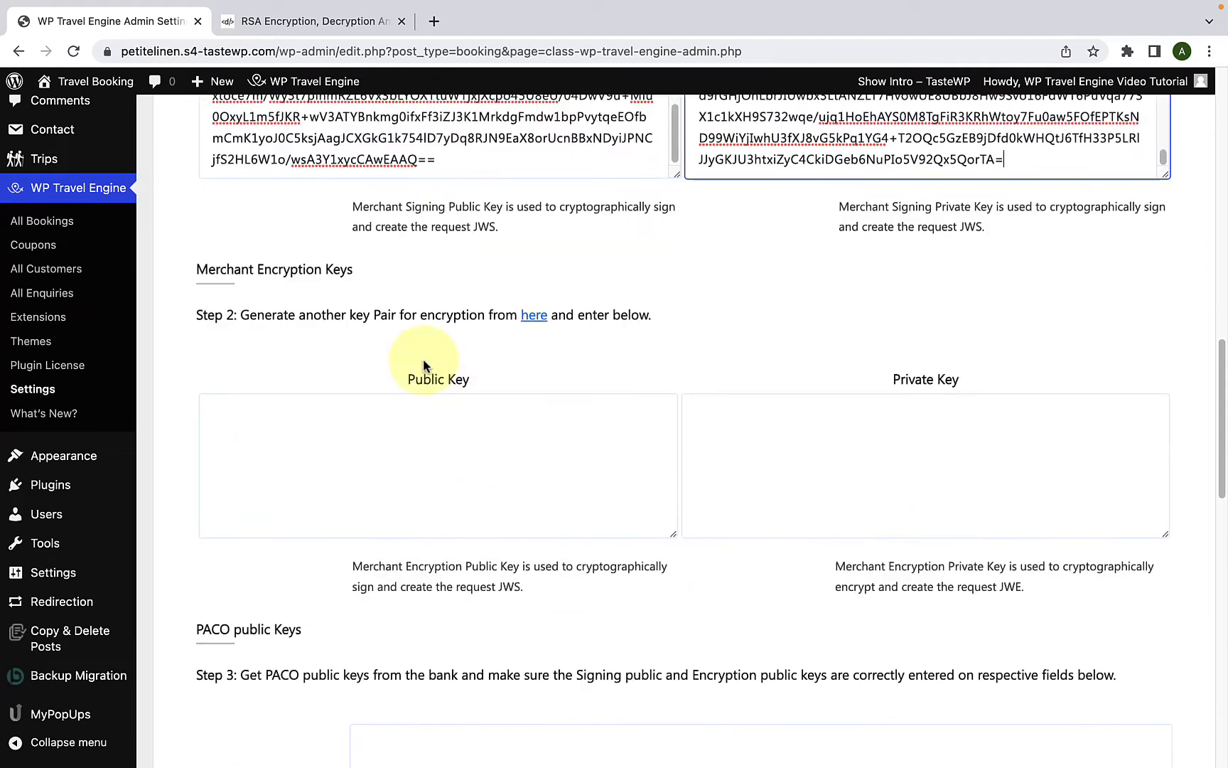
pyautogui.scroll(-3)
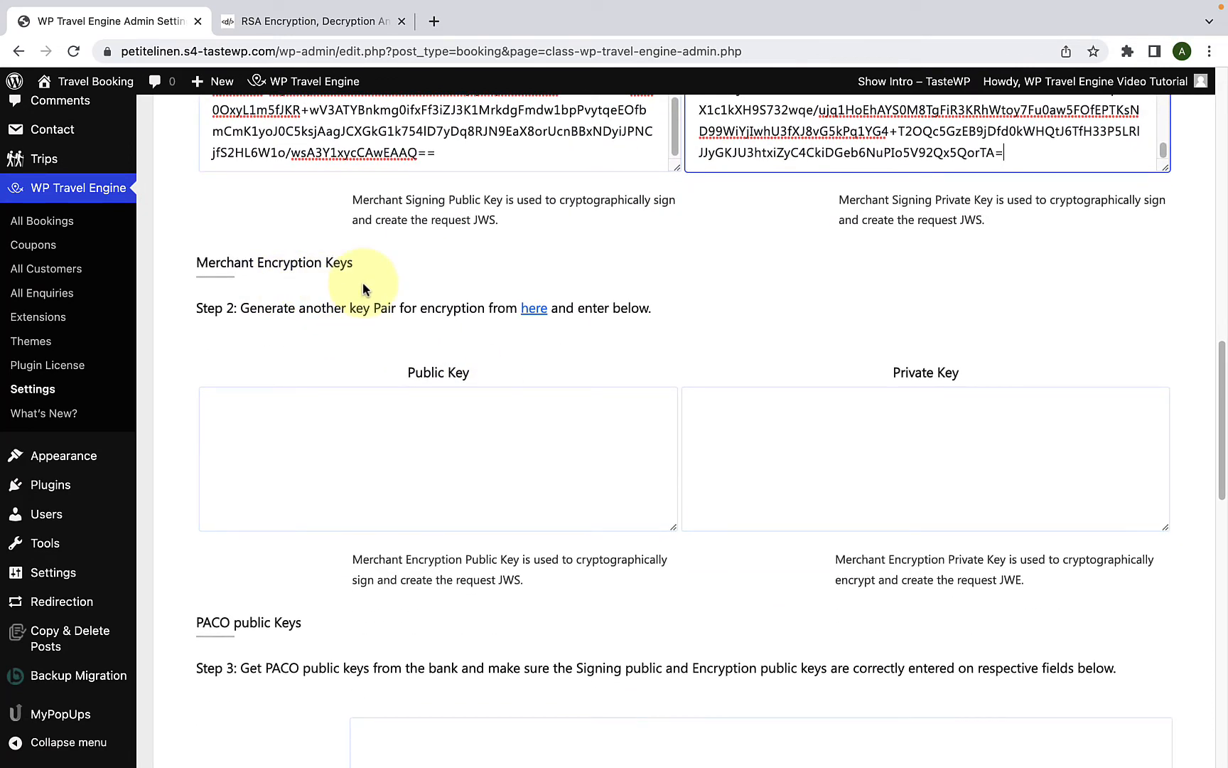
pyautogui.scroll(-3)
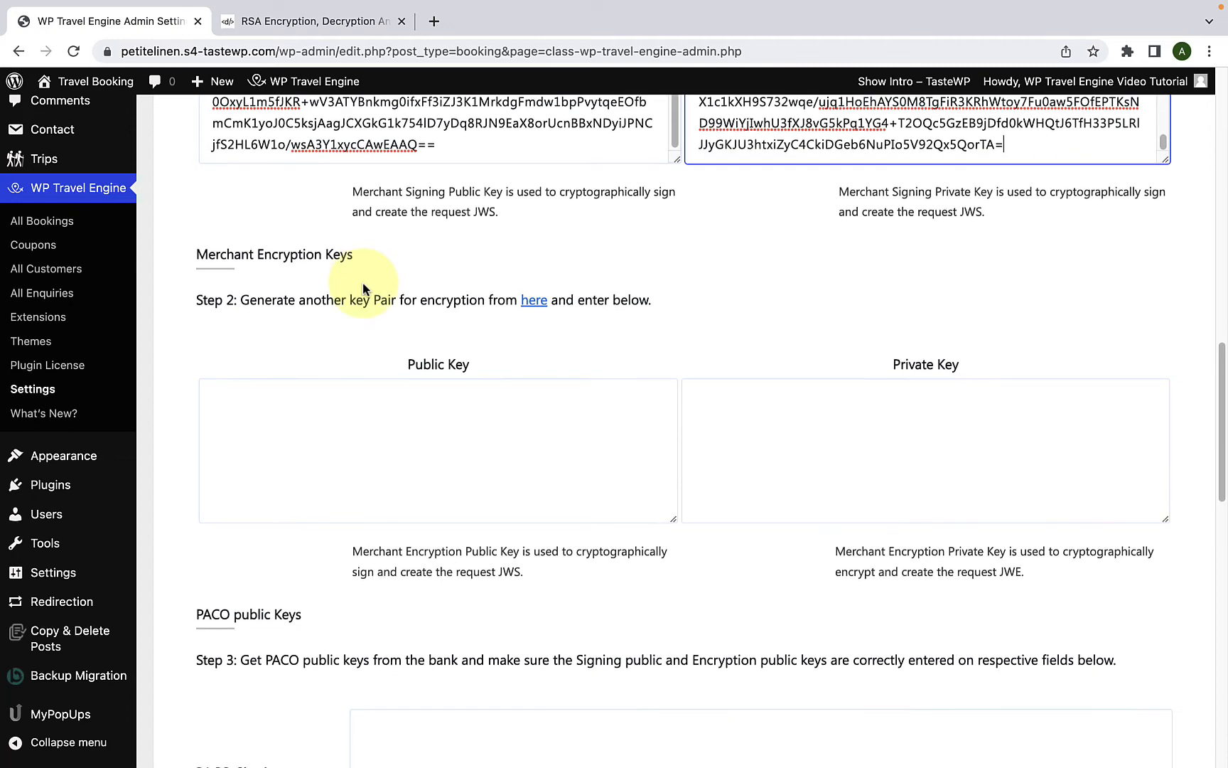
pyautogui.scroll(-3)
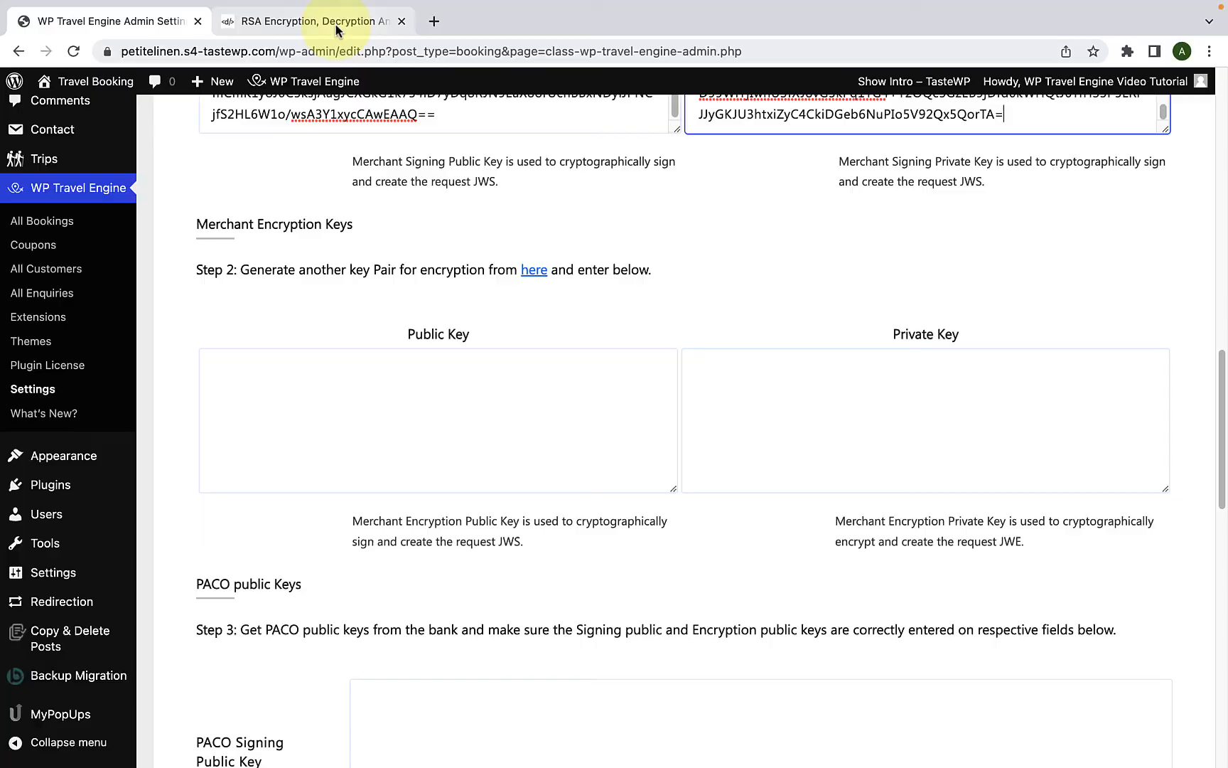
pyautogui.click(314, 21)
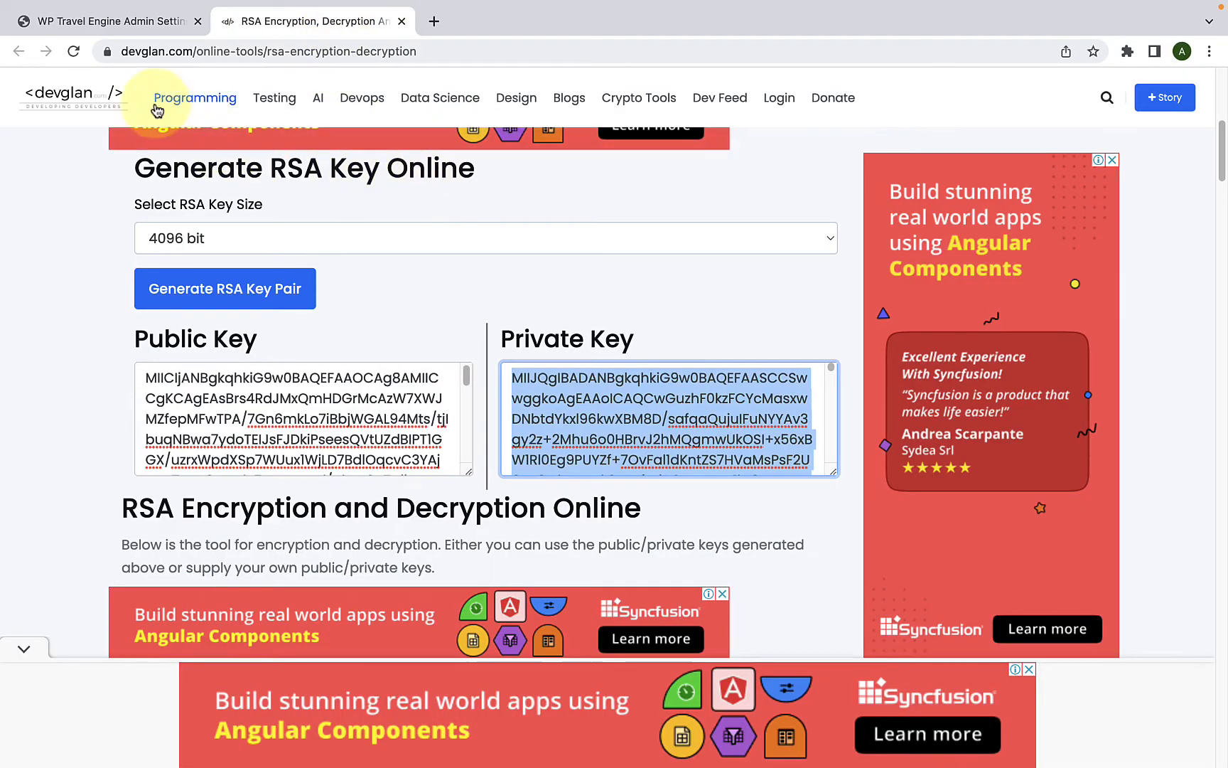
# - Reload the devglan RSA tool and generate a fresh 4096-bit key pair
pyautogui.click(74, 52)
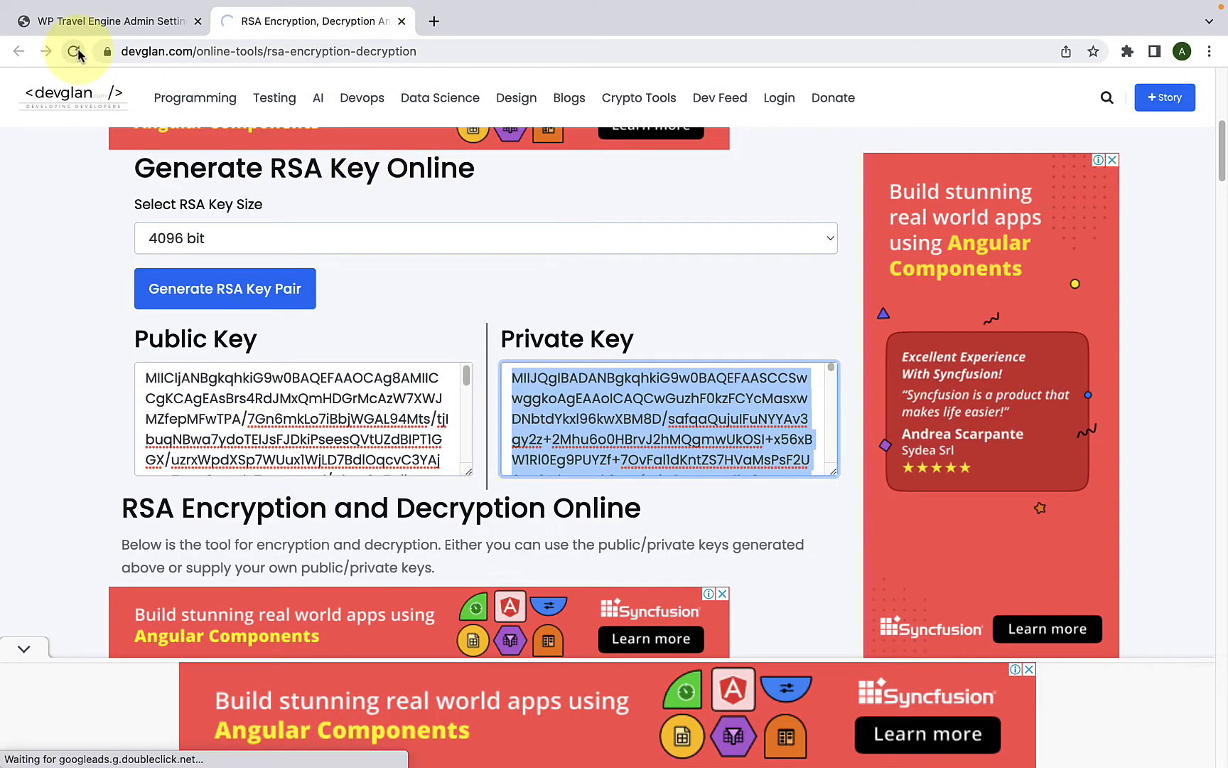
pyautogui.click(76, 51)
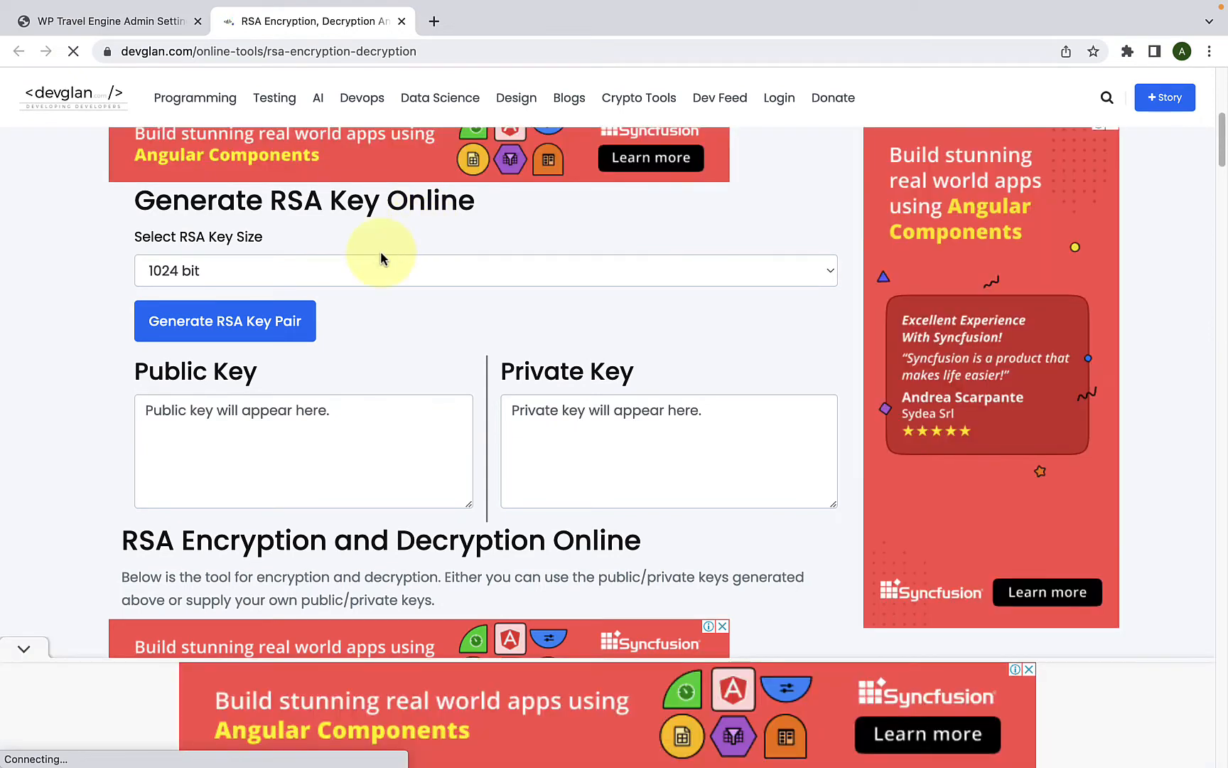
pyautogui.moveTo(243, 256)
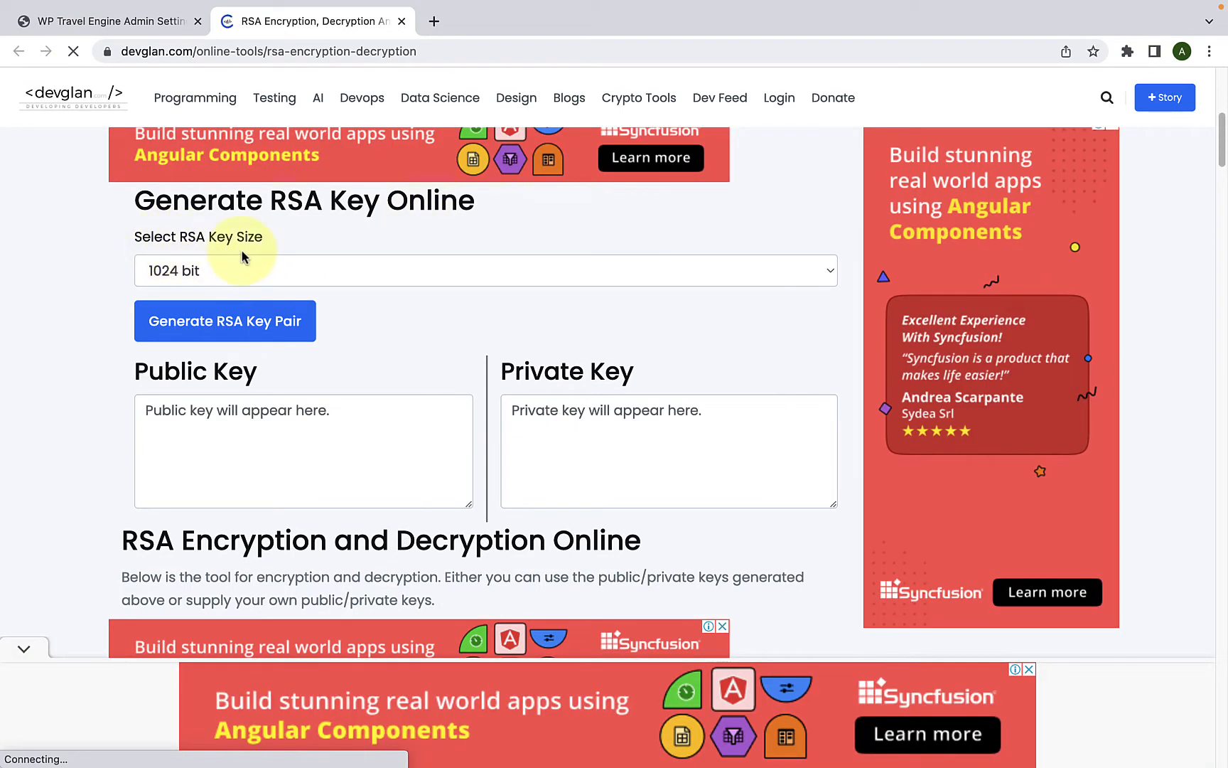
pyautogui.click(485, 270)
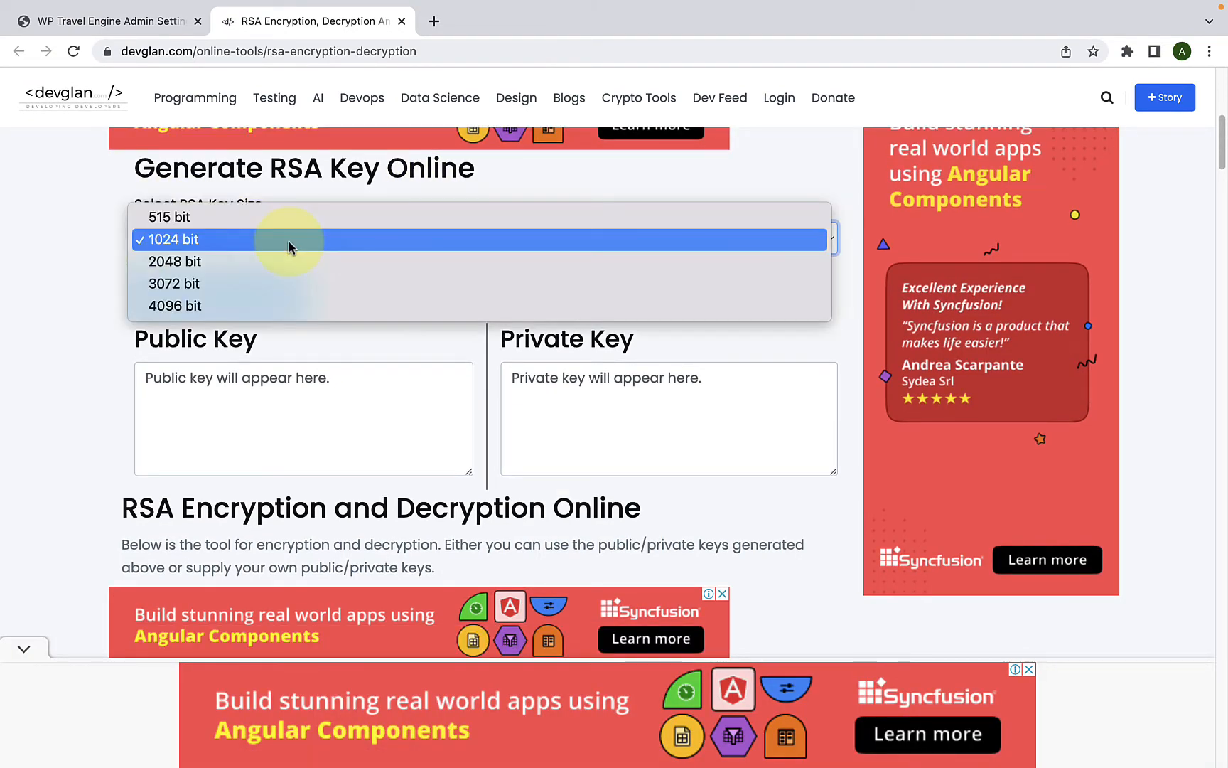
pyautogui.moveTo(212, 306)
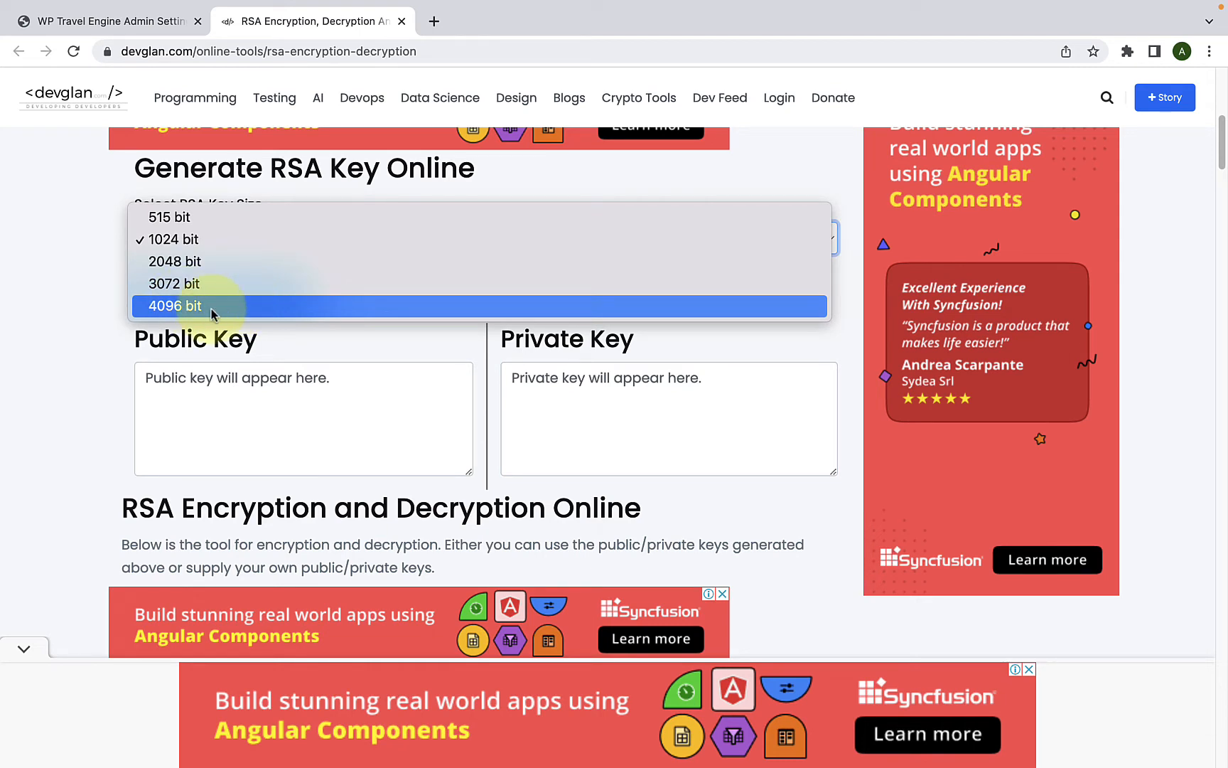
pyautogui.click(174, 305)
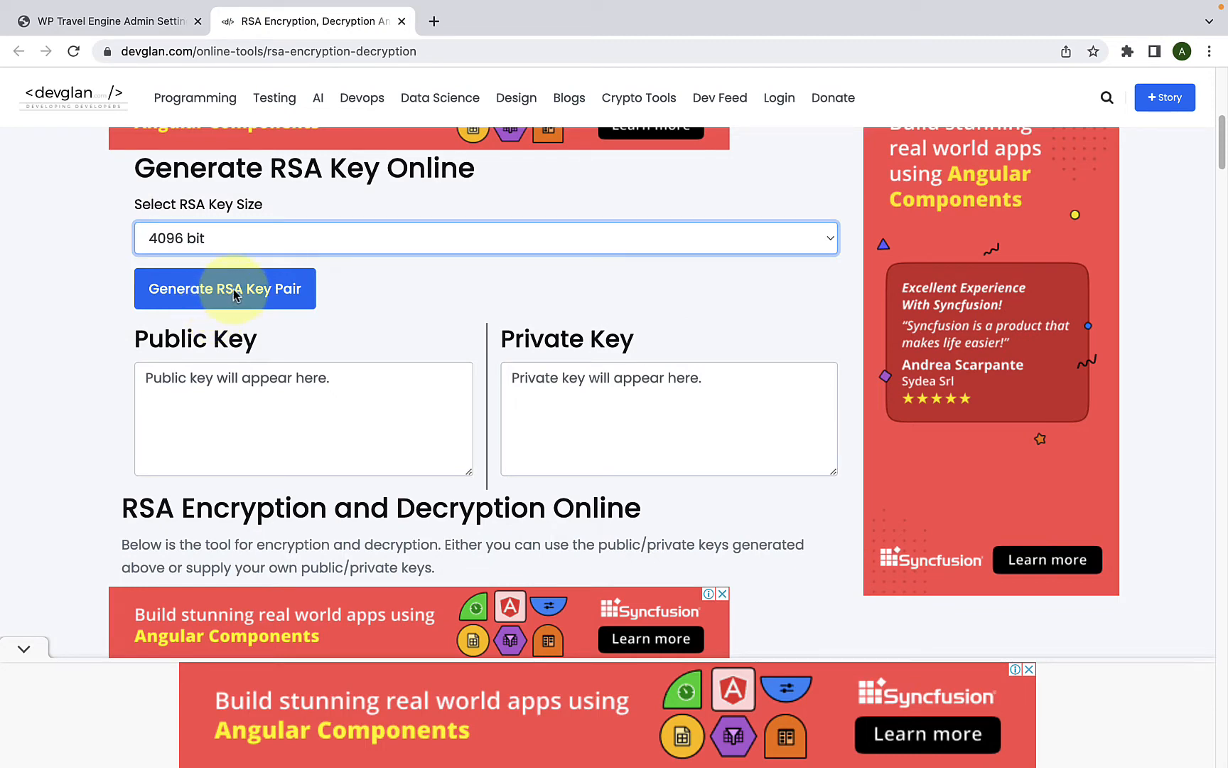
pyautogui.click(224, 289)
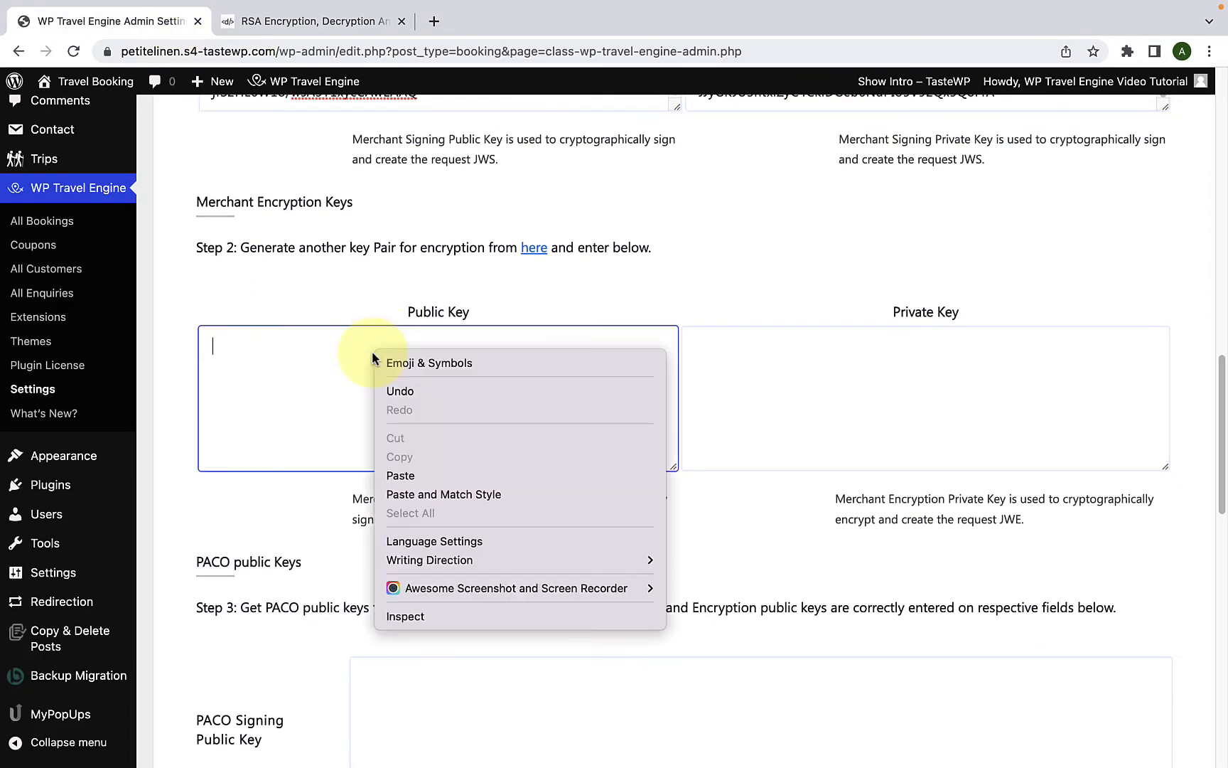
# - Paste the new keys into the Merchant Encryption Public and Private Key fields
pyautogui.click(399, 475)
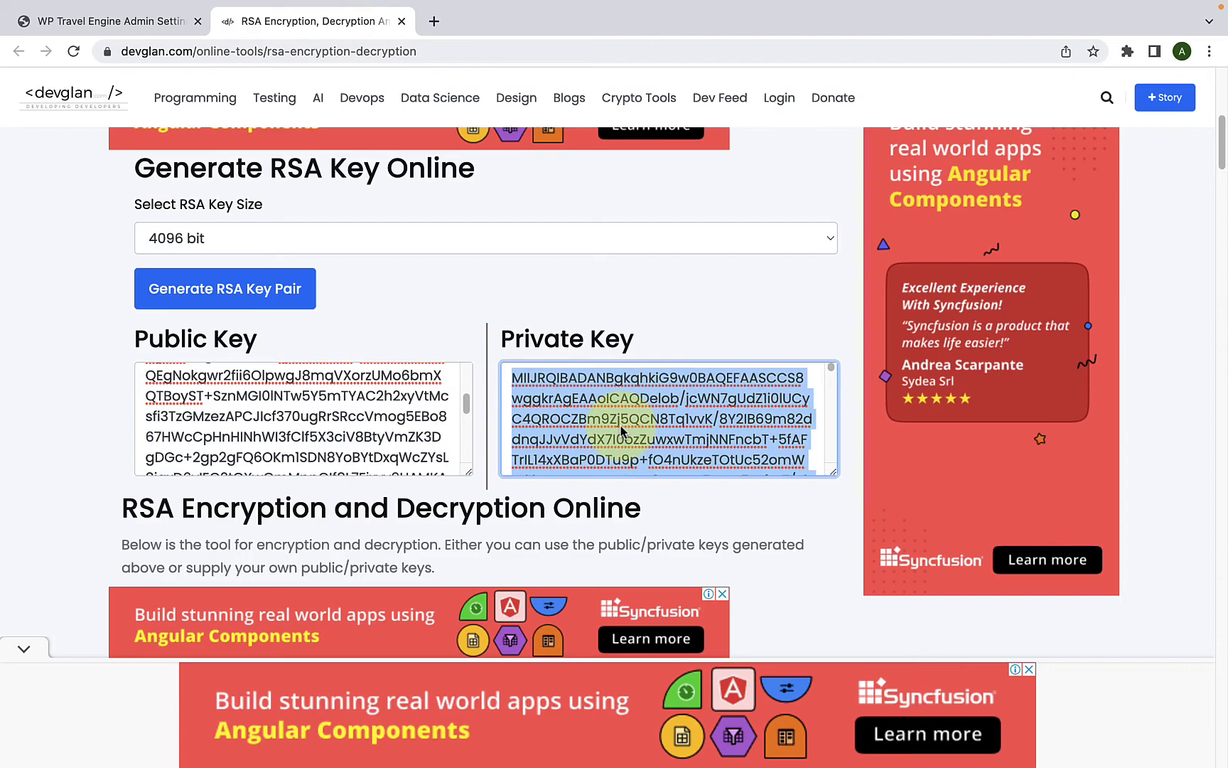
pyautogui.click(110, 21)
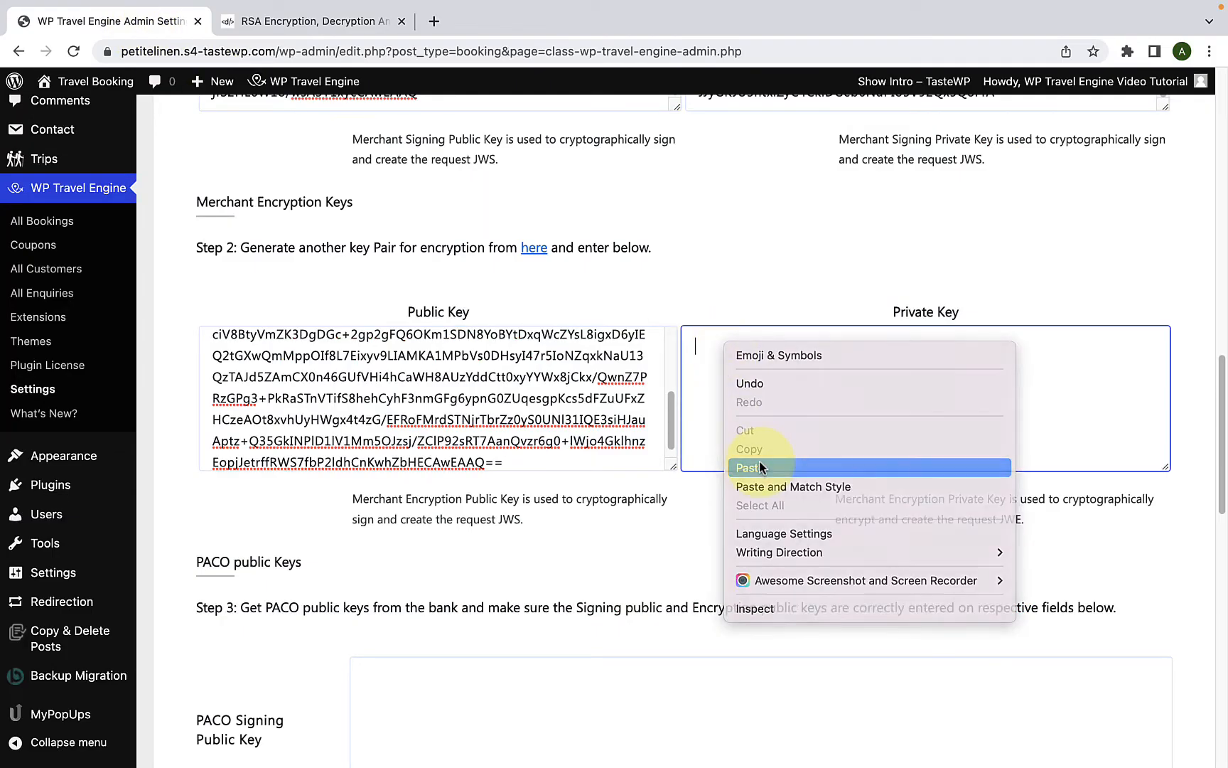
pyautogui.click(752, 468)
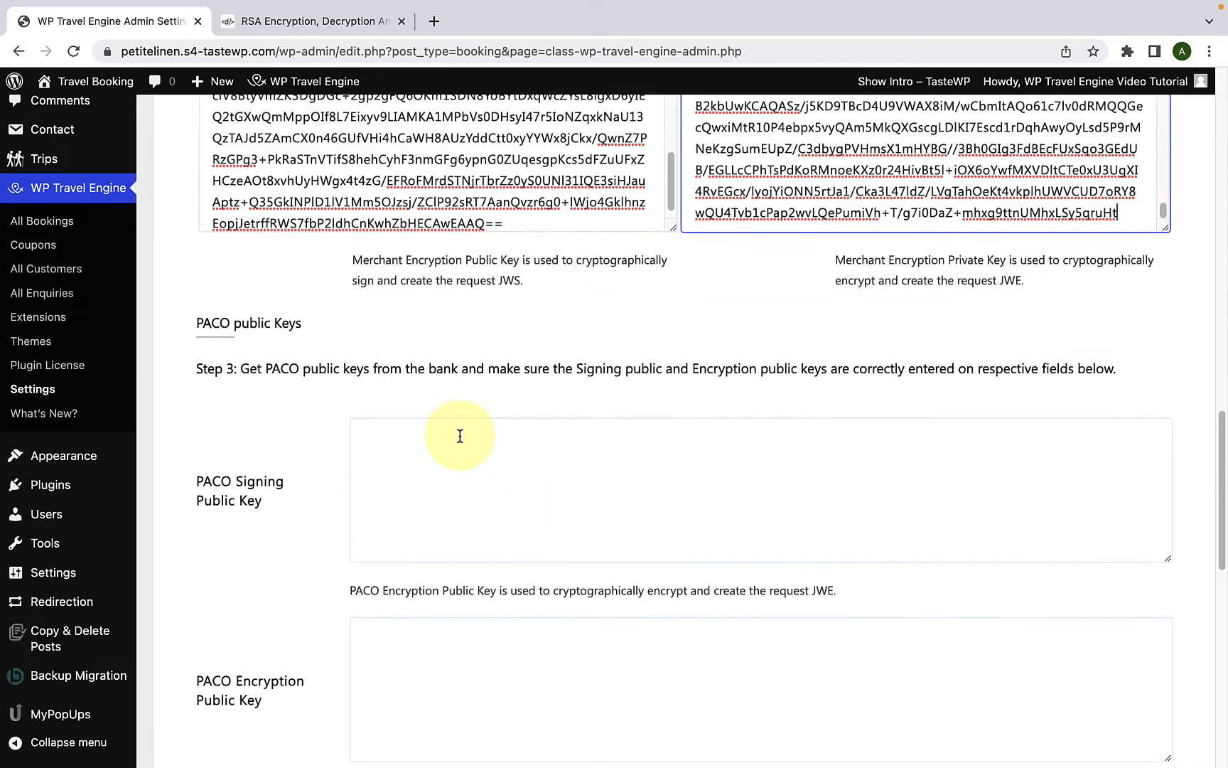
pyautogui.scroll(-3)
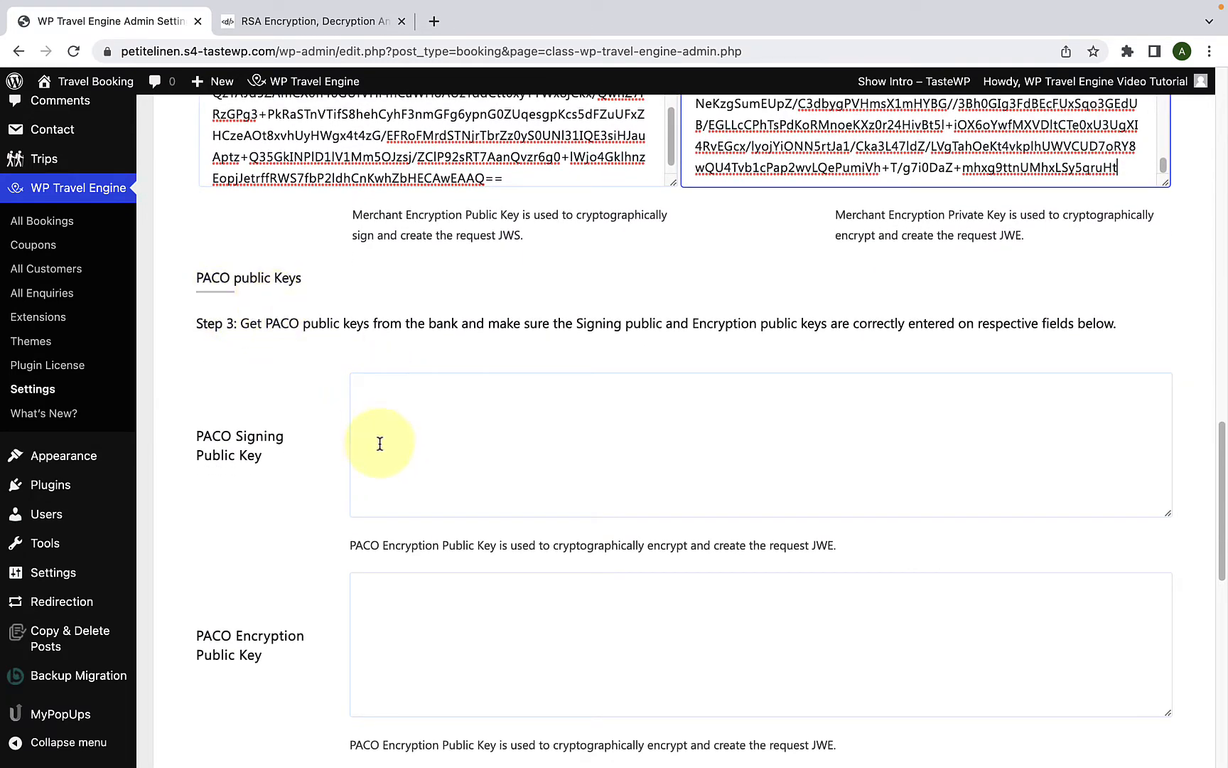
pyautogui.moveTo(451, 443)
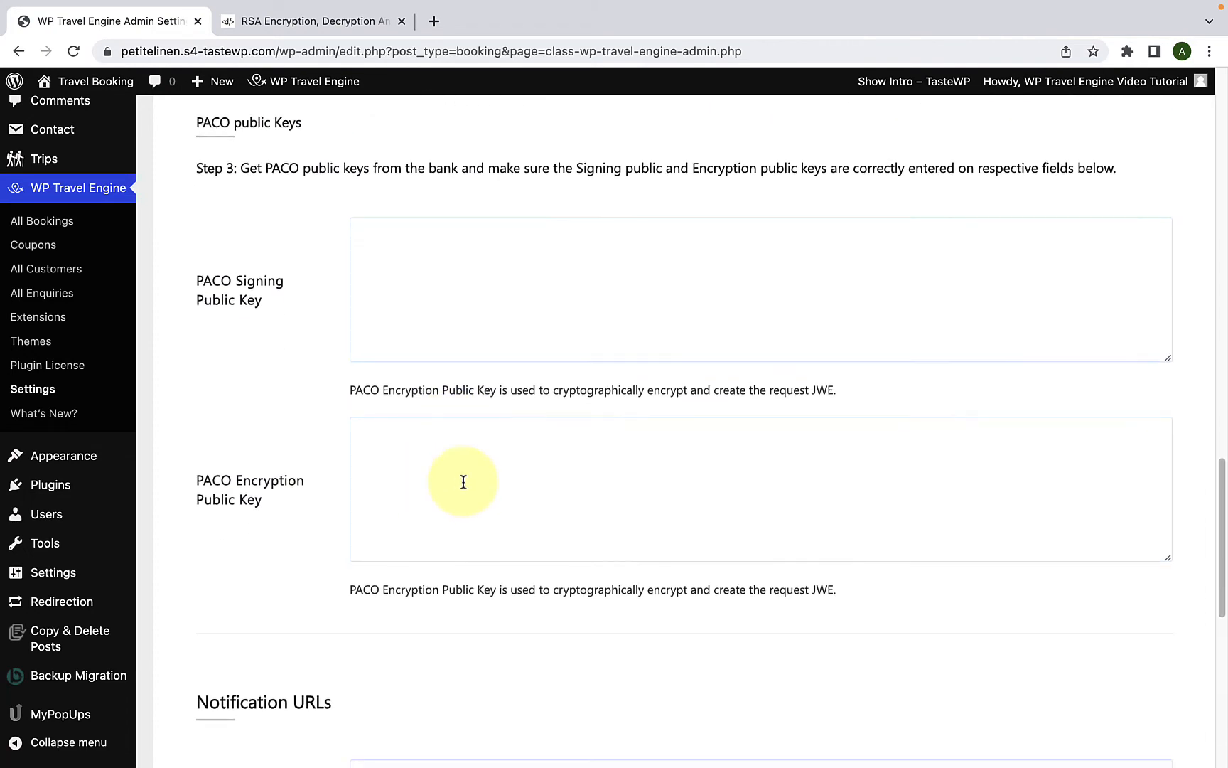
pyautogui.moveTo(473, 480)
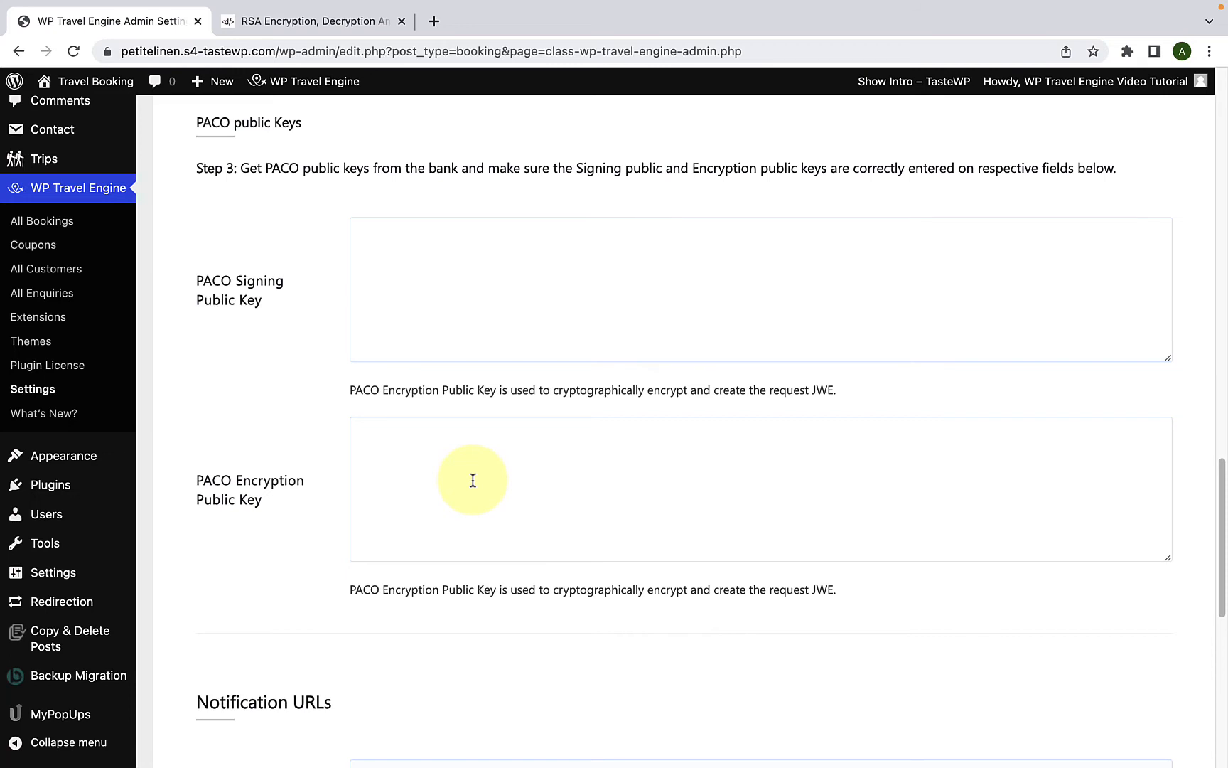
# - Paste the bank's PACO encryption public key into its WordPress field
pyautogui.click(466, 288)
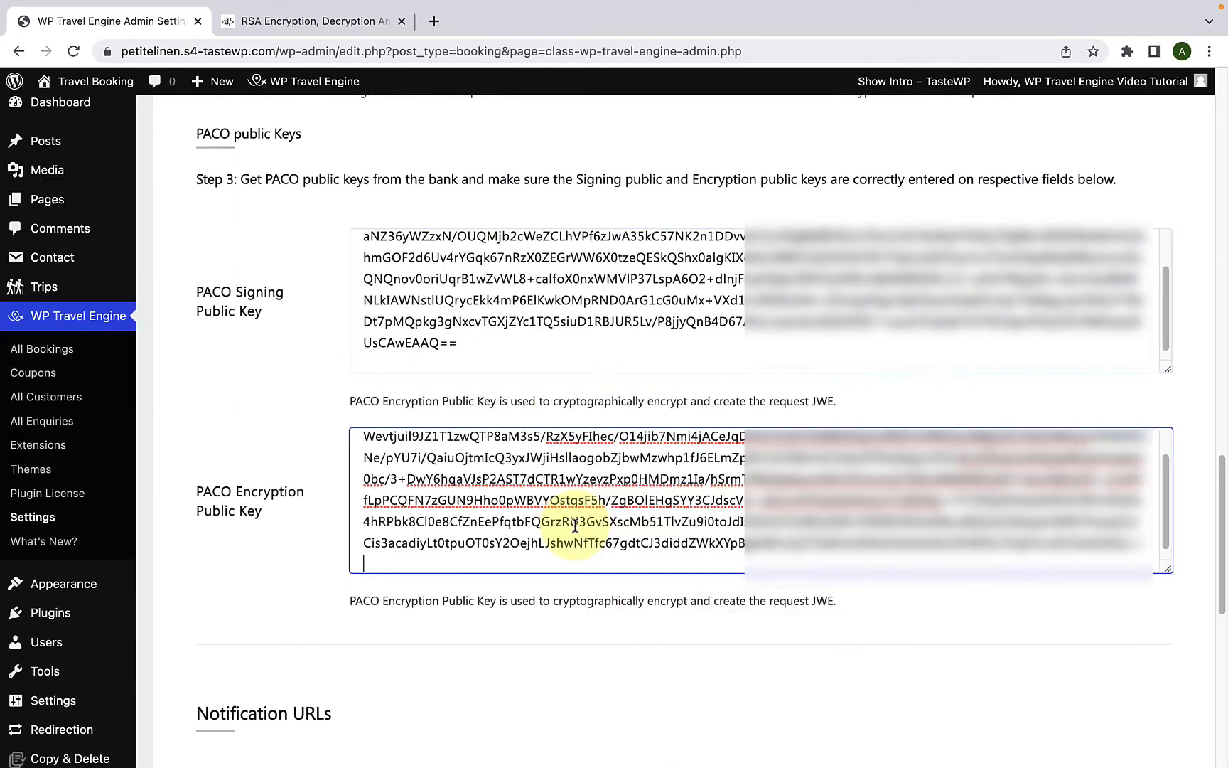
# - Save the HBL payment gateway settings with Save & Continue
pyautogui.scroll(-3)
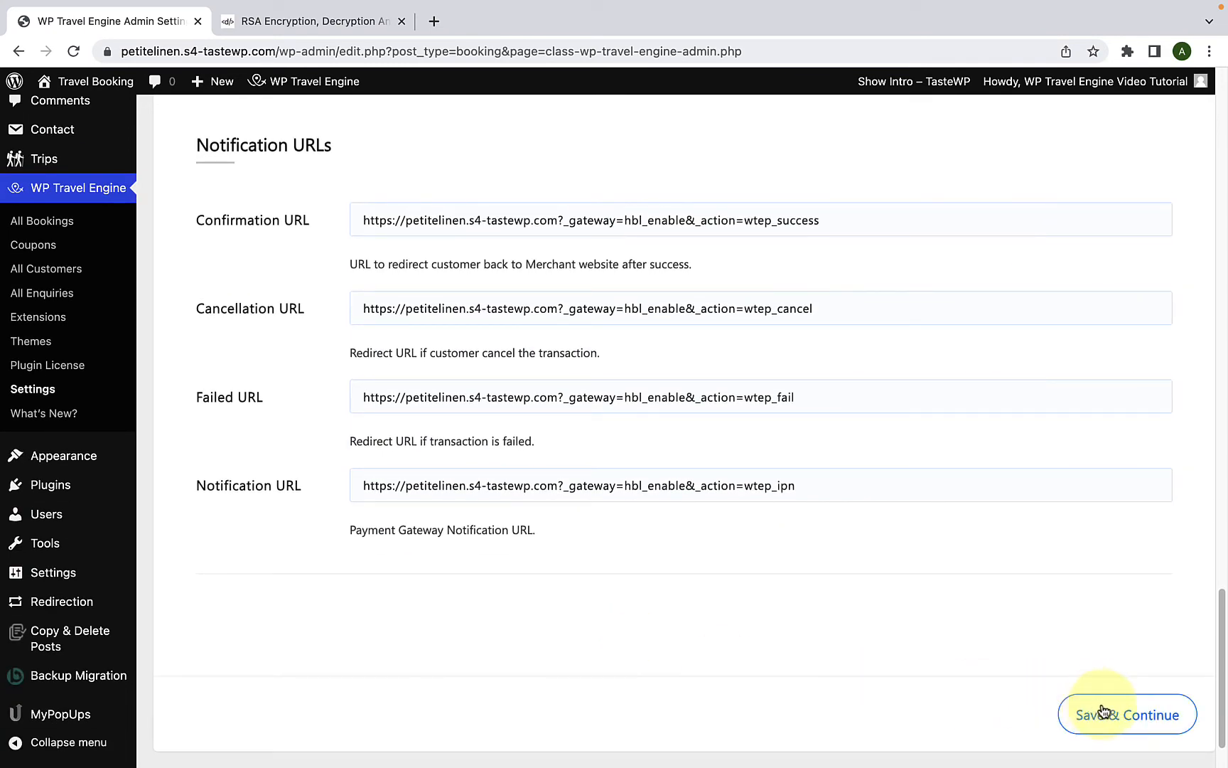
pyautogui.click(1127, 715)
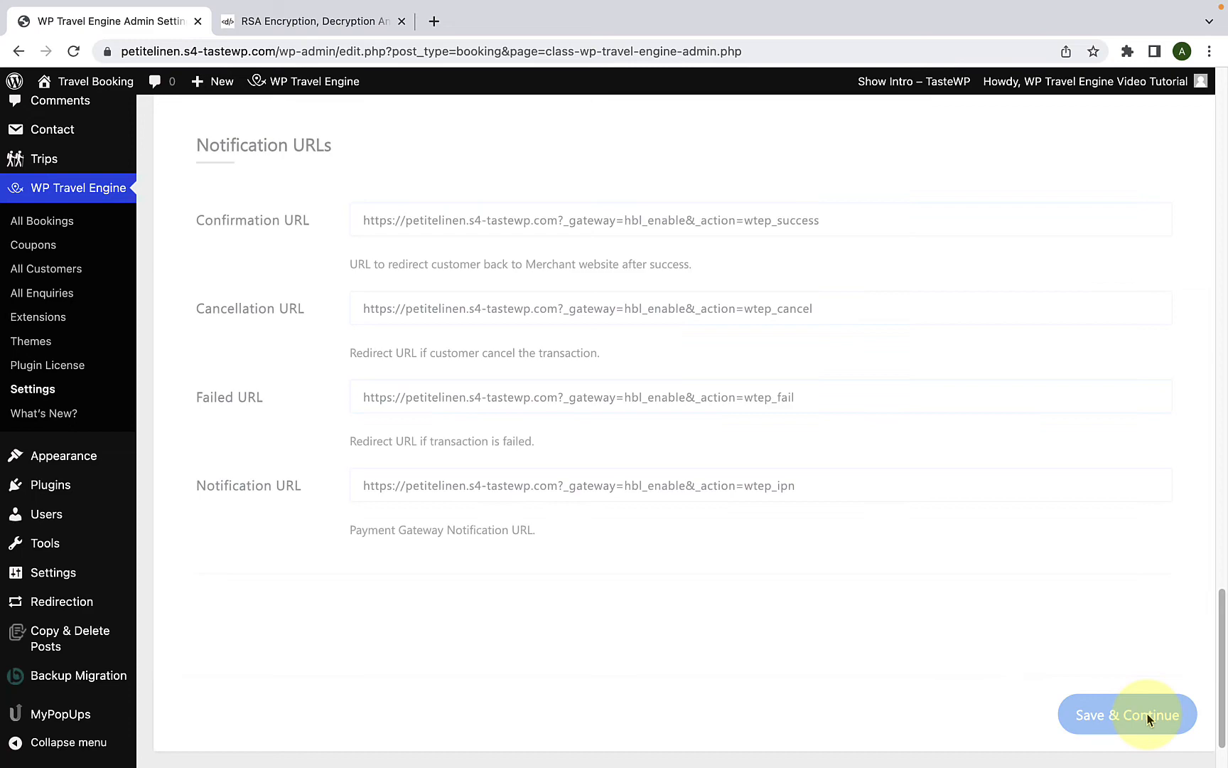
pyautogui.click(1128, 715)
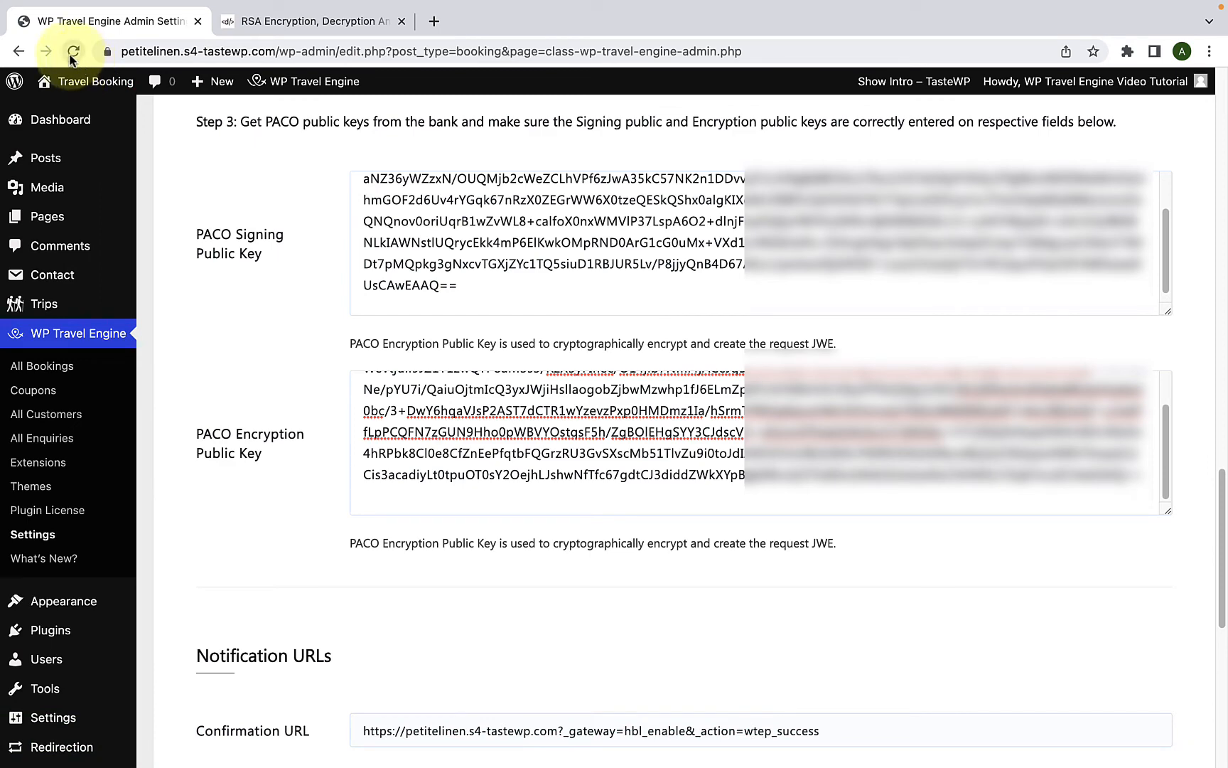
# - Reload and reopen Payments > HBL Payment to view the stored encryption keys
pyautogui.click(72, 51)
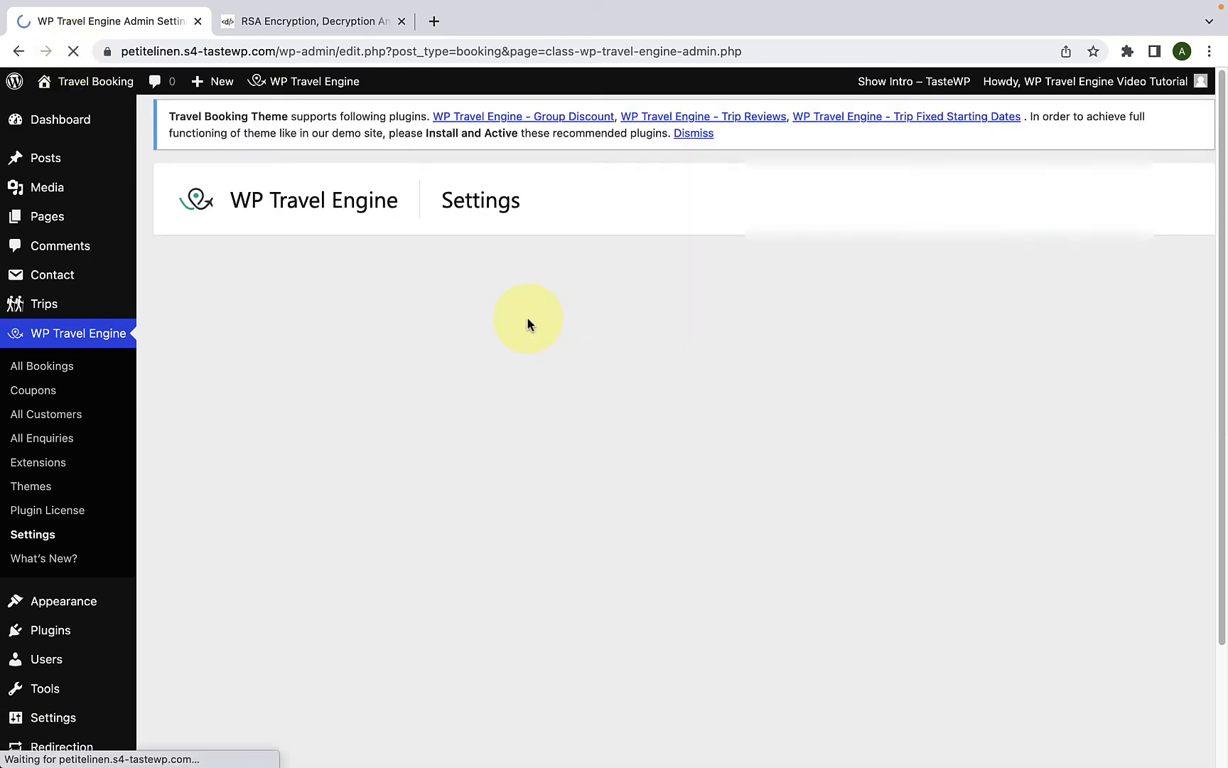
pyautogui.click(619, 297)
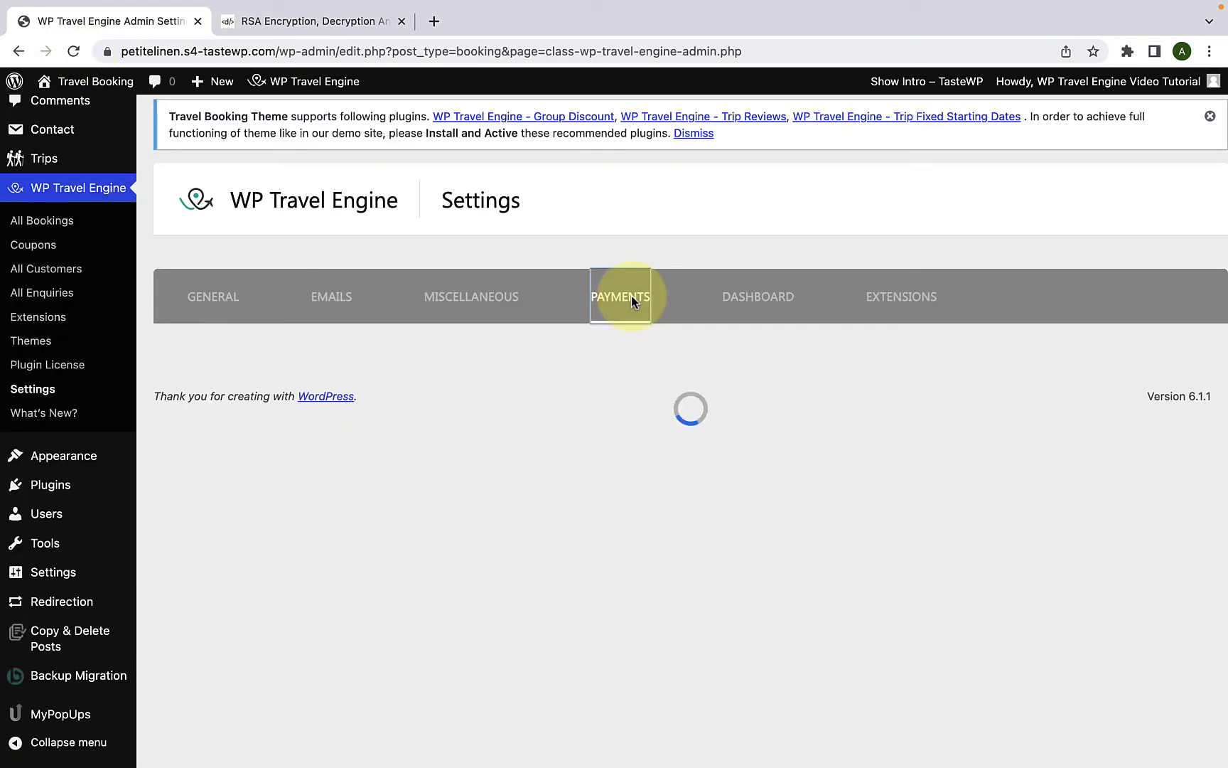
pyautogui.click(619, 297)
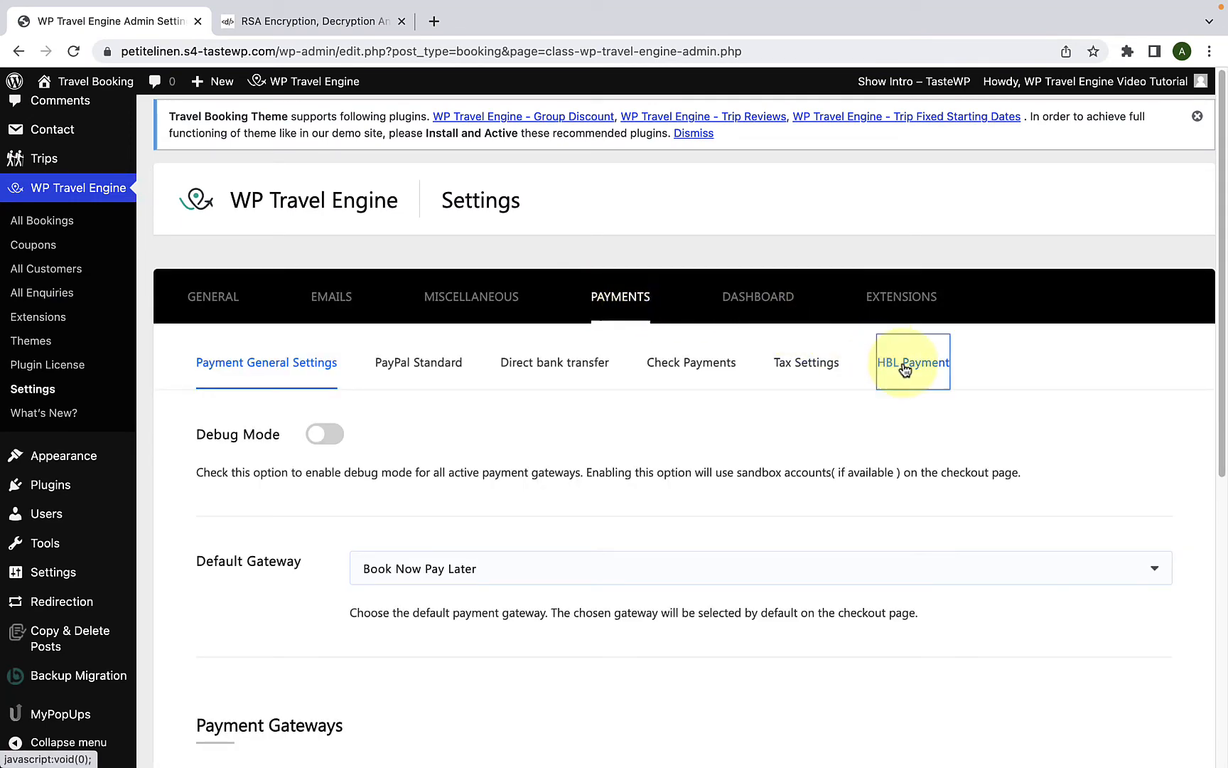
pyautogui.click(912, 362)
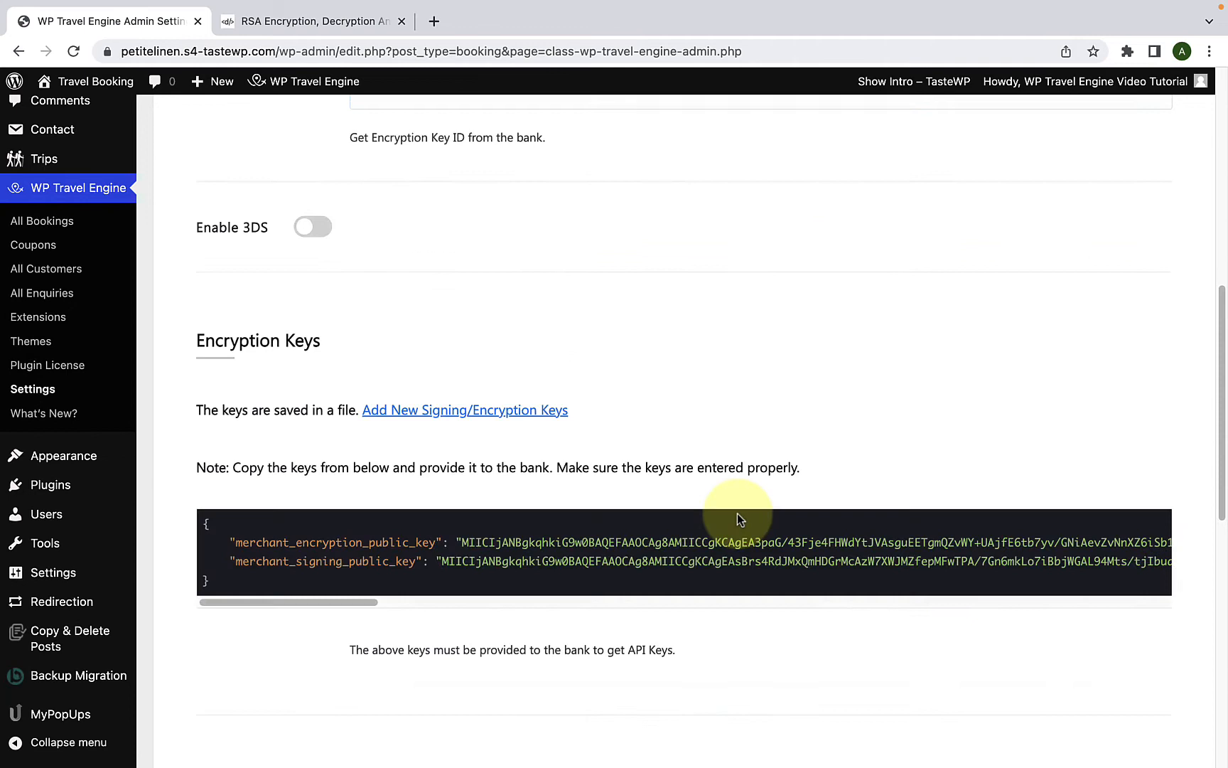
pyautogui.scroll(-3)
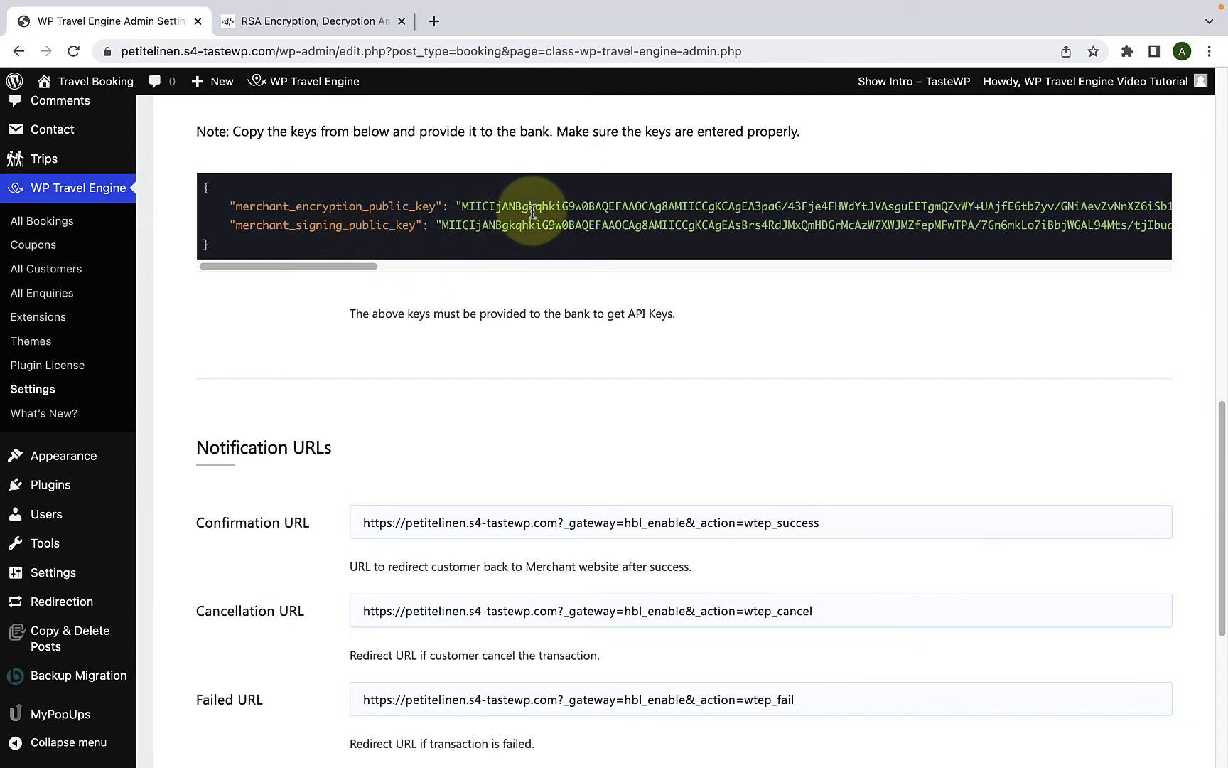
pyautogui.moveTo(529, 231)
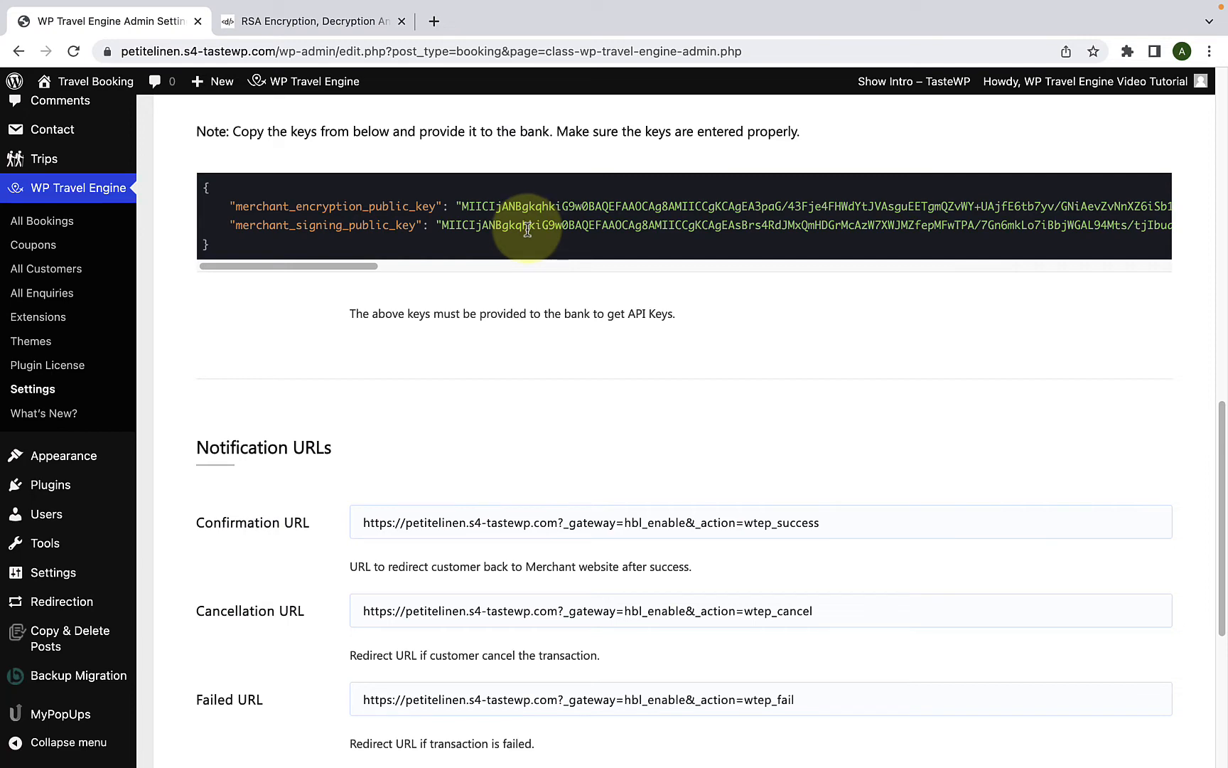
pyautogui.scroll(3)
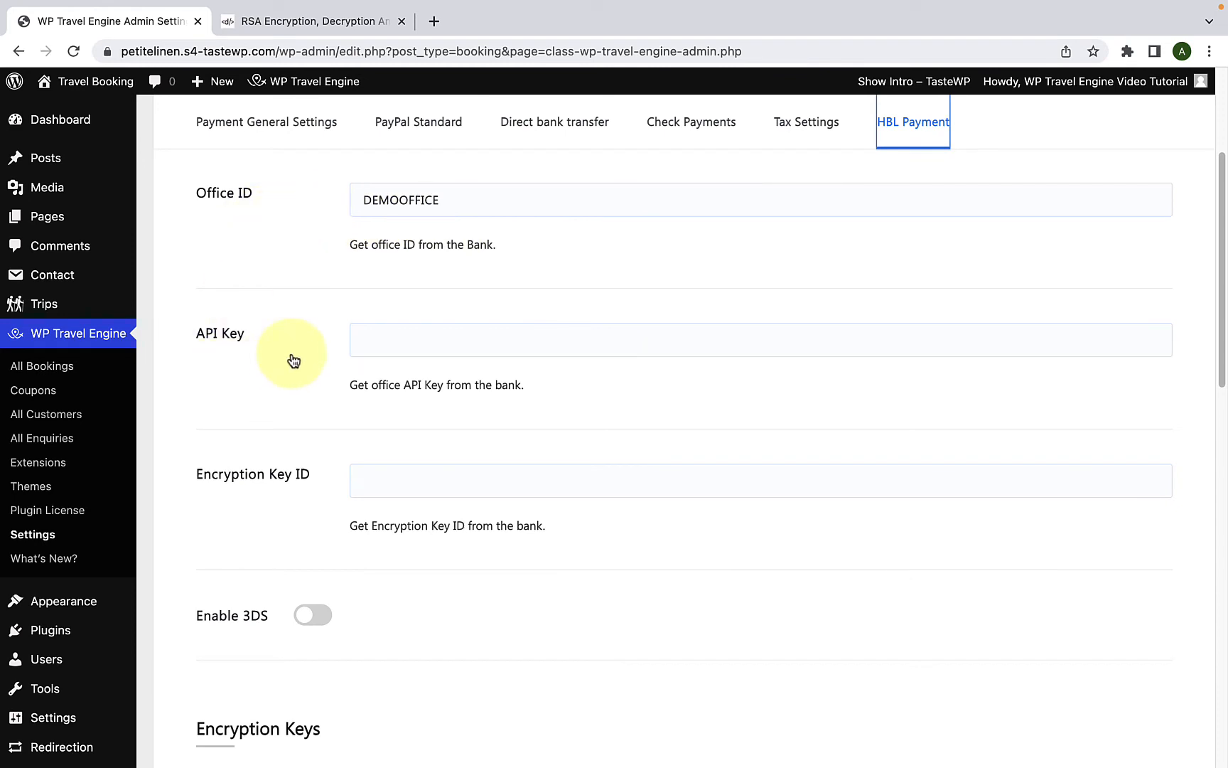
pyautogui.moveTo(279, 491)
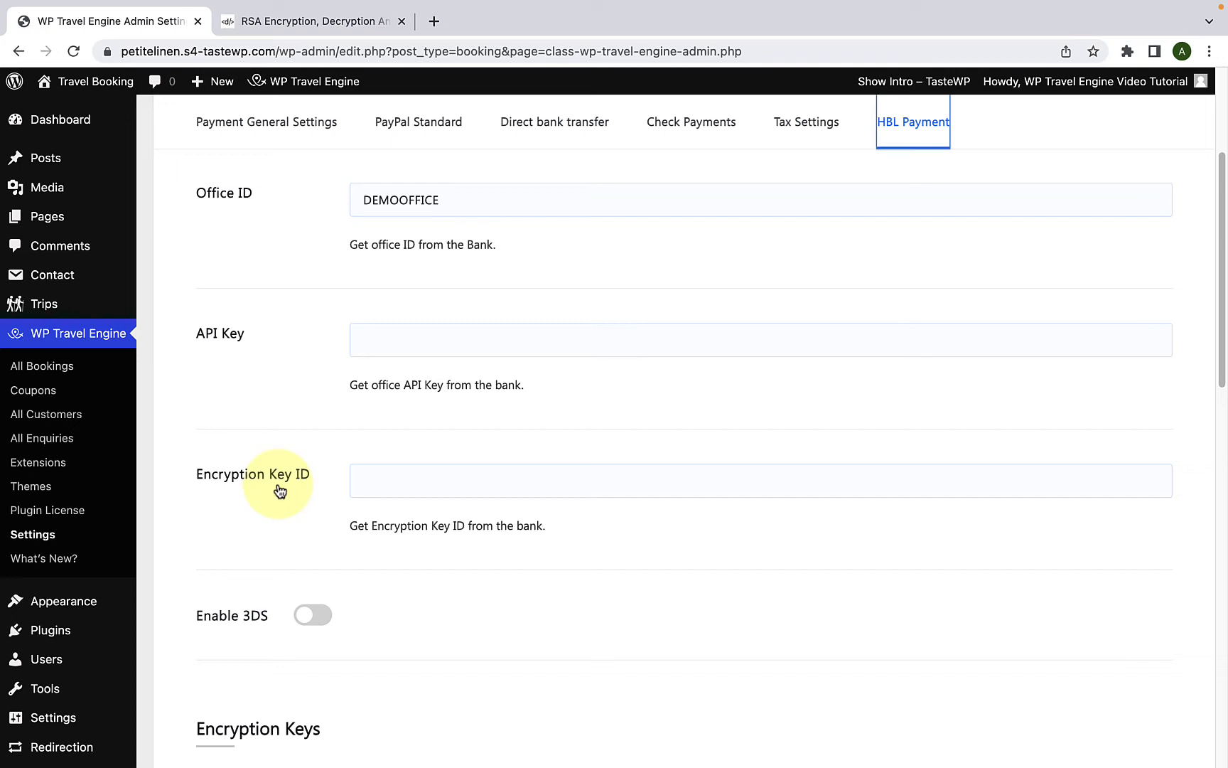
pyautogui.moveTo(424, 350)
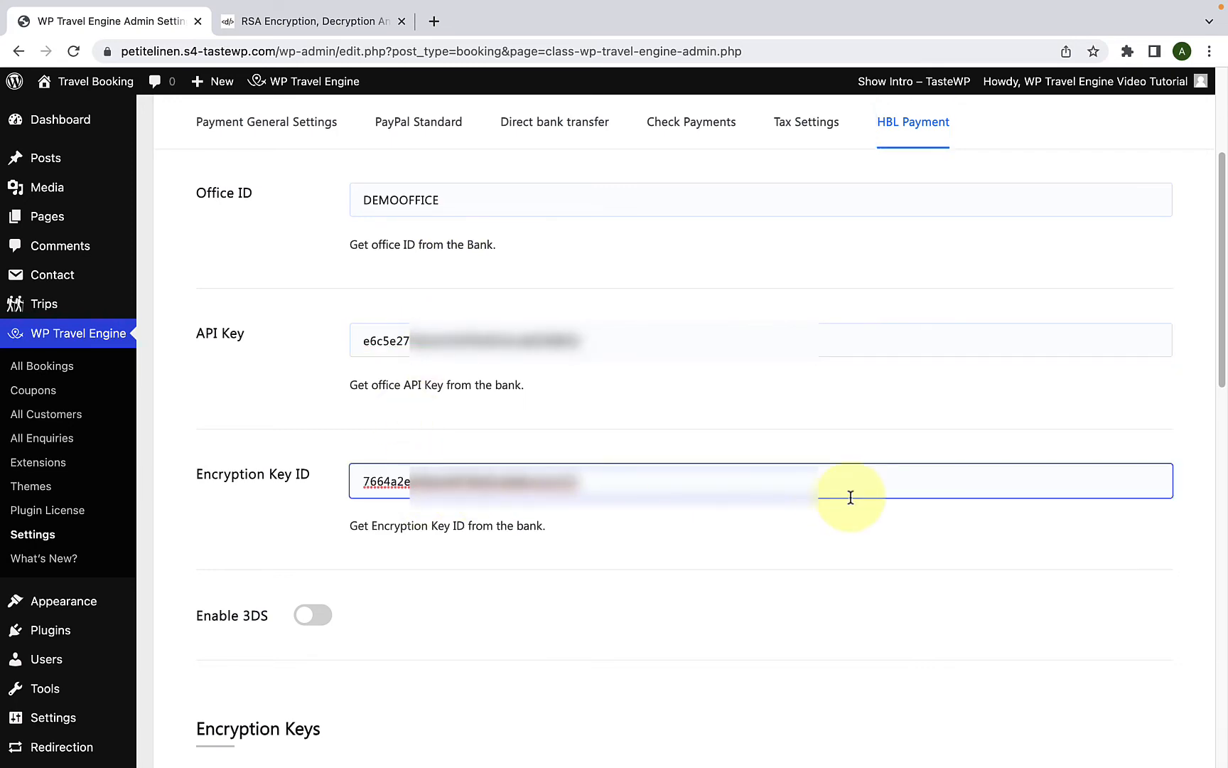
# - Save the HBL Payment tab with its Office ID, API Key and Encryption Key ID
pyautogui.scroll(-3)
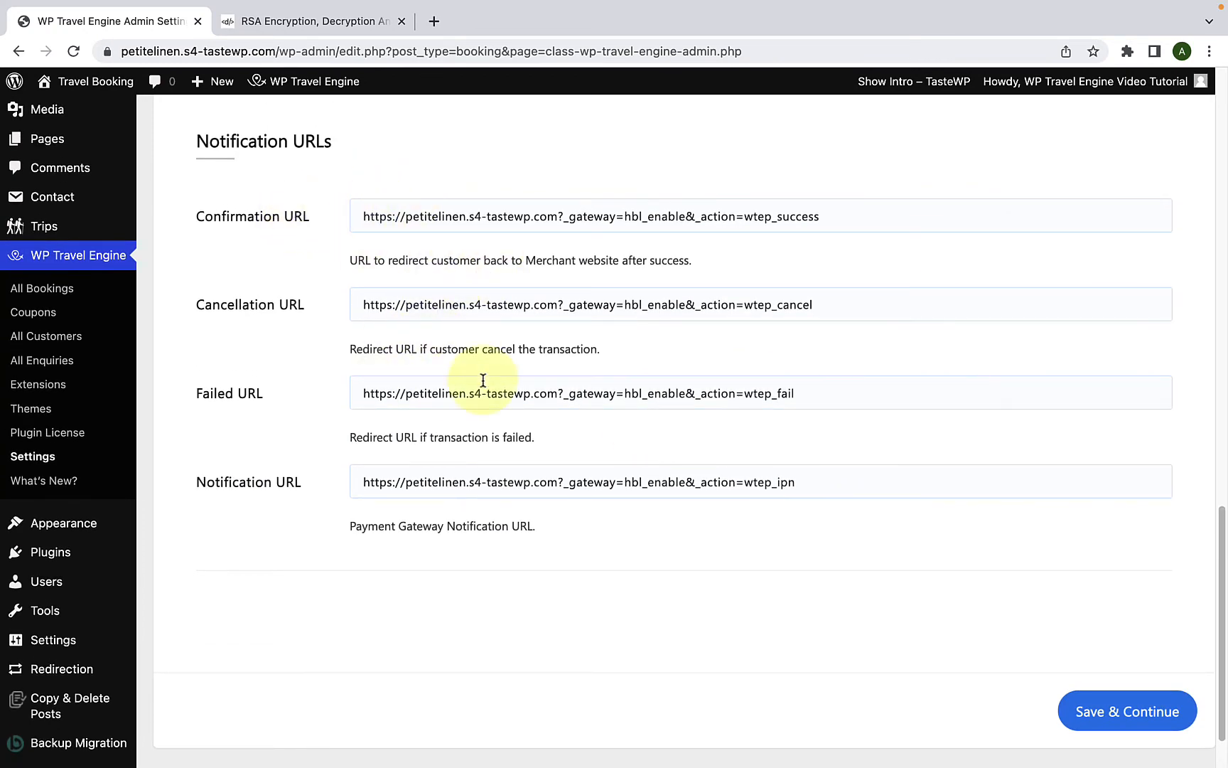
pyautogui.moveTo(1000, 662)
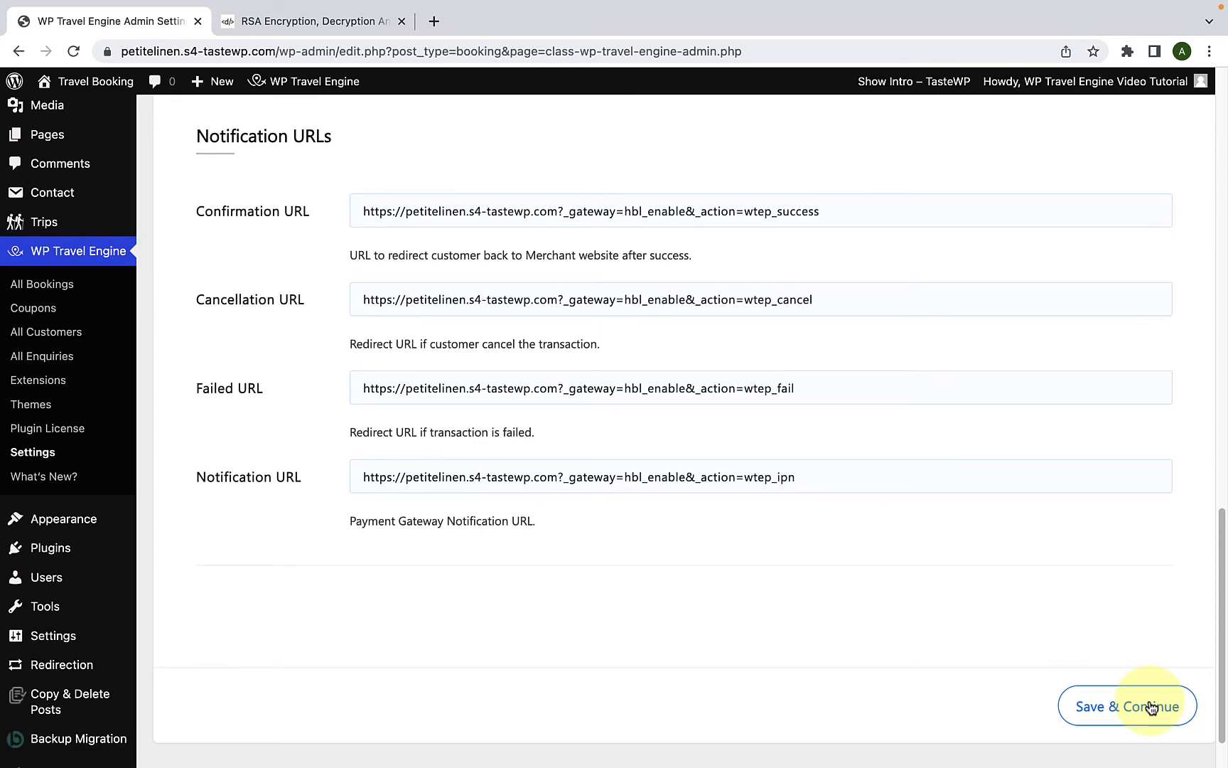
pyautogui.click(1127, 706)
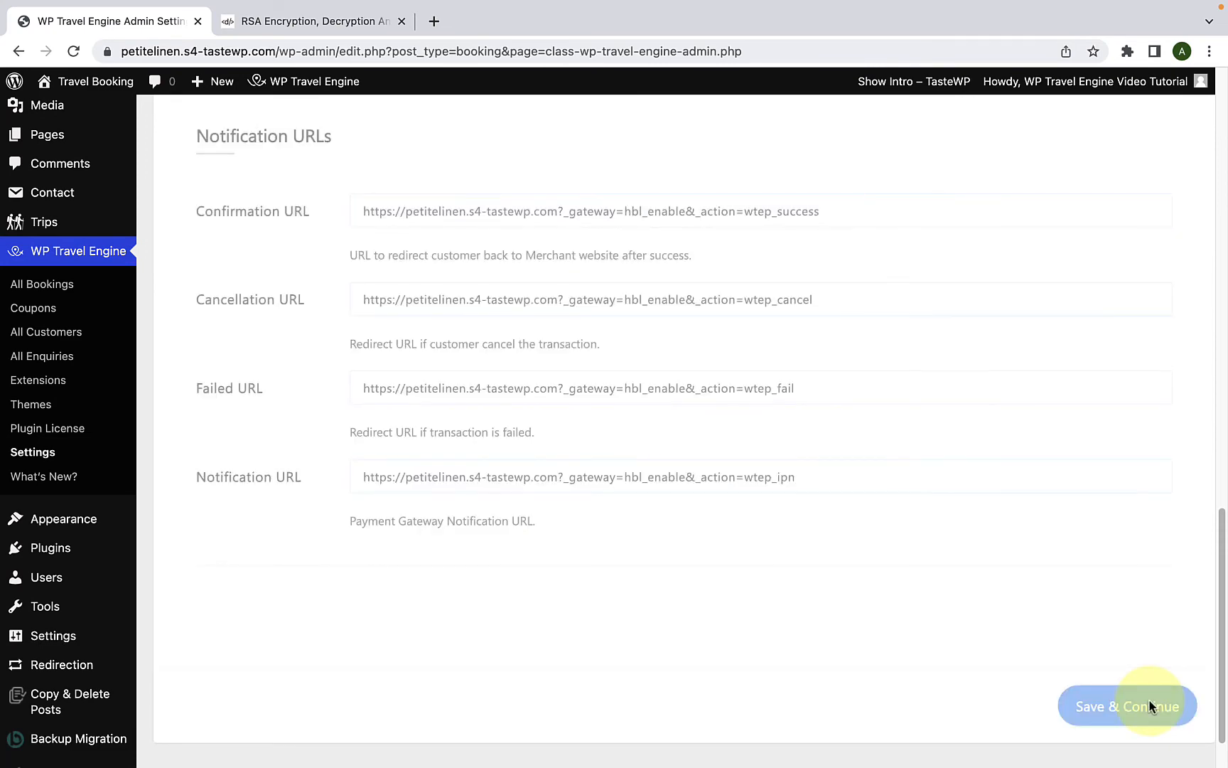
# - Tick HBL Payment under Payment Gateways in General Settings and save
pyautogui.click(1128, 705)
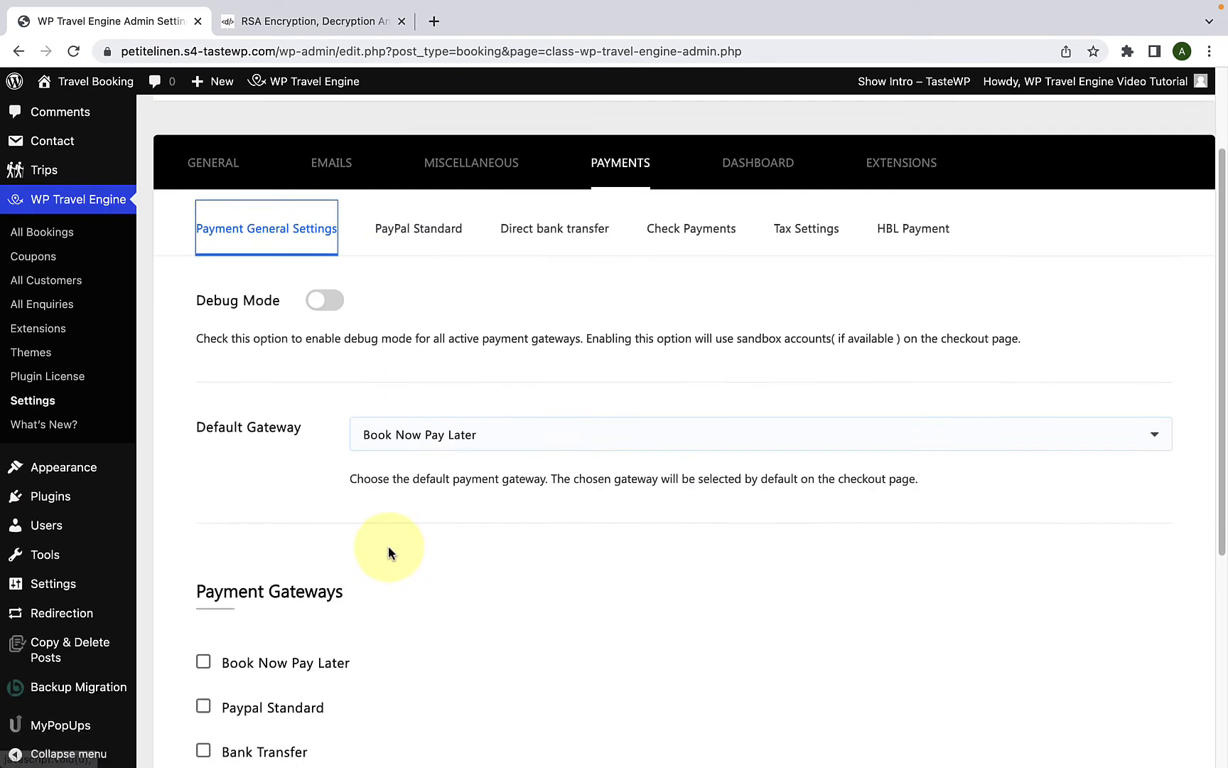
pyautogui.scroll(-3)
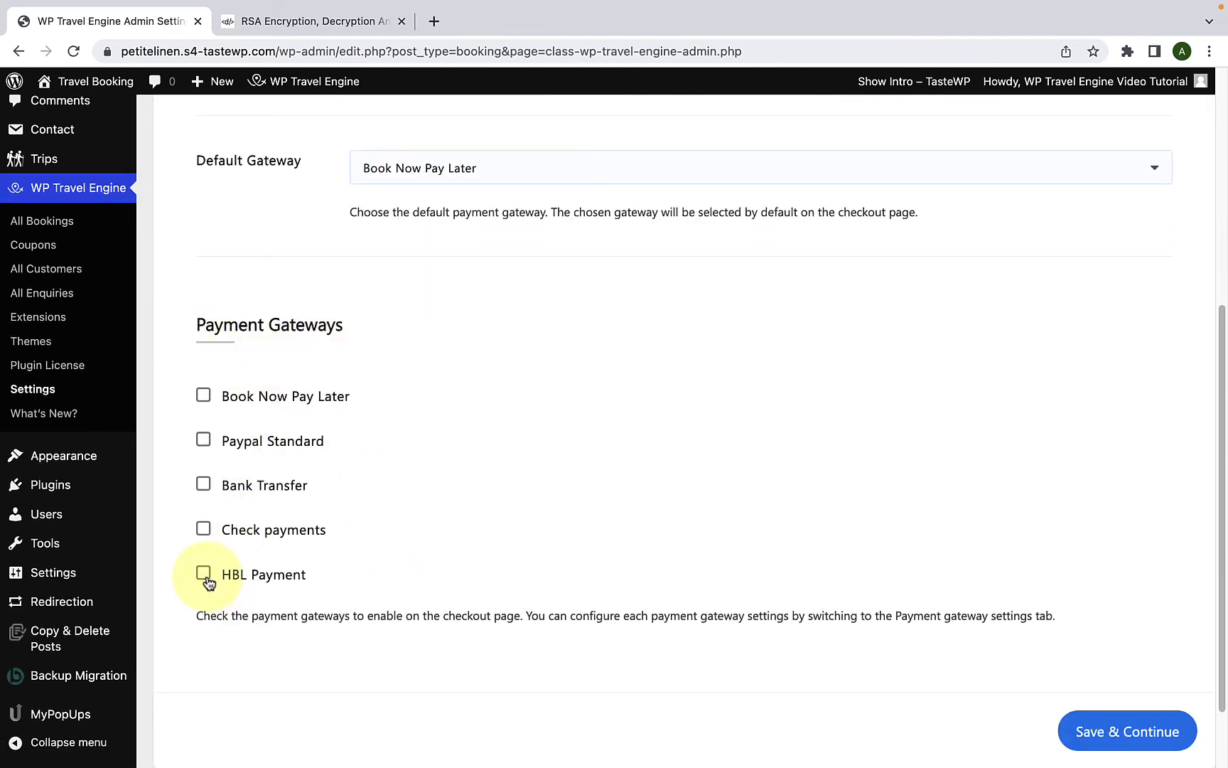
pyautogui.click(203, 573)
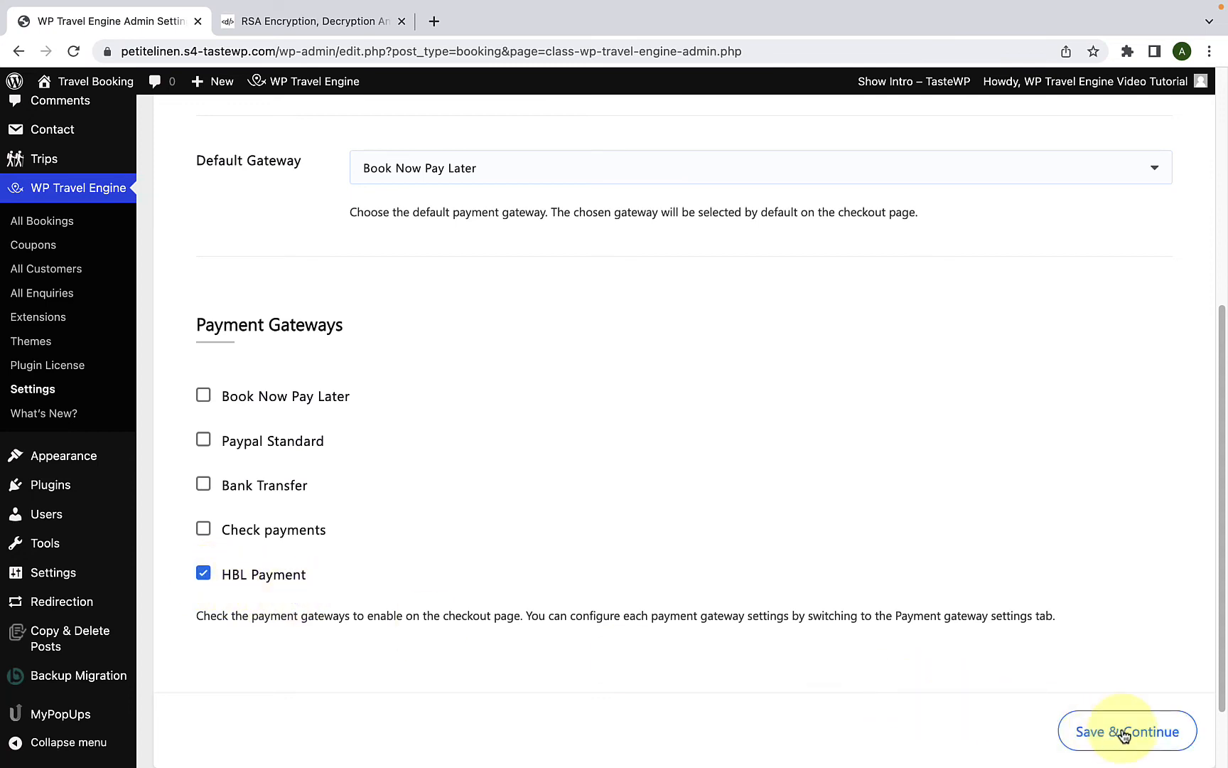
pyautogui.click(1126, 731)
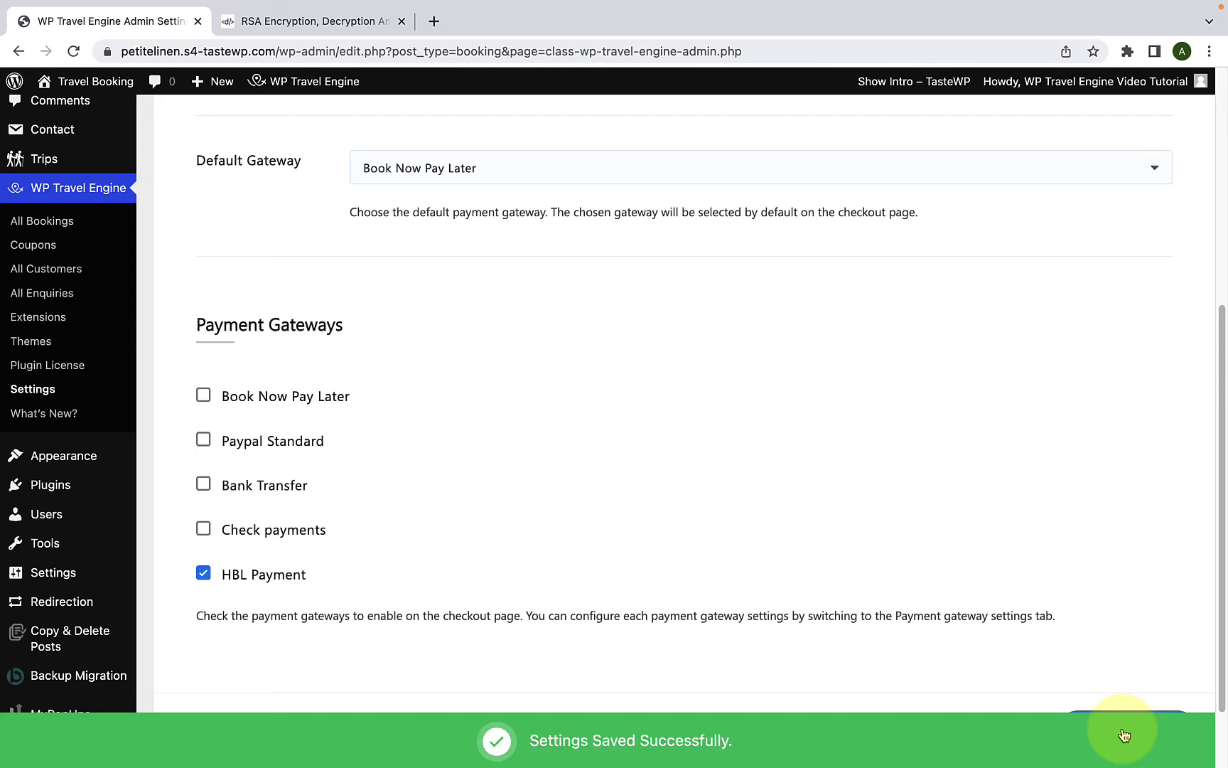
pyautogui.moveTo(1219, 23)
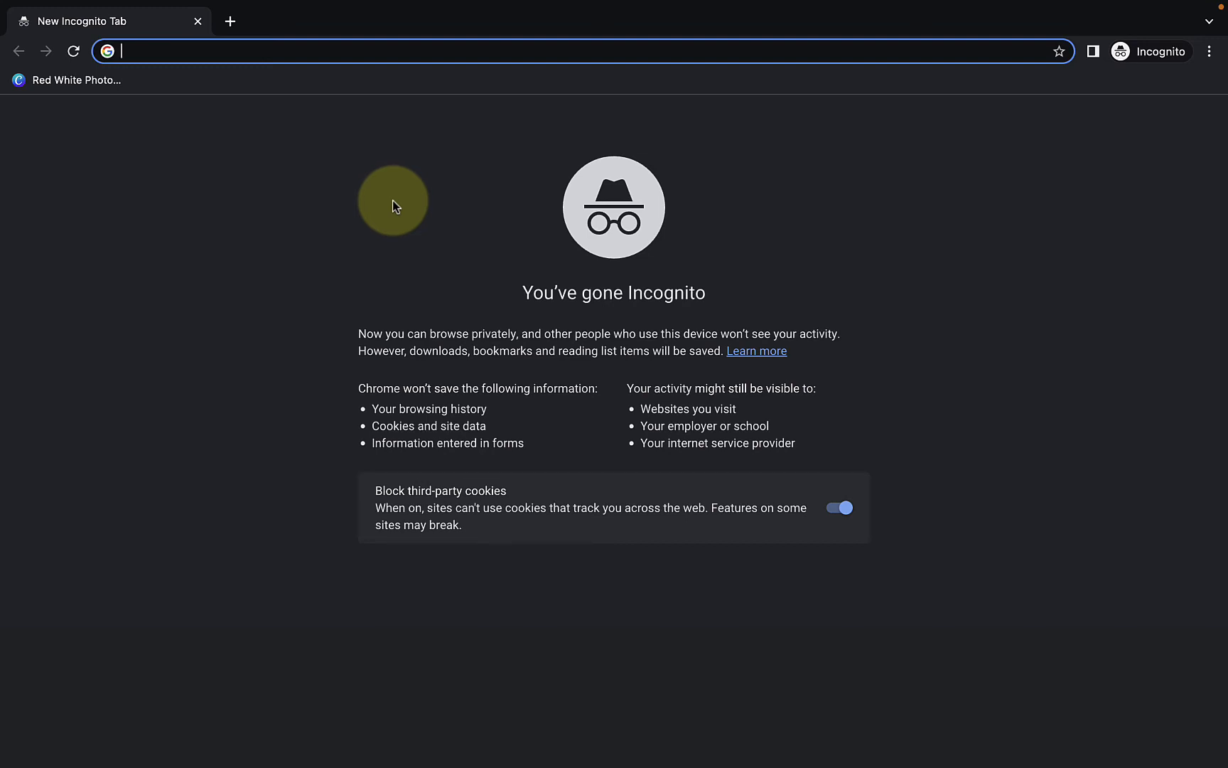
# - Visit petitelinen.s4-tastewp.com privately and open the 'Flights to top destinations' trip from TRIPS
pyautogui.write('petitelinen.s4-tastewp.com')
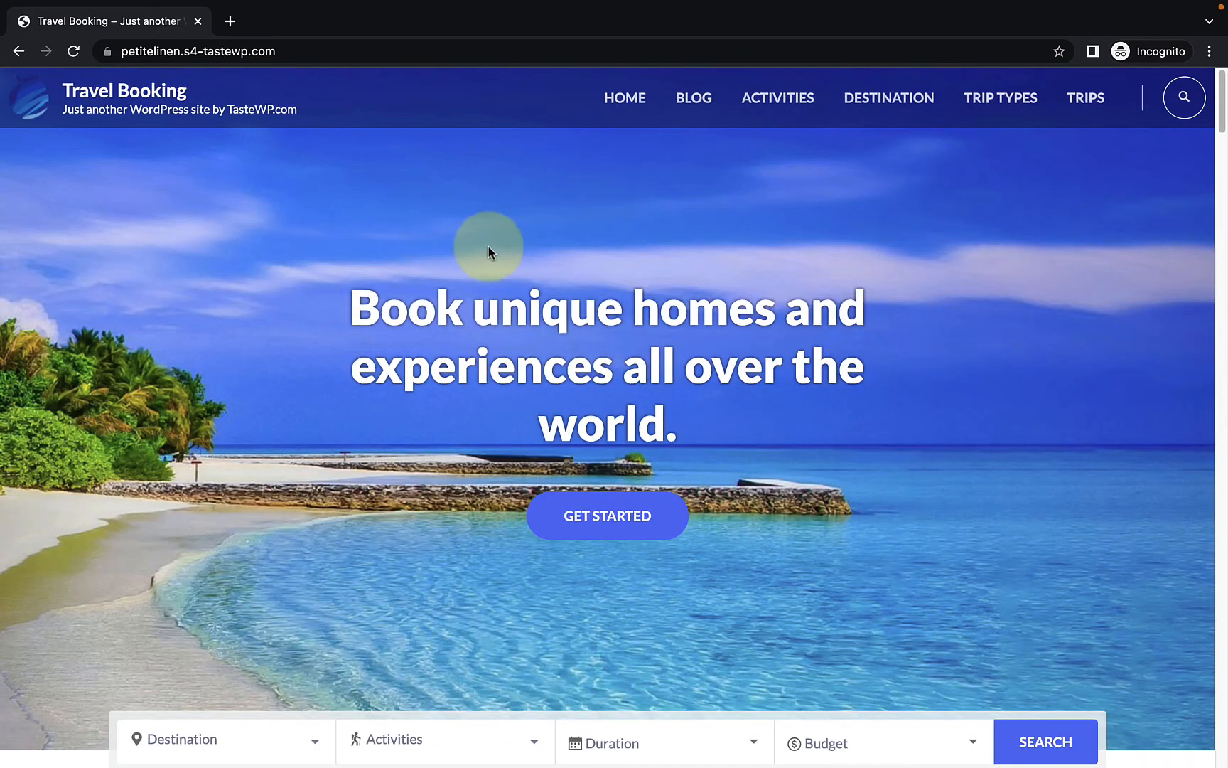
pyautogui.moveTo(1085, 99)
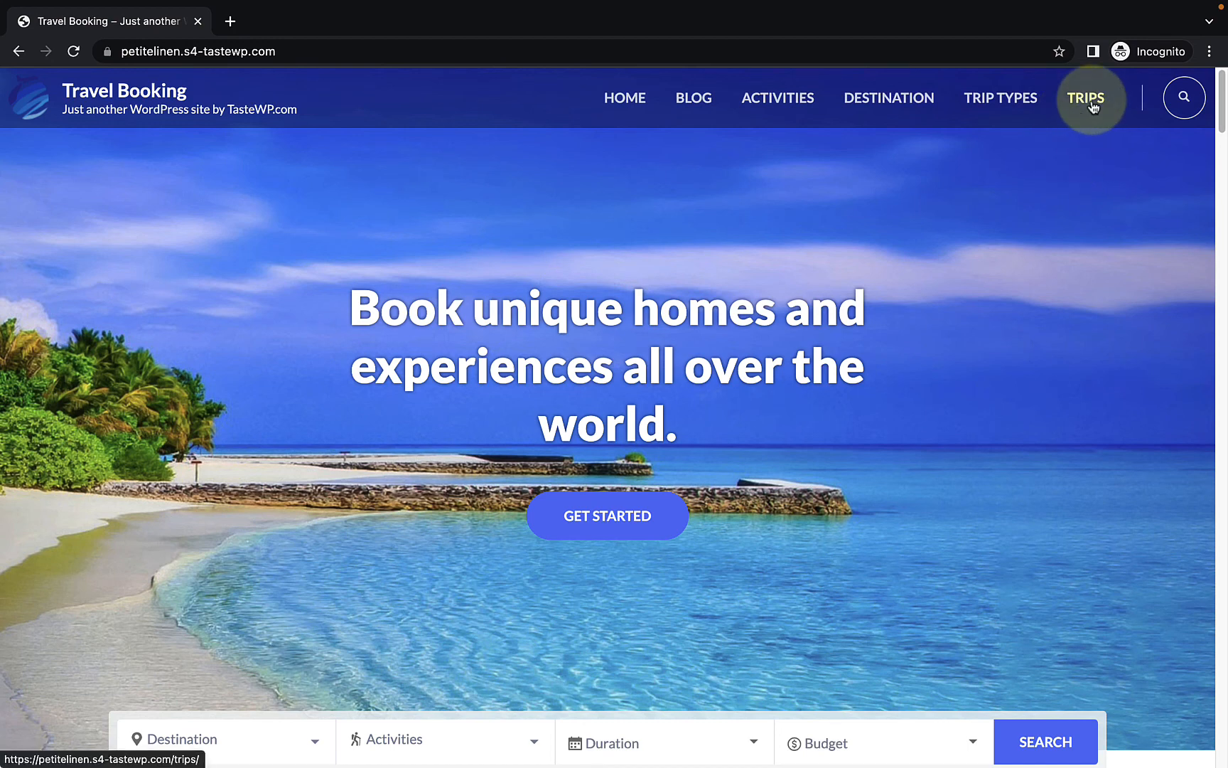
pyautogui.click(1085, 98)
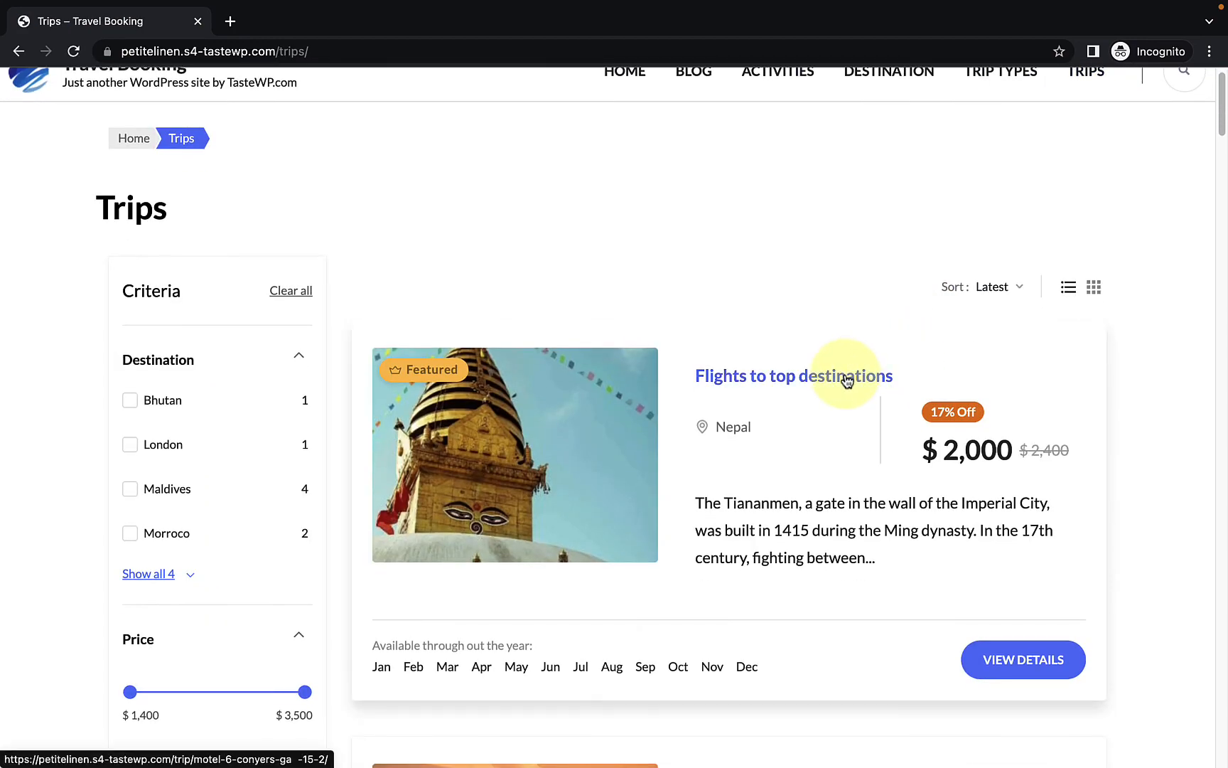
pyautogui.click(791, 376)
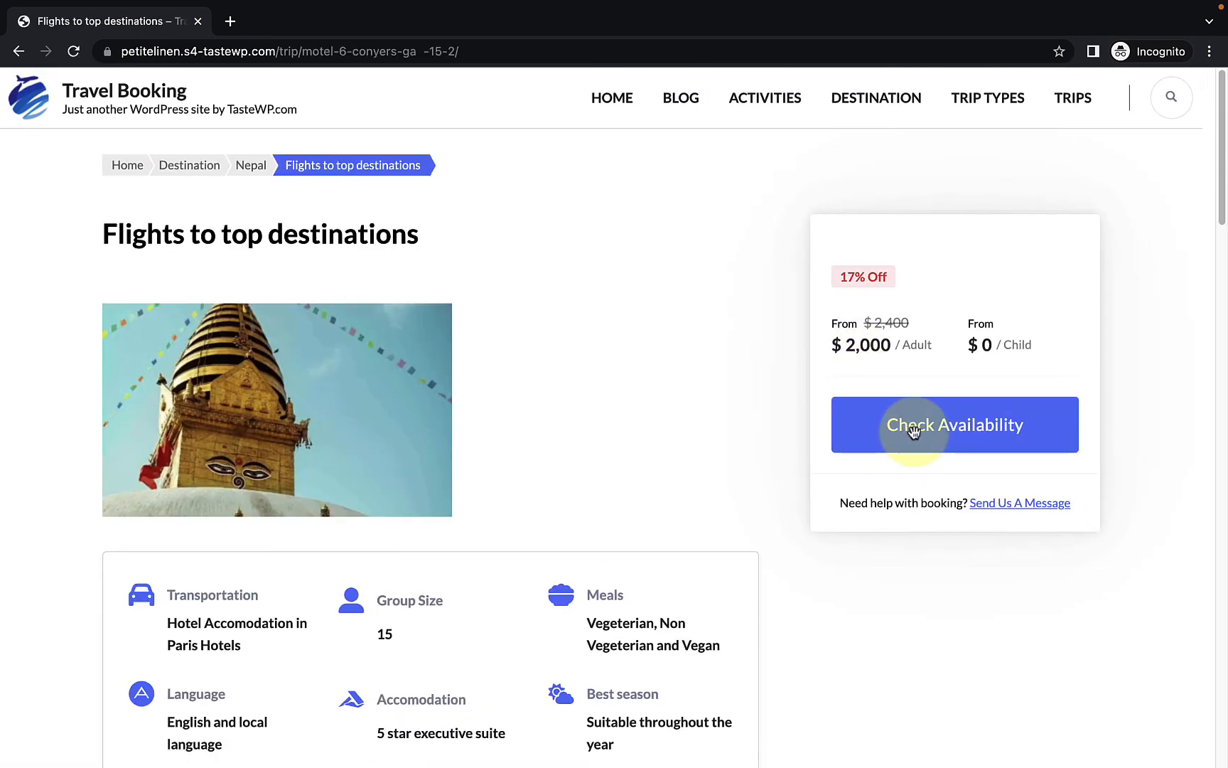
# - Book the trip for 27 November with 3 adults and 3 children, reaching checkout
pyautogui.click(954, 424)
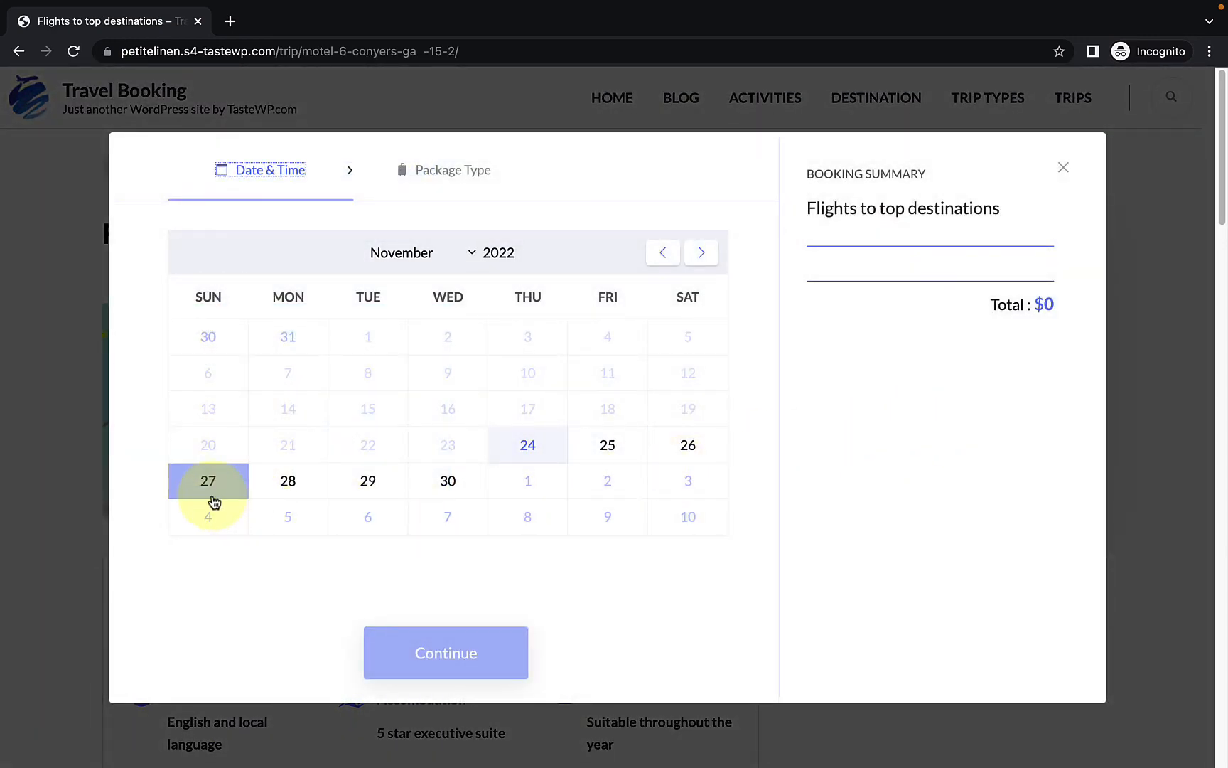
pyautogui.click(208, 480)
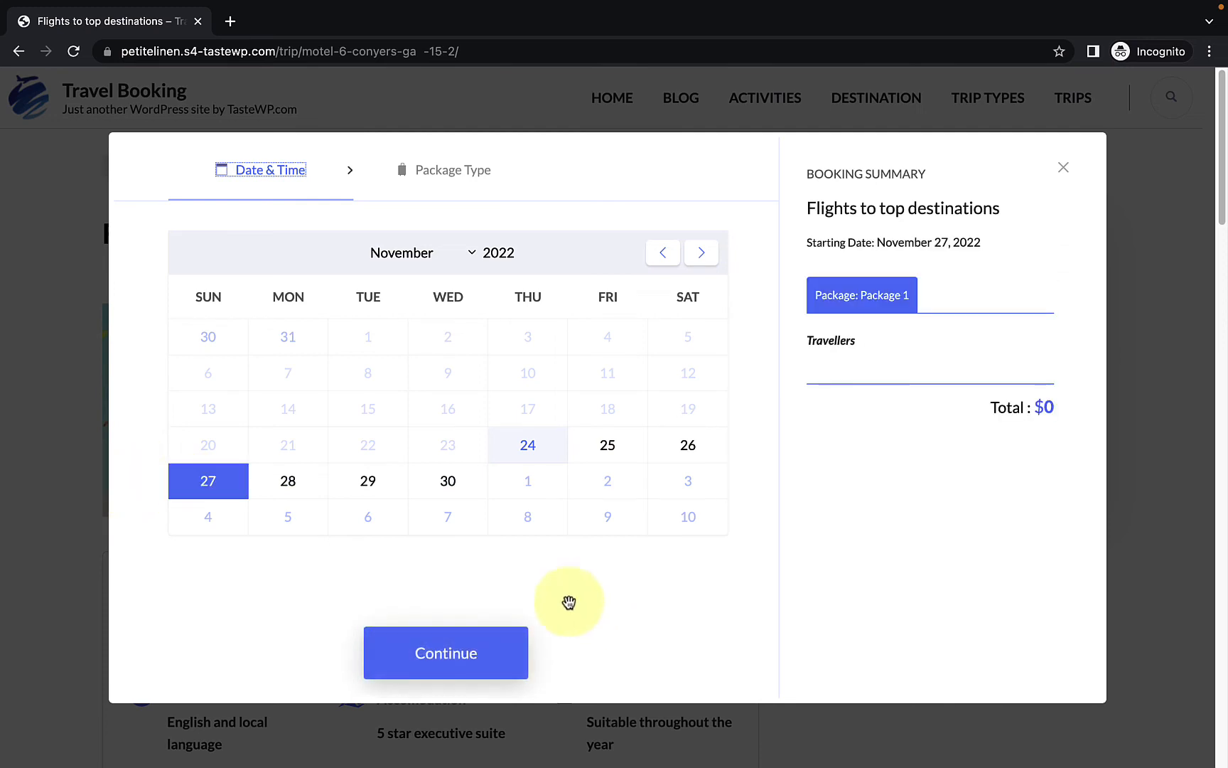
pyautogui.click(445, 652)
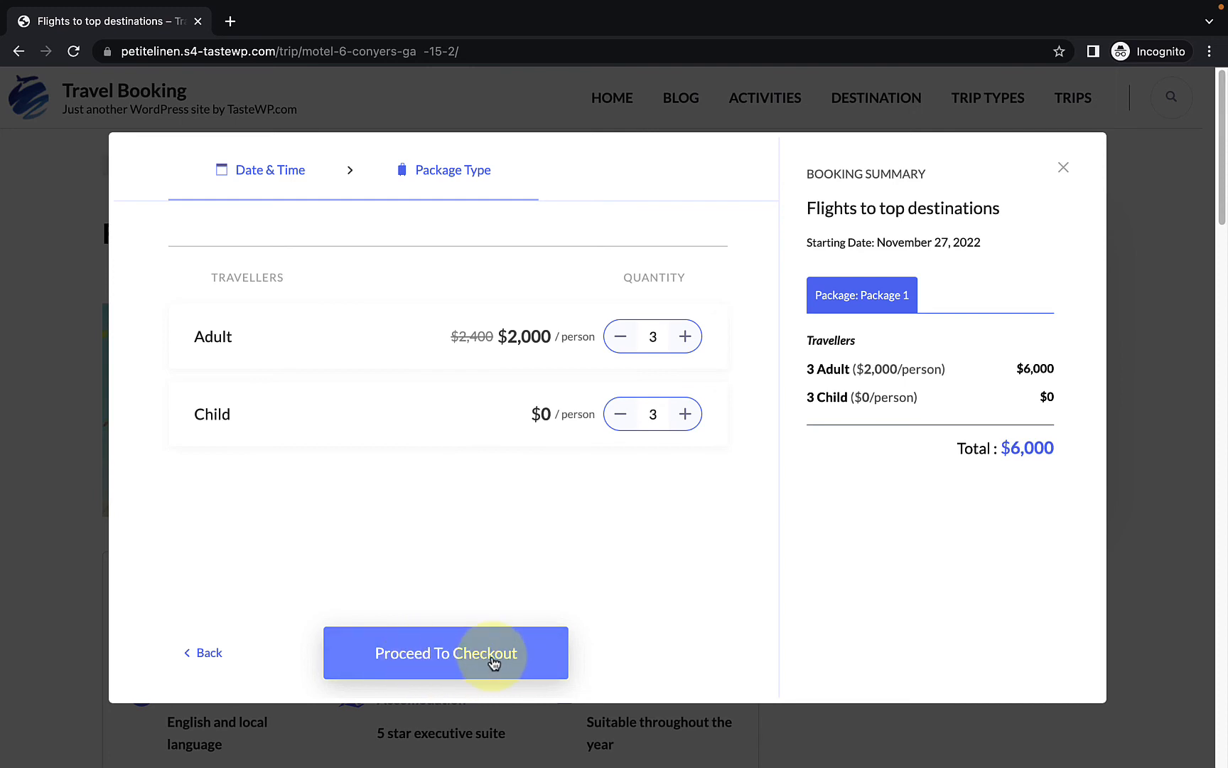
pyautogui.click(446, 652)
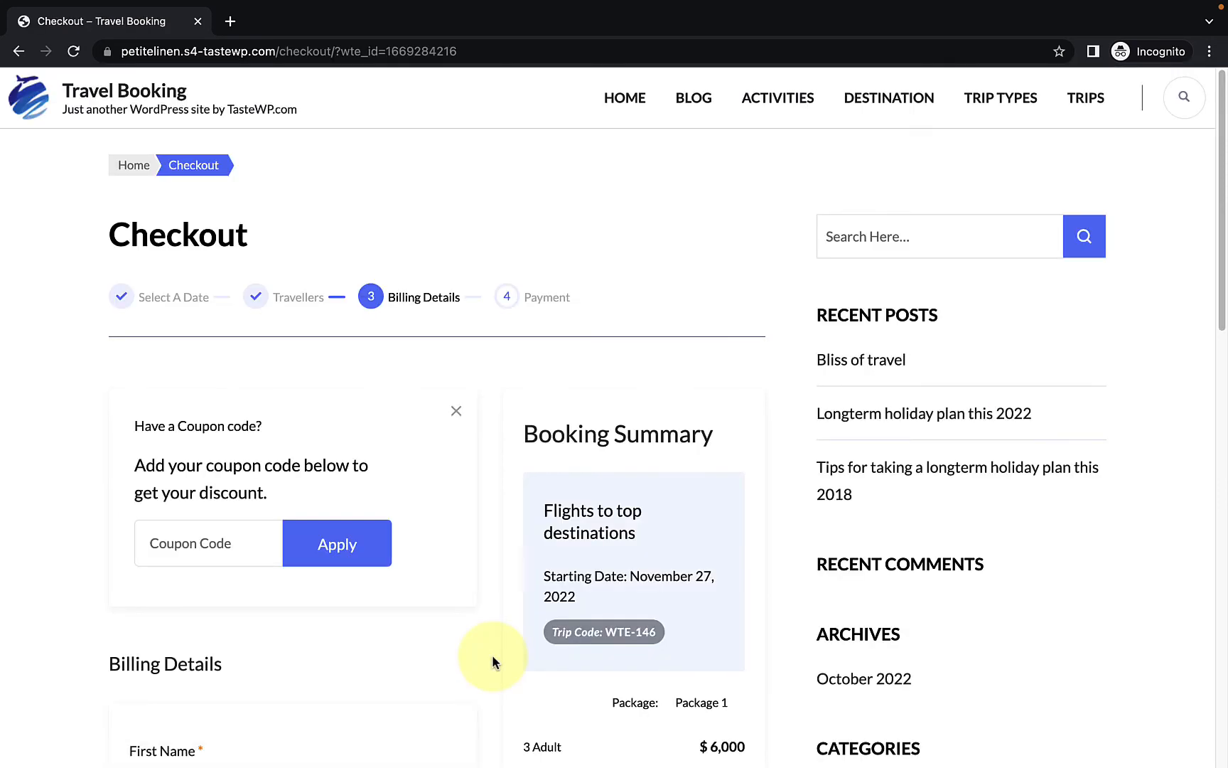
# - Fill in the checkout billing details and select HBL Payment as the payment method
pyautogui.scroll(-3)
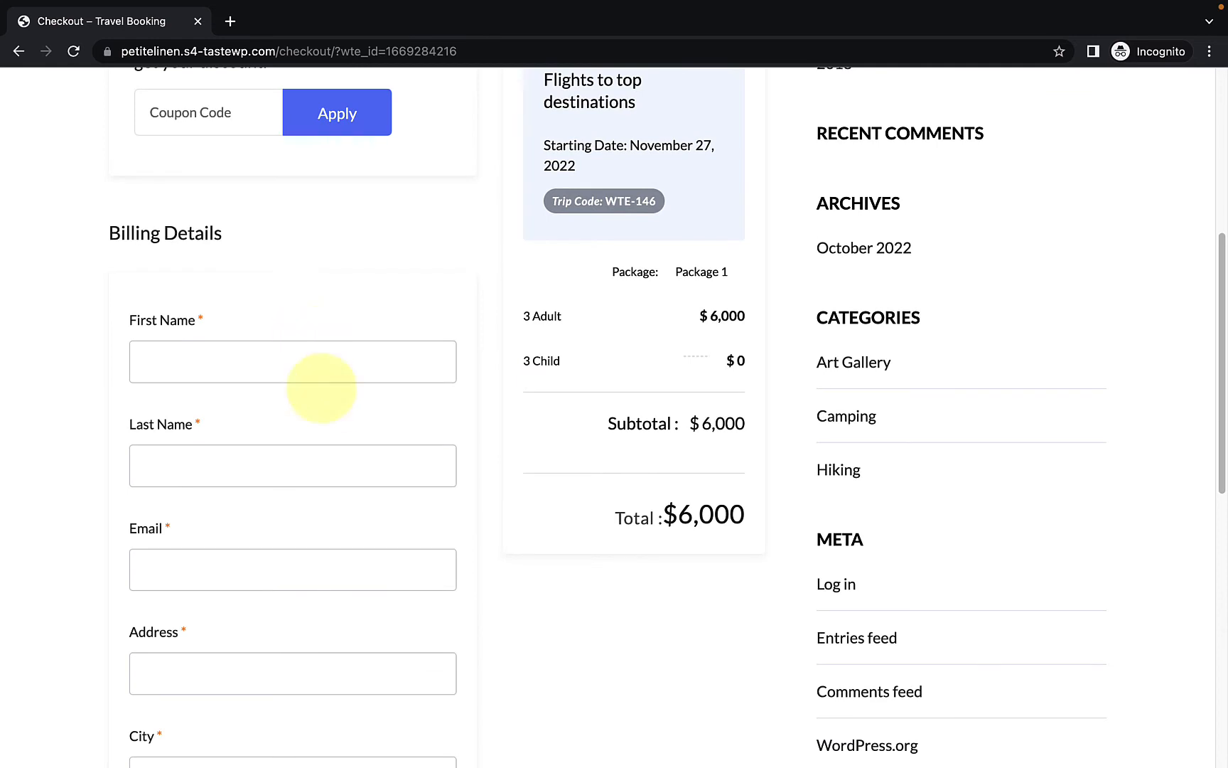
pyautogui.moveTo(347, 547)
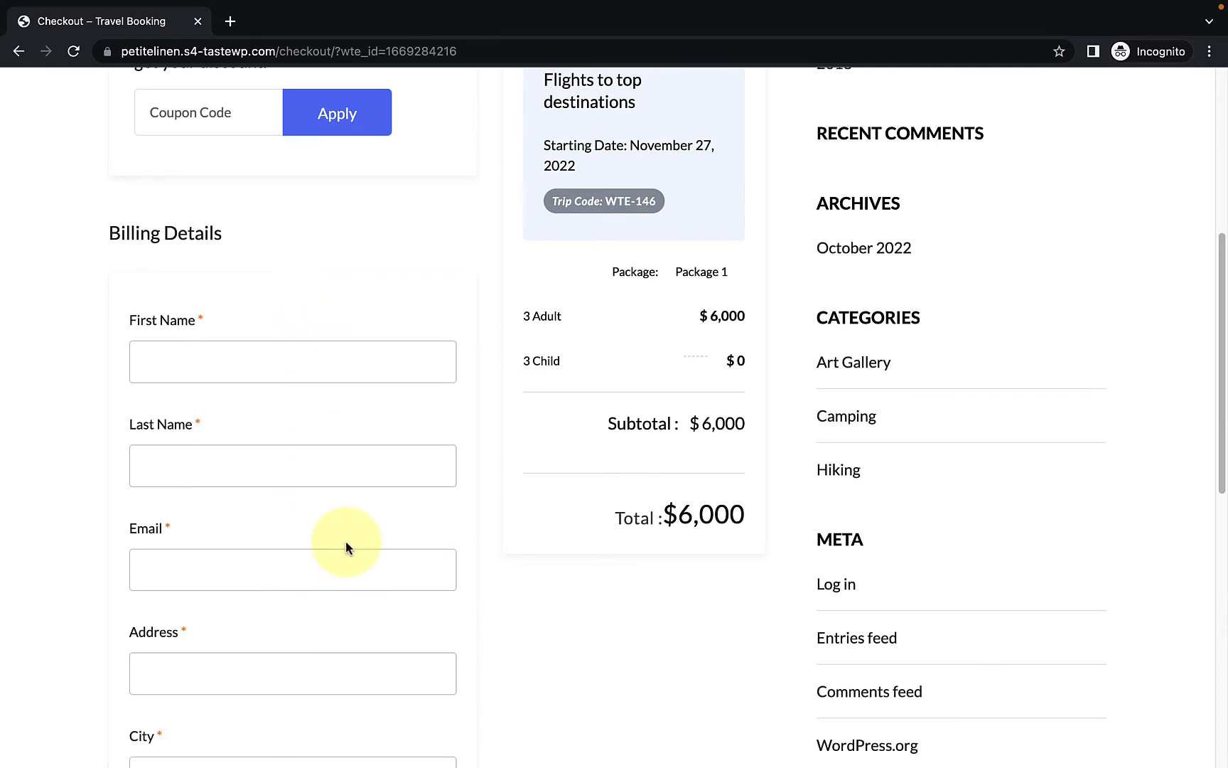
pyautogui.click(292, 506)
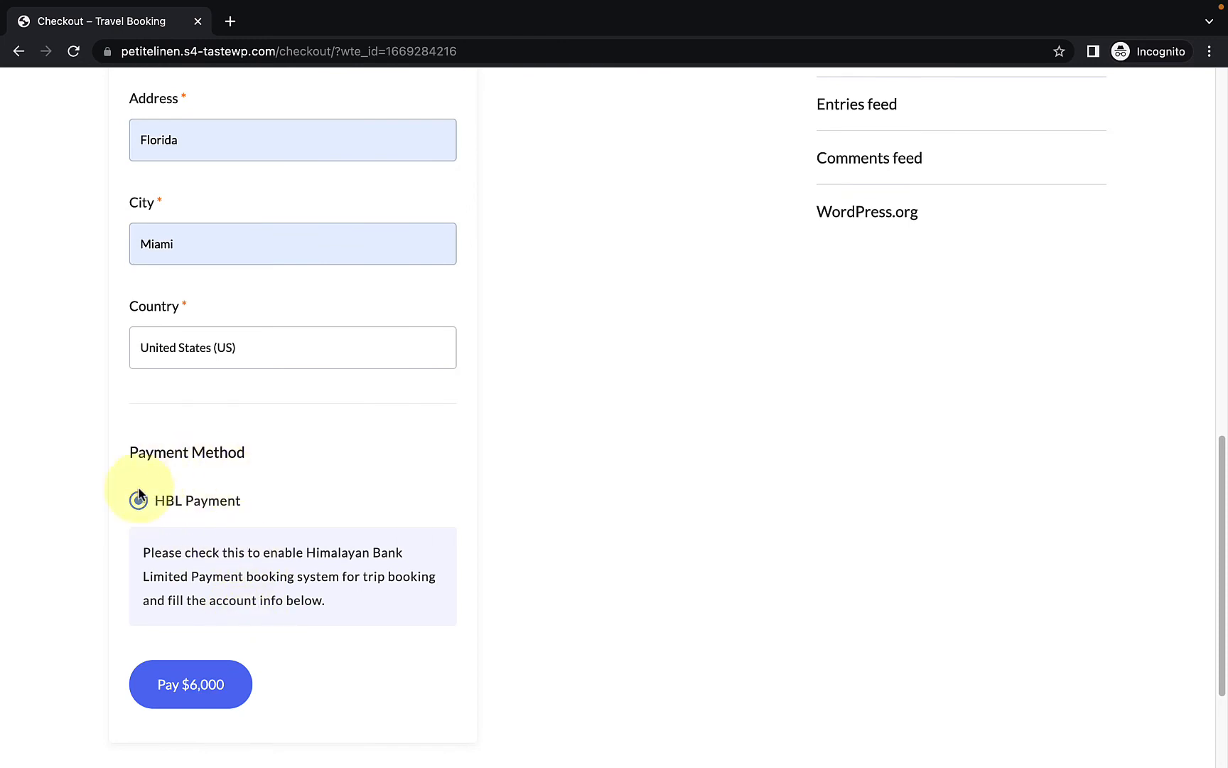
pyautogui.click(138, 500)
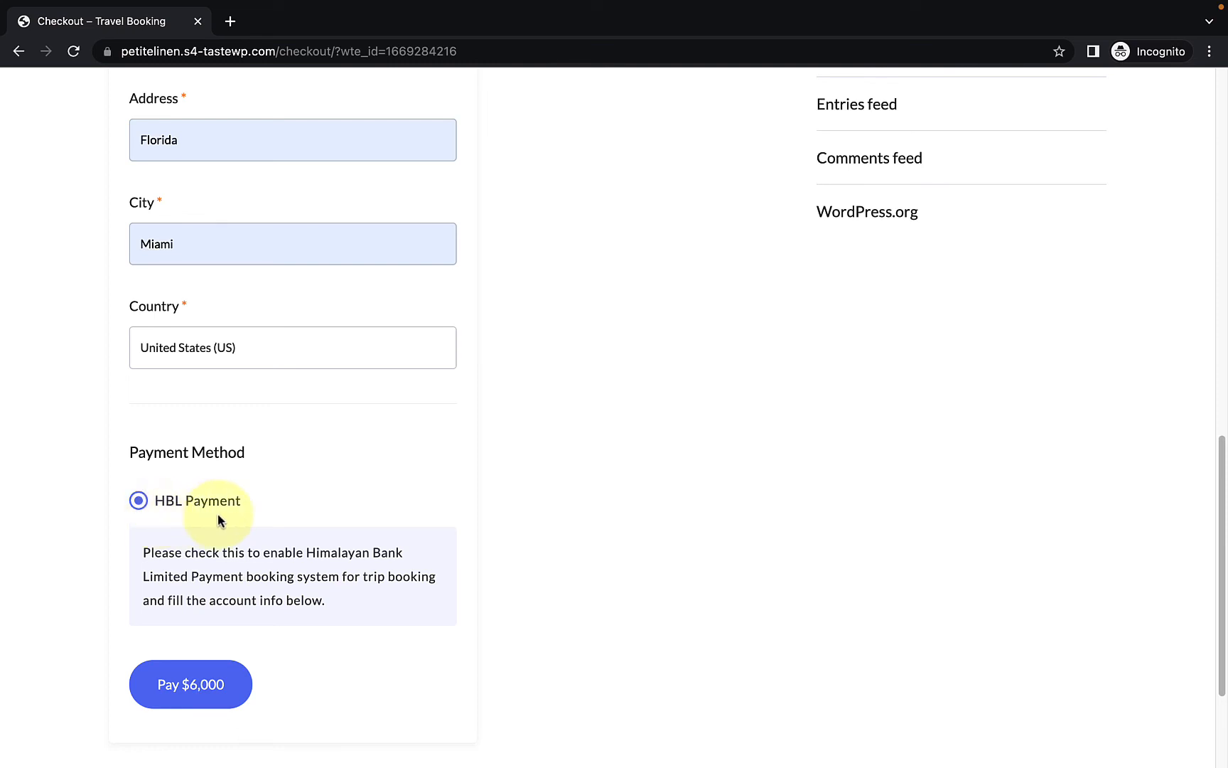
pyautogui.moveTo(200, 523)
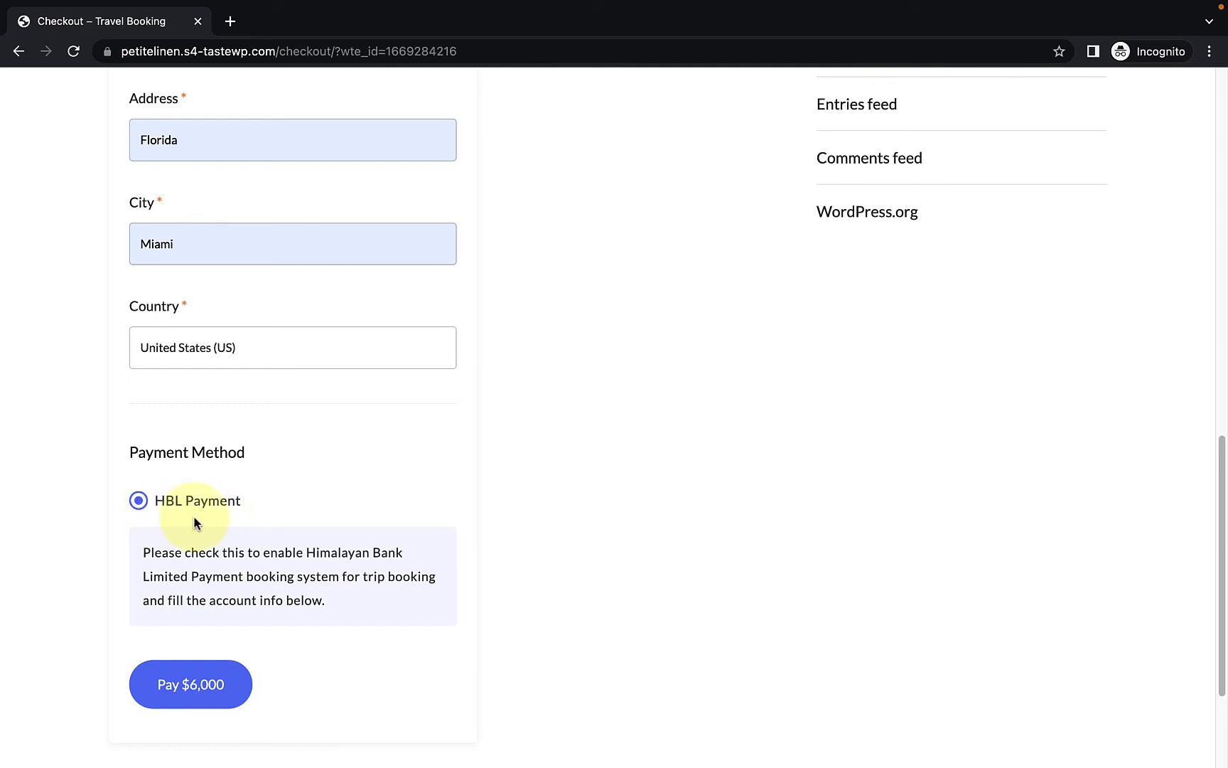
pyautogui.moveTo(237, 527)
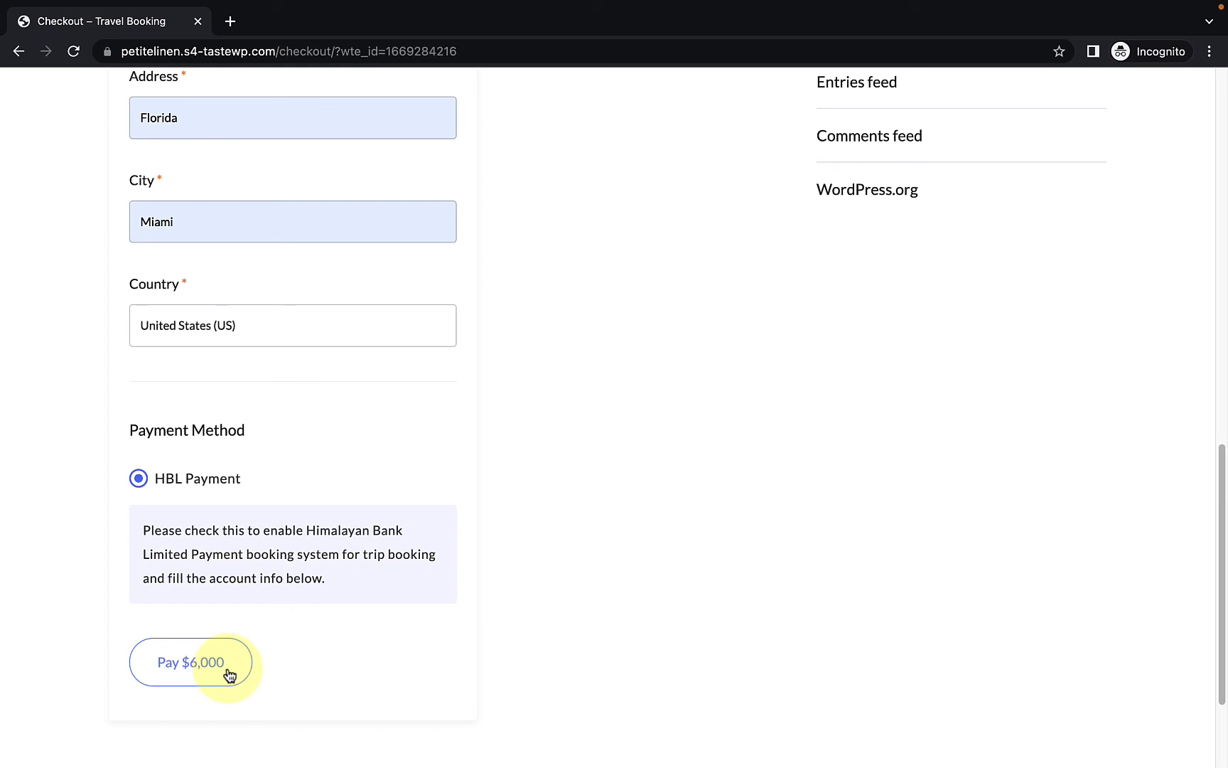
# - Pay $6,000 to reach the 2C2P PACO DEMOOFFICE card payment page
pyautogui.click(191, 661)
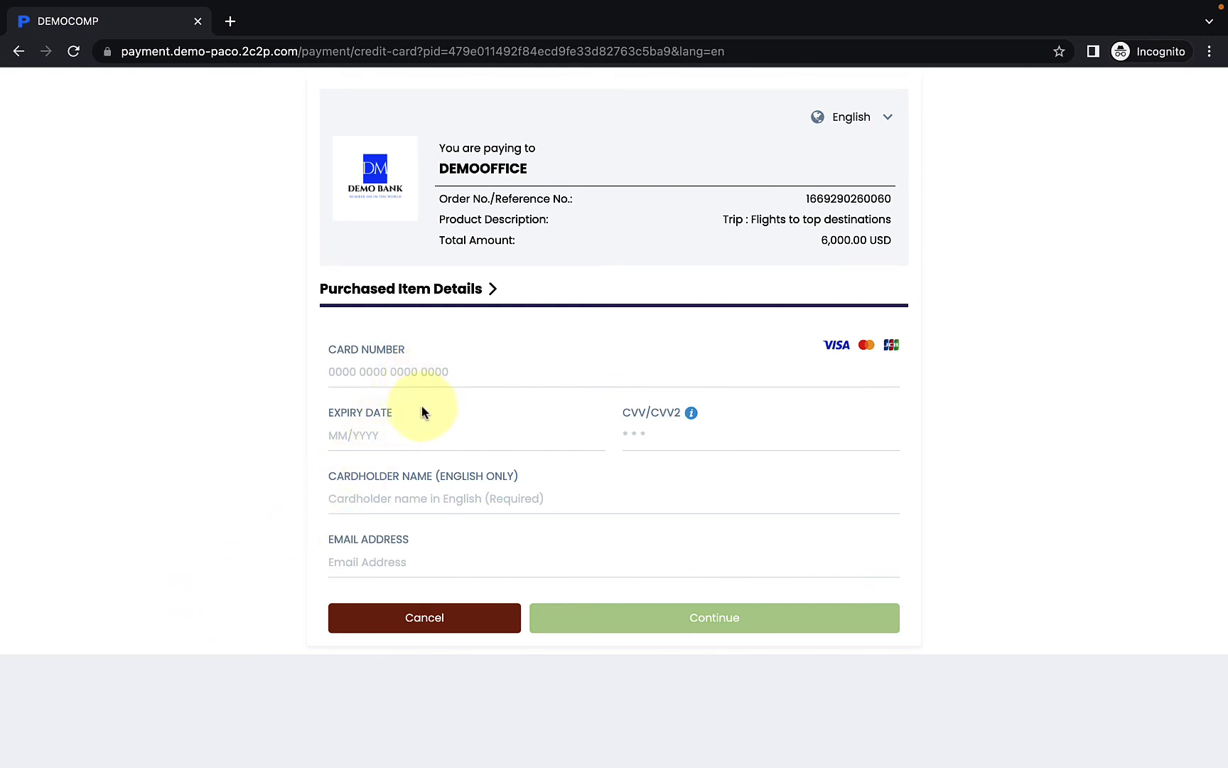
pyautogui.moveTo(467, 527)
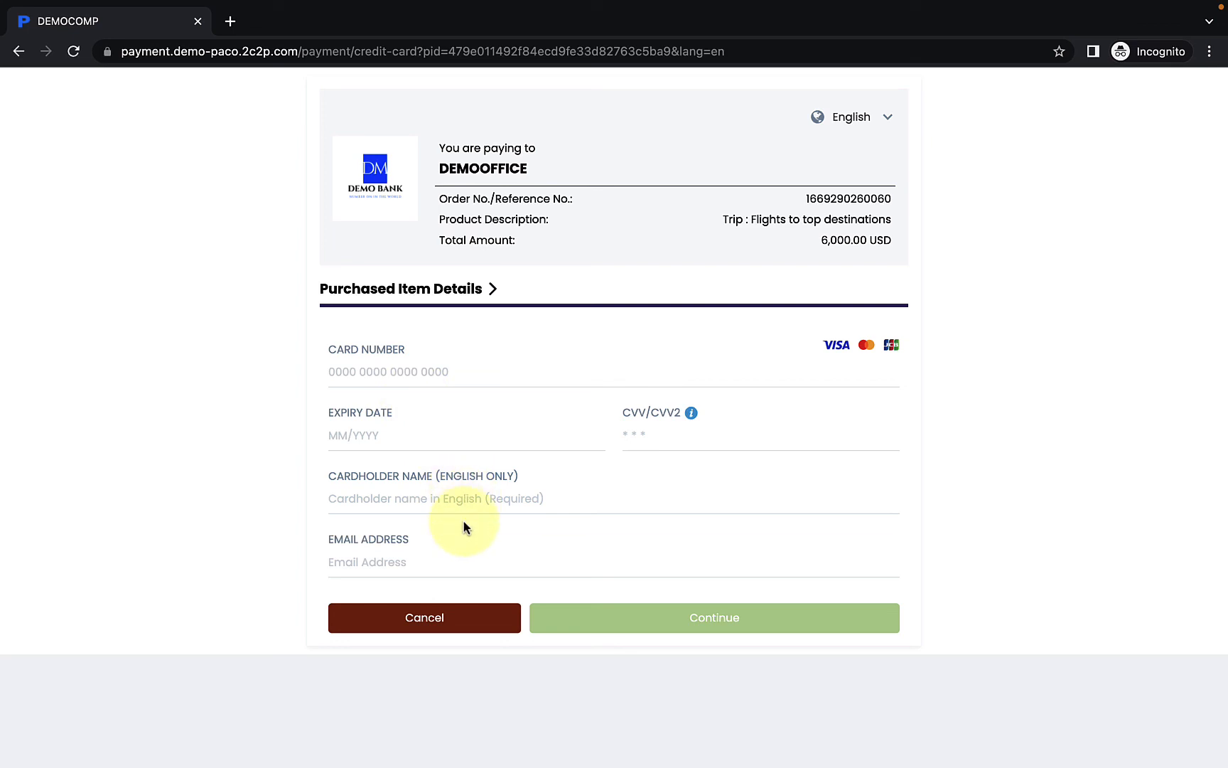